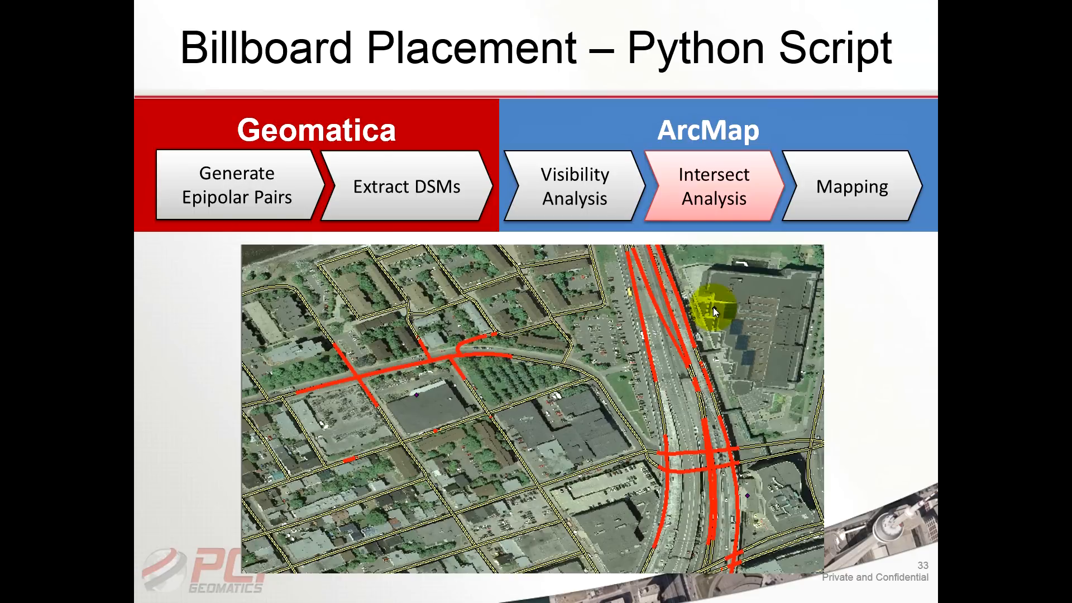
pyautogui.moveTo(393, 413)
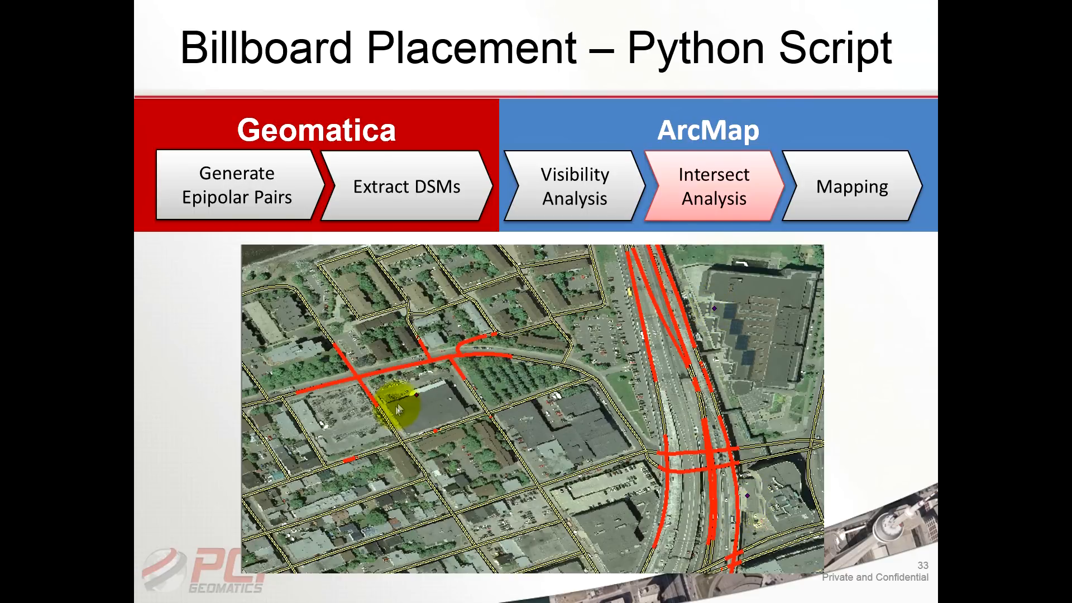
pyautogui.moveTo(406, 410)
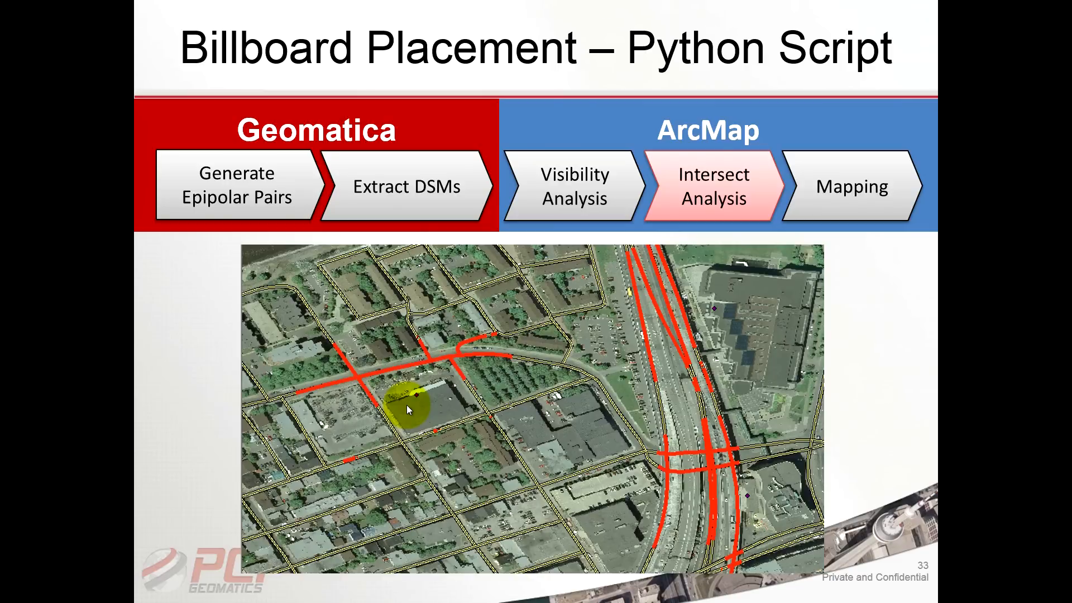
pyautogui.moveTo(312, 460)
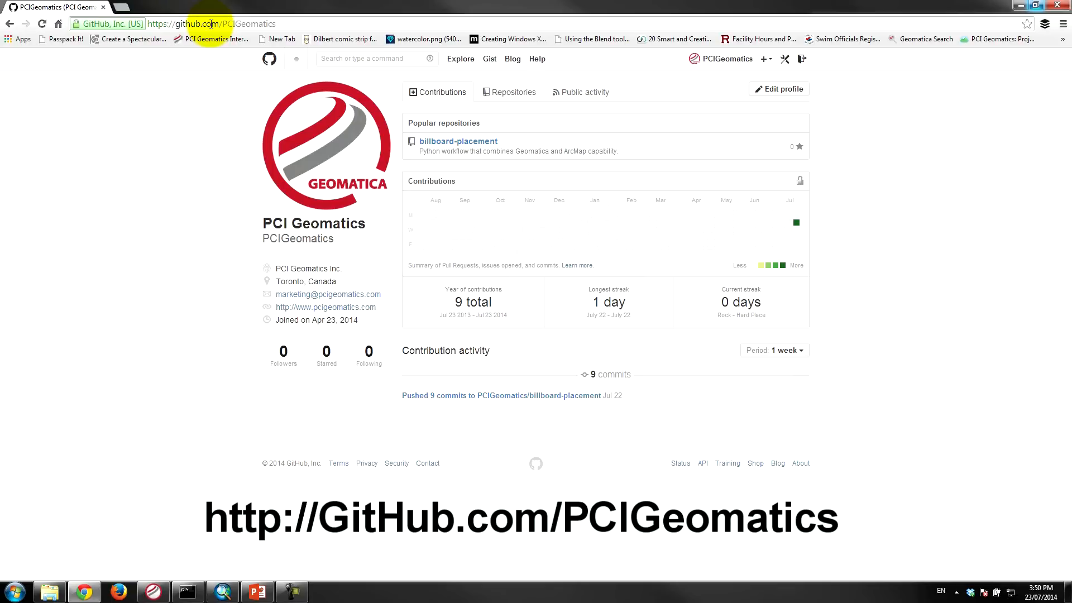
pyautogui.moveTo(194, 107)
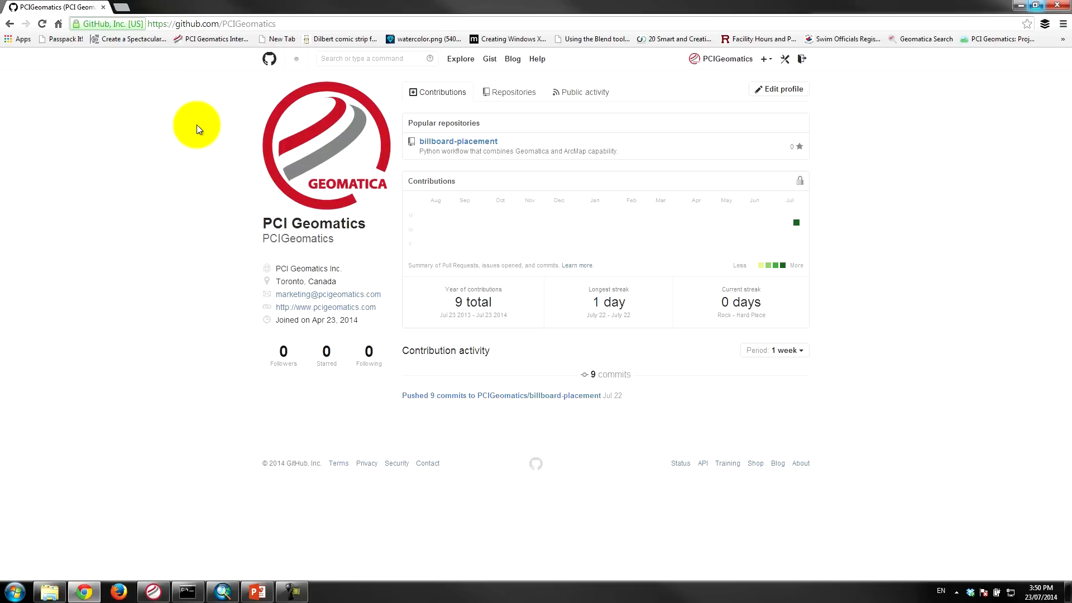
pyautogui.moveTo(458, 141)
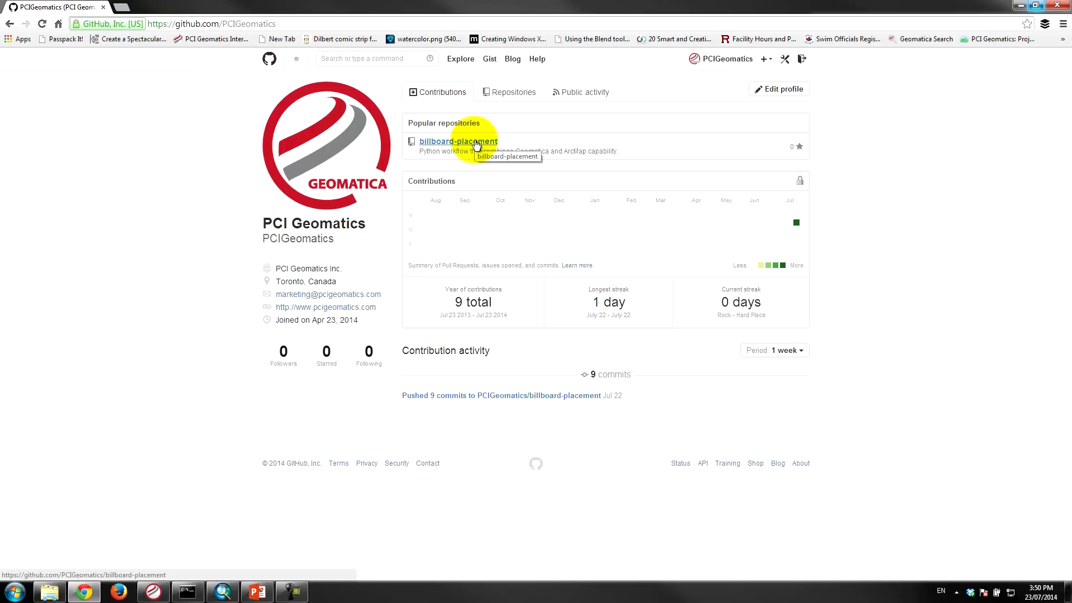
# - Open the billboard-placement repository from the PCIGeomatics profile's Popular repositories
pyautogui.click(458, 141)
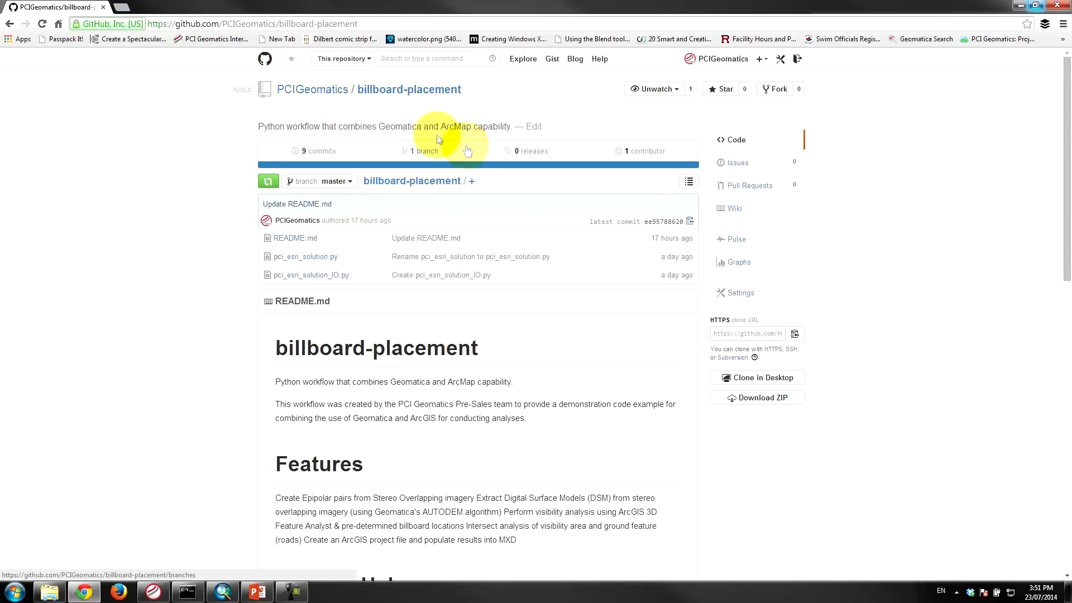
pyautogui.moveTo(310, 196)
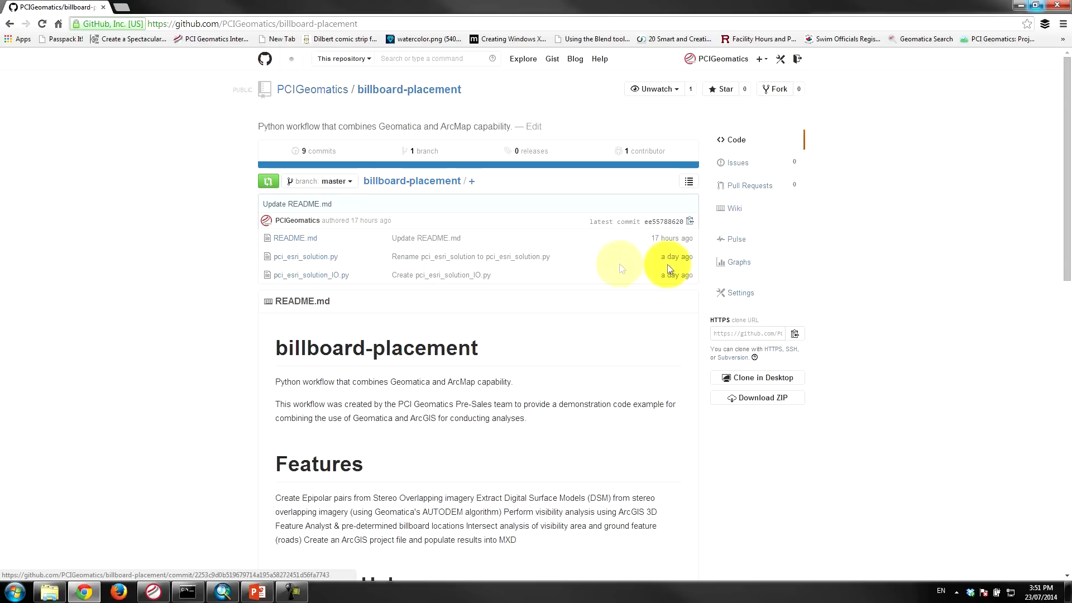
pyautogui.moveTo(367, 283)
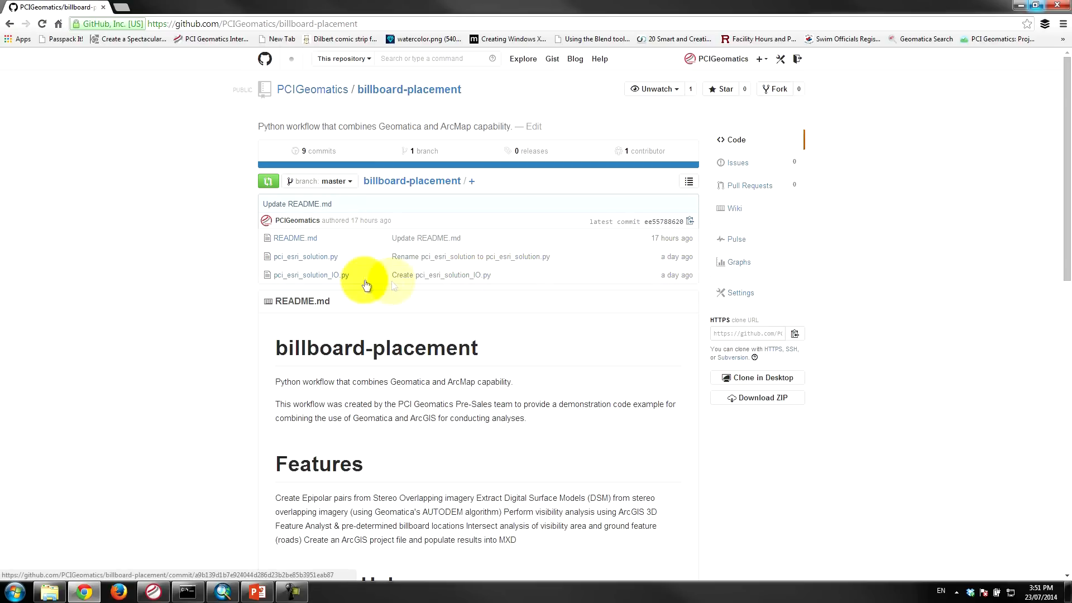
pyautogui.moveTo(340, 395)
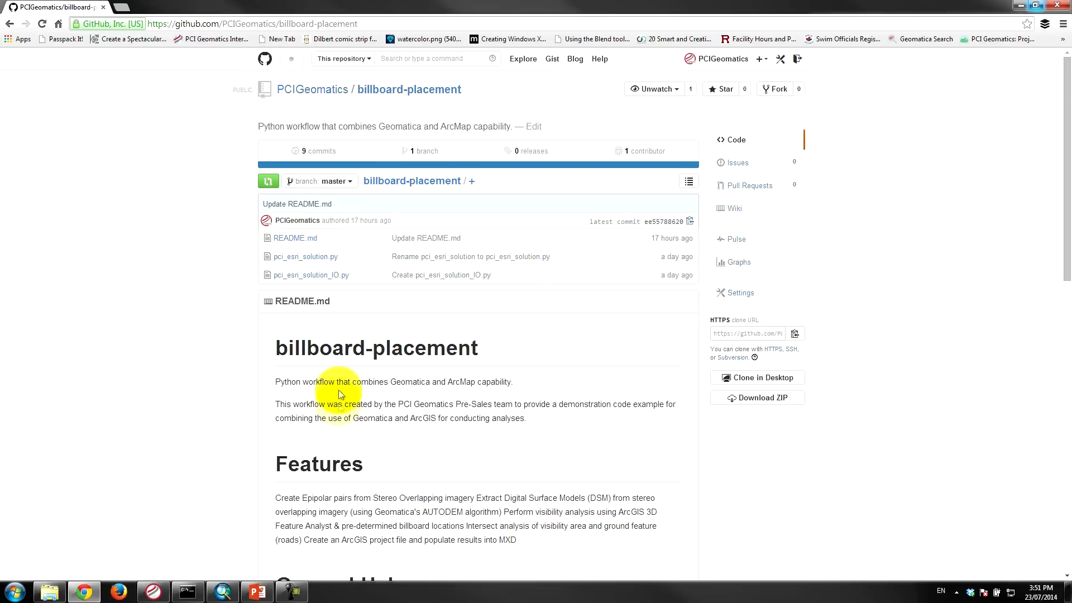
pyautogui.scroll(-3)
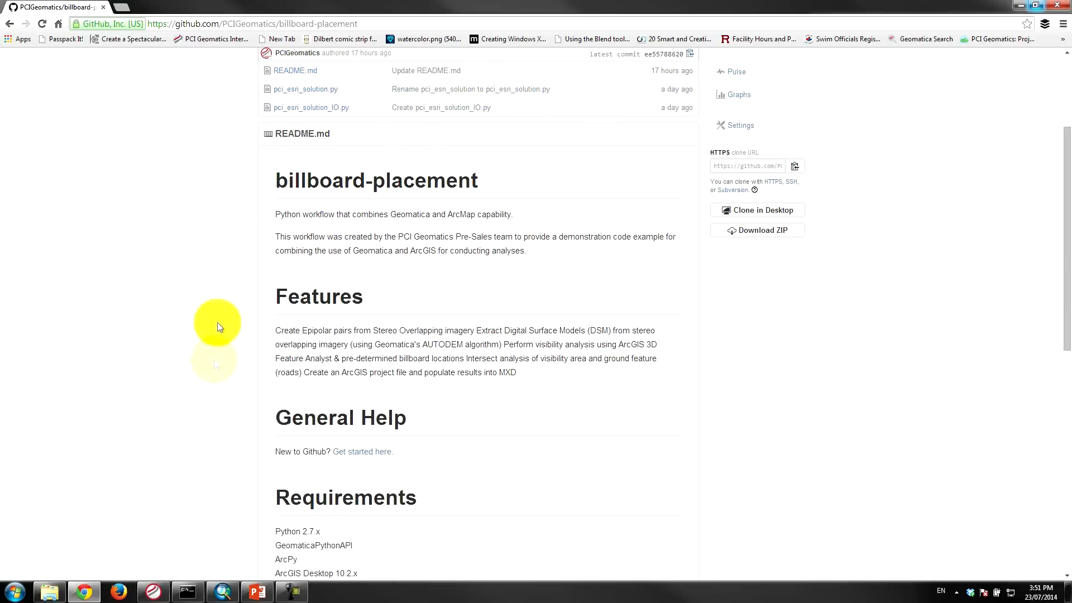
pyautogui.moveTo(305, 90)
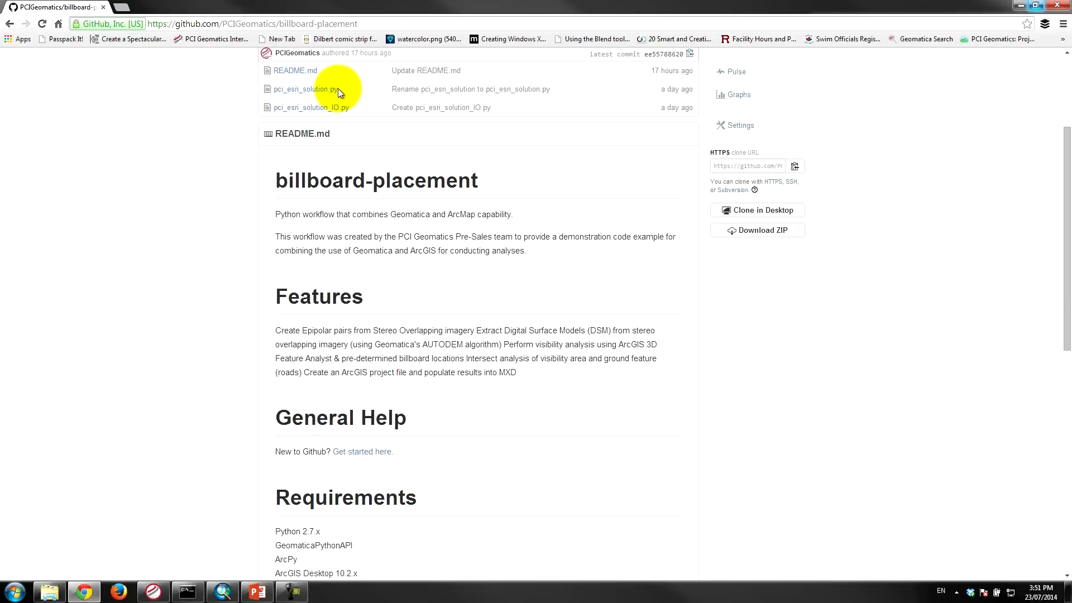
pyautogui.moveTo(305, 90)
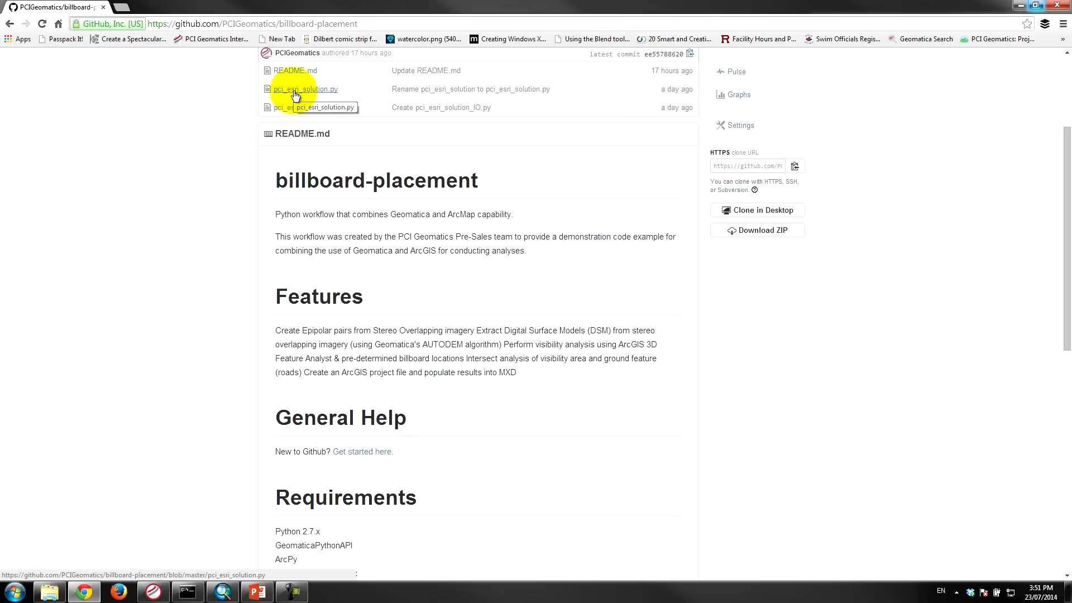
pyautogui.moveTo(312, 107)
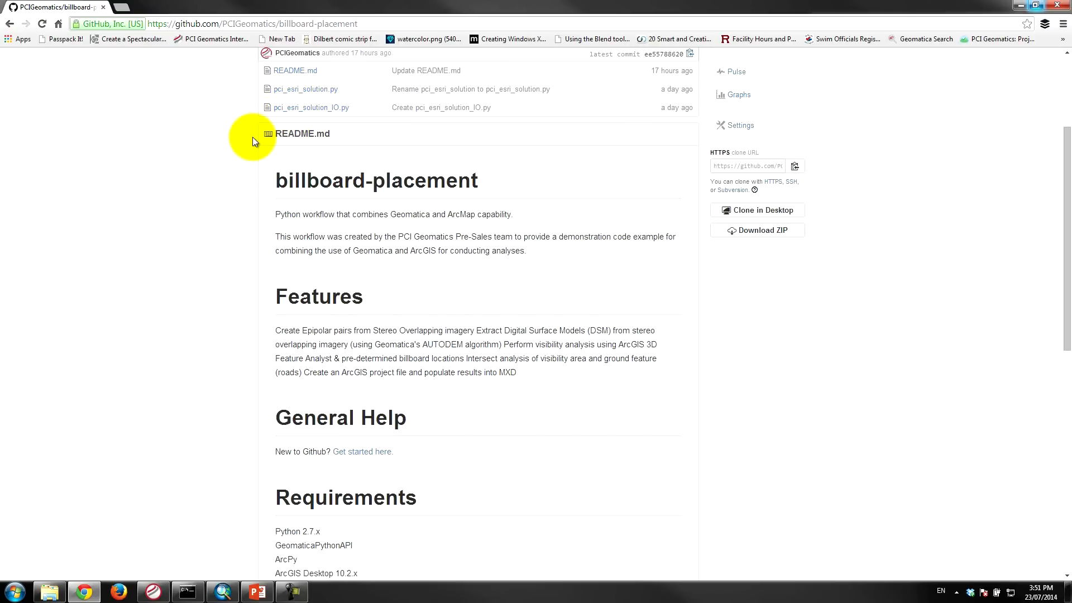
pyautogui.moveTo(245, 148)
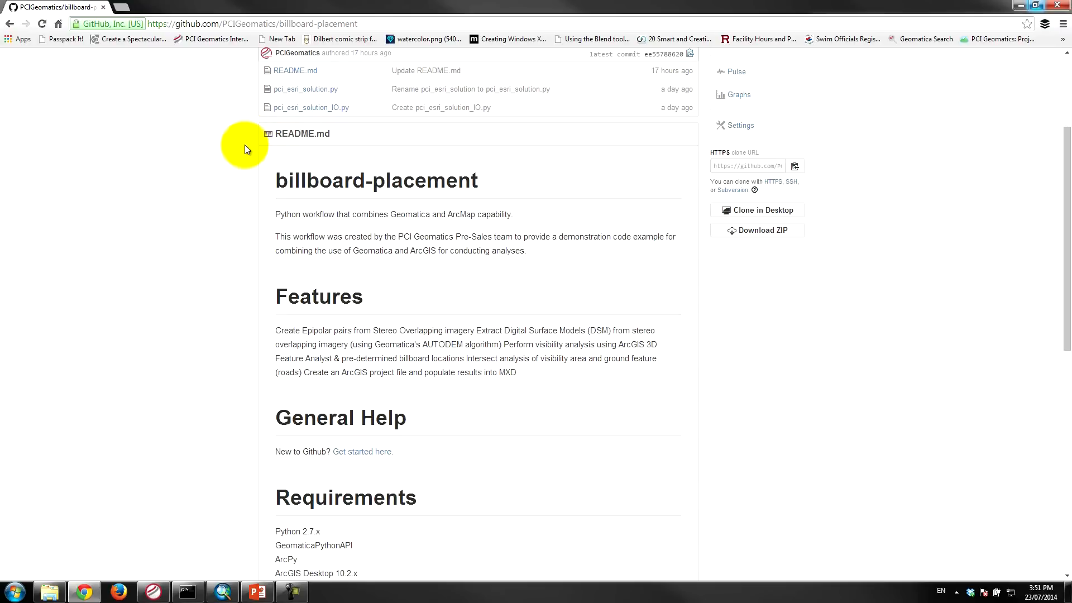
pyautogui.moveTo(215, 261)
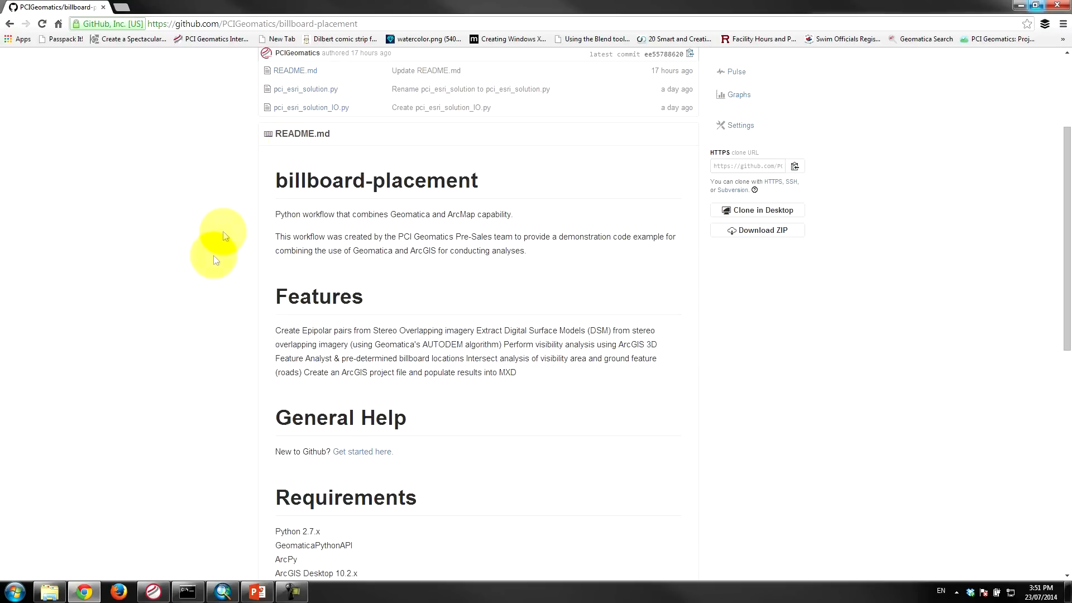
pyautogui.moveTo(320, 221)
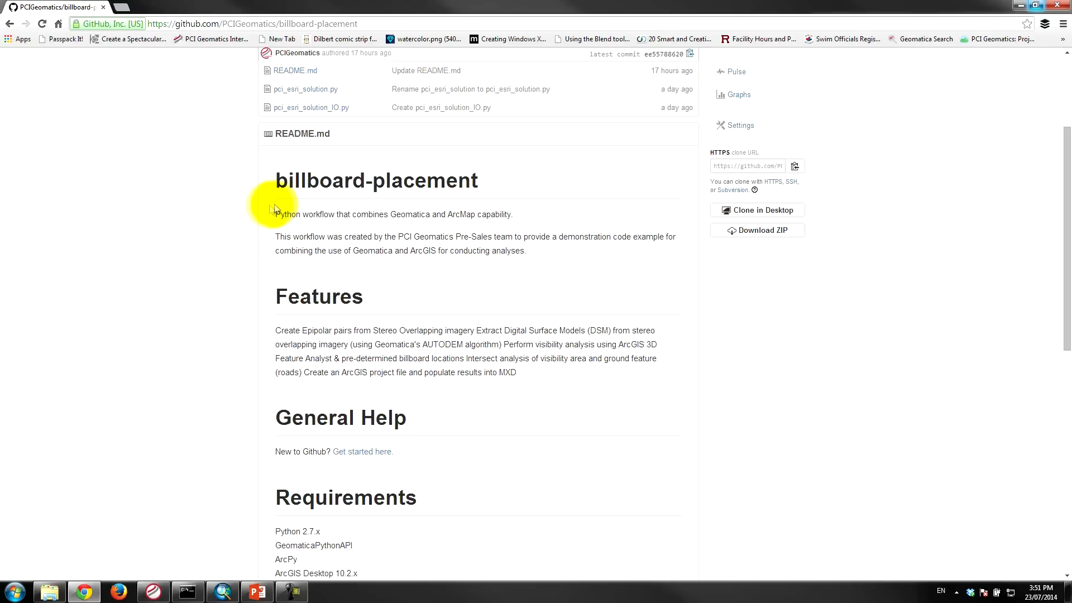
pyautogui.moveTo(385, 215)
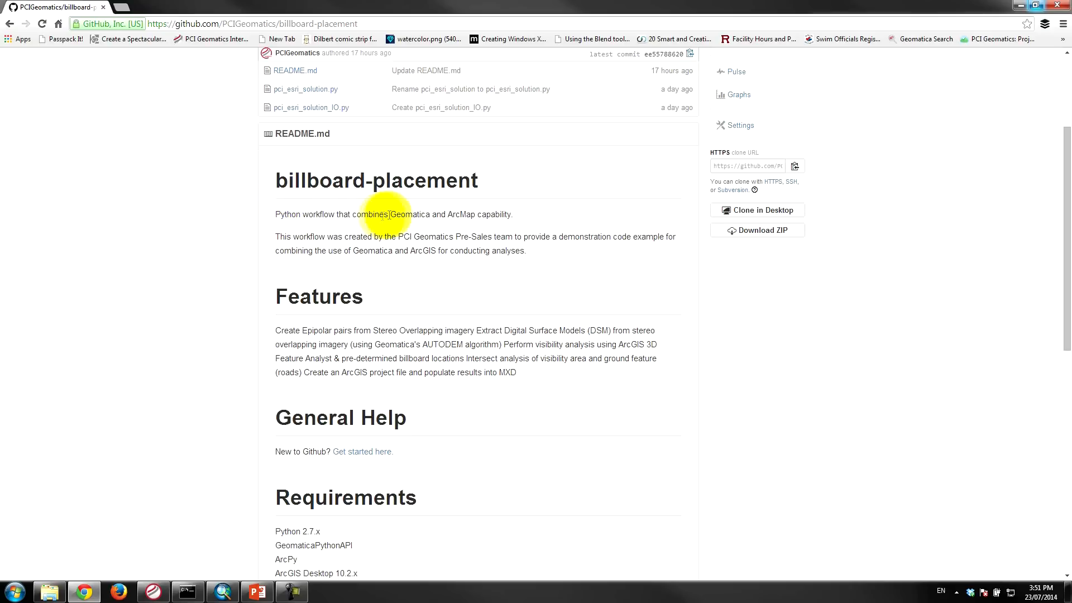
pyautogui.moveTo(253, 320)
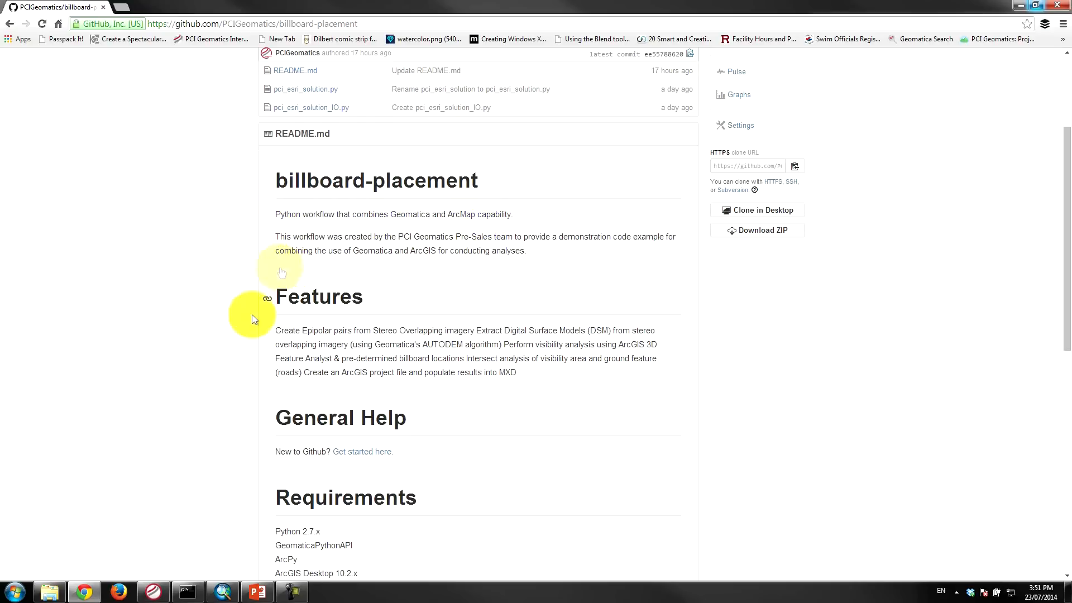
pyautogui.scroll(-3)
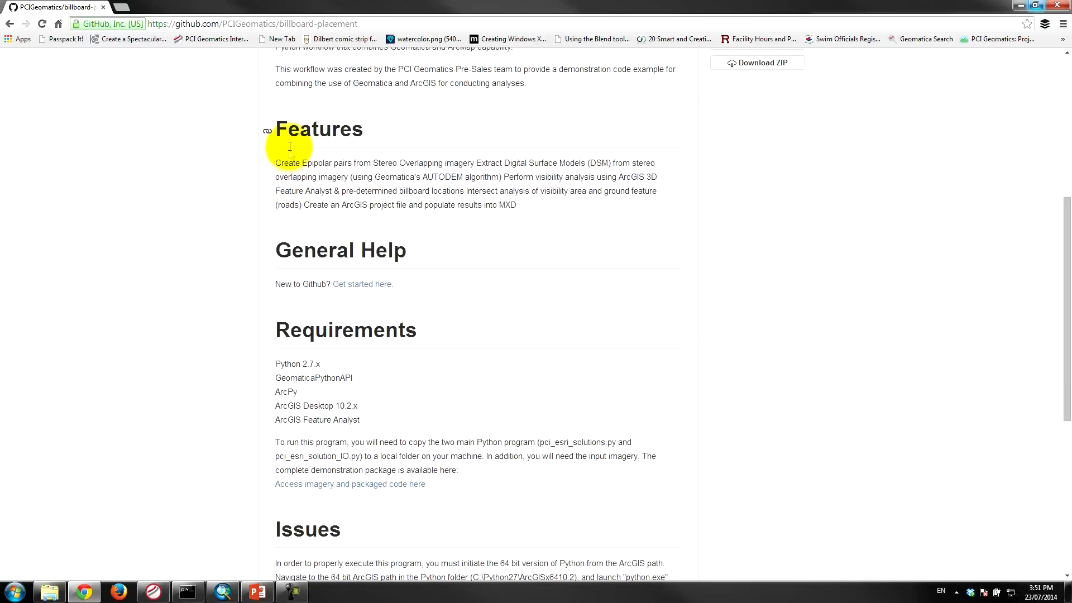
pyautogui.scroll(-3)
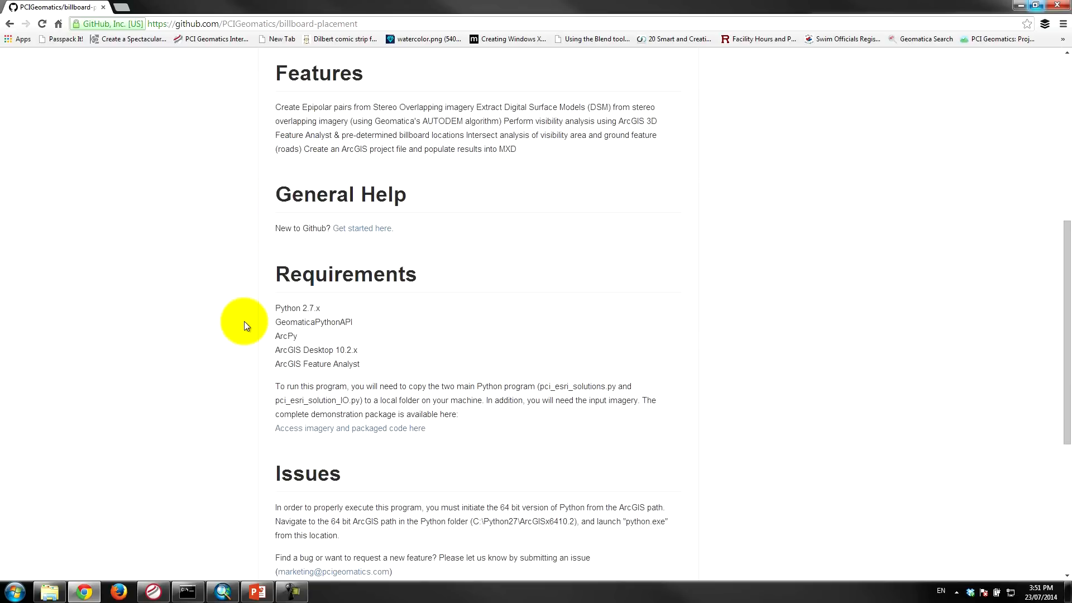
pyautogui.moveTo(273, 313)
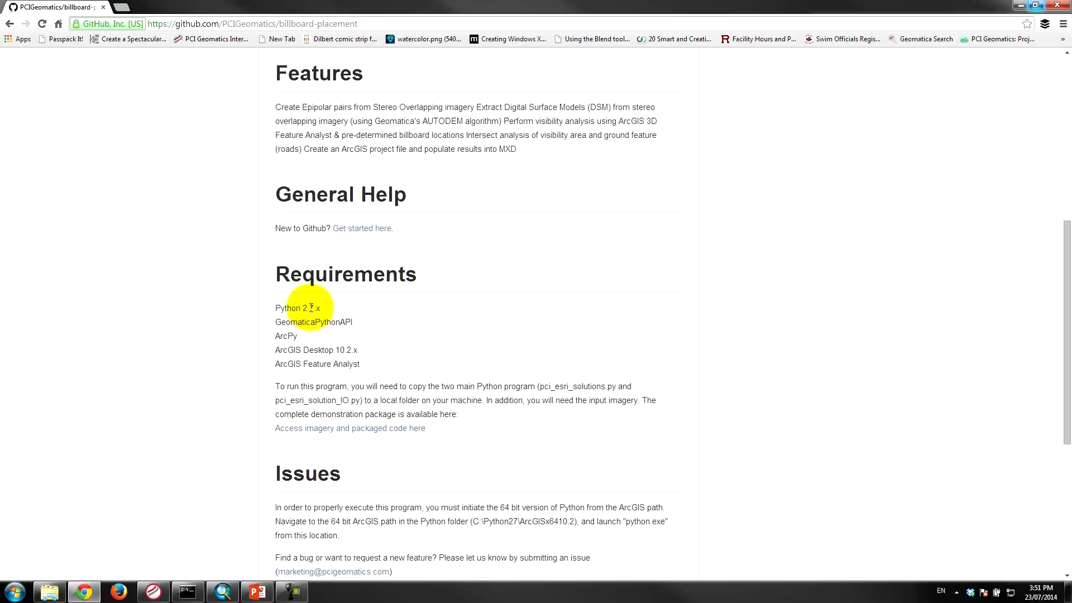
pyautogui.moveTo(355, 325)
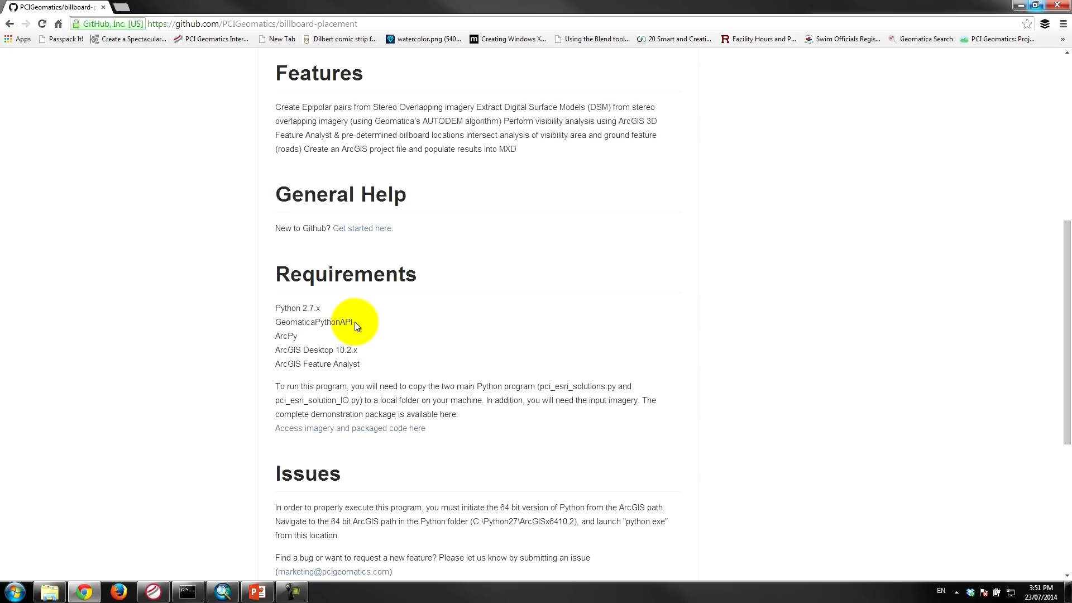
pyautogui.moveTo(276, 343)
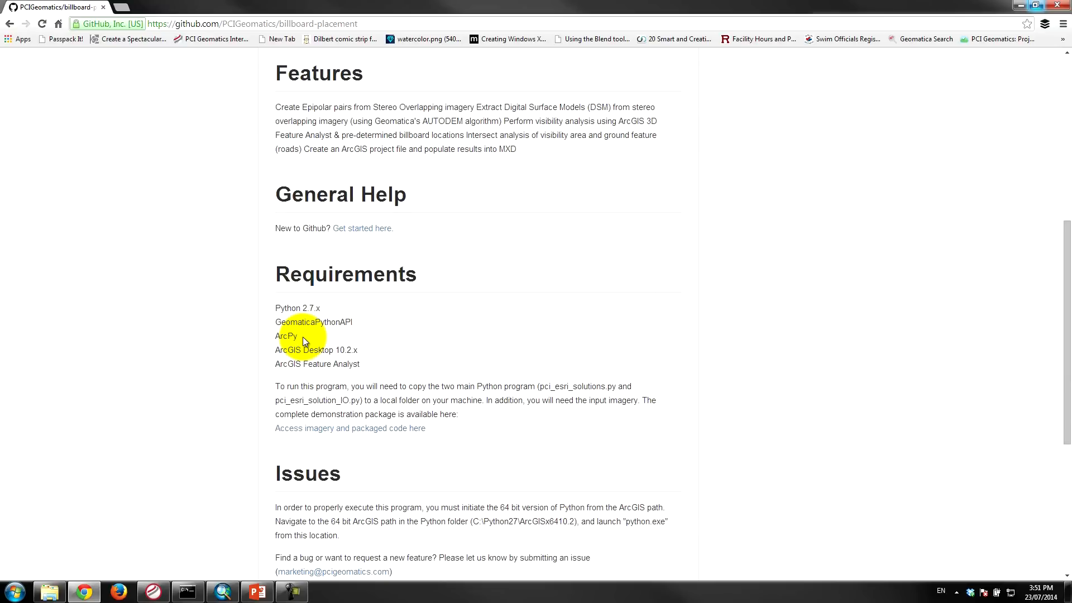
pyautogui.moveTo(285, 300)
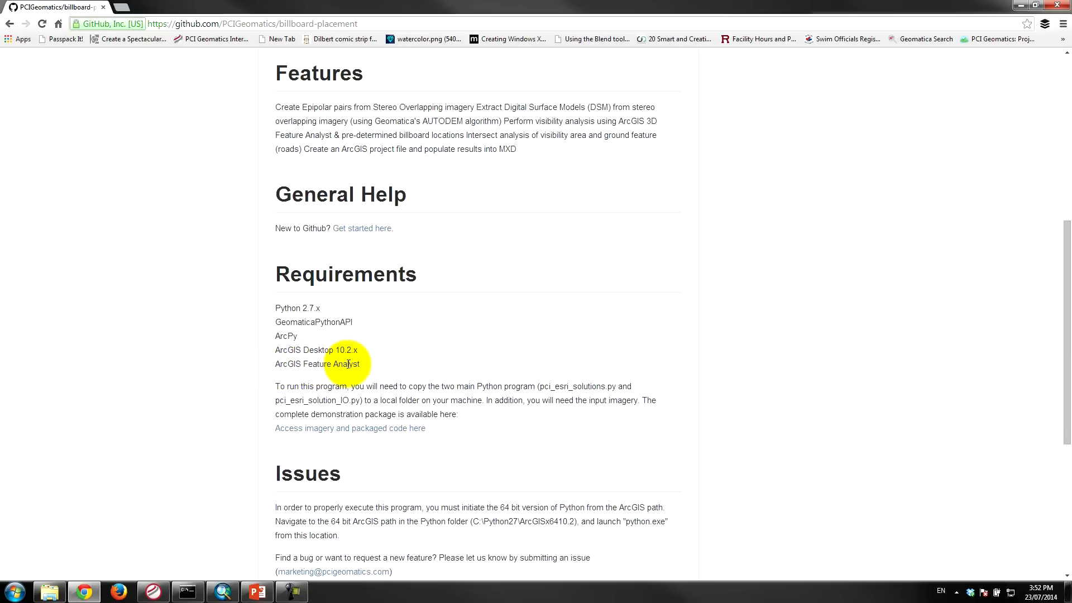
pyautogui.scroll(-3)
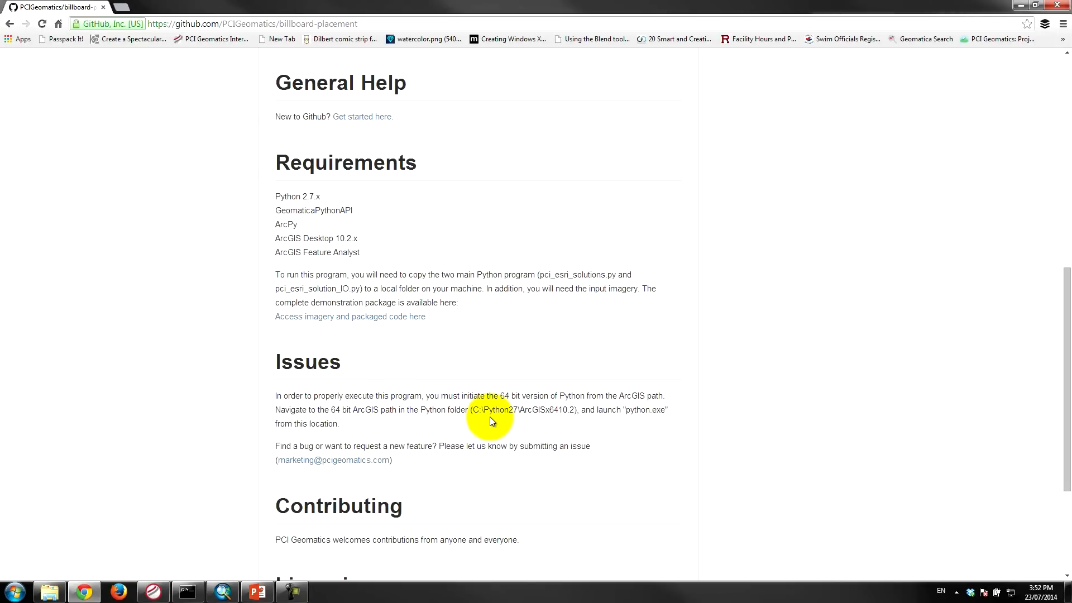
pyautogui.moveTo(348, 421)
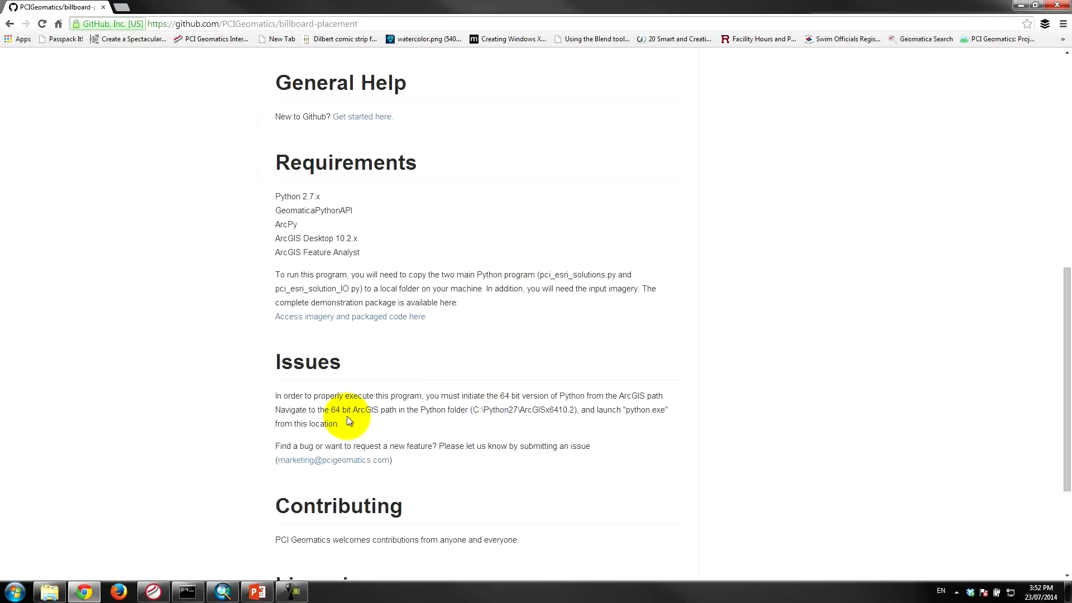
pyautogui.moveTo(470, 421)
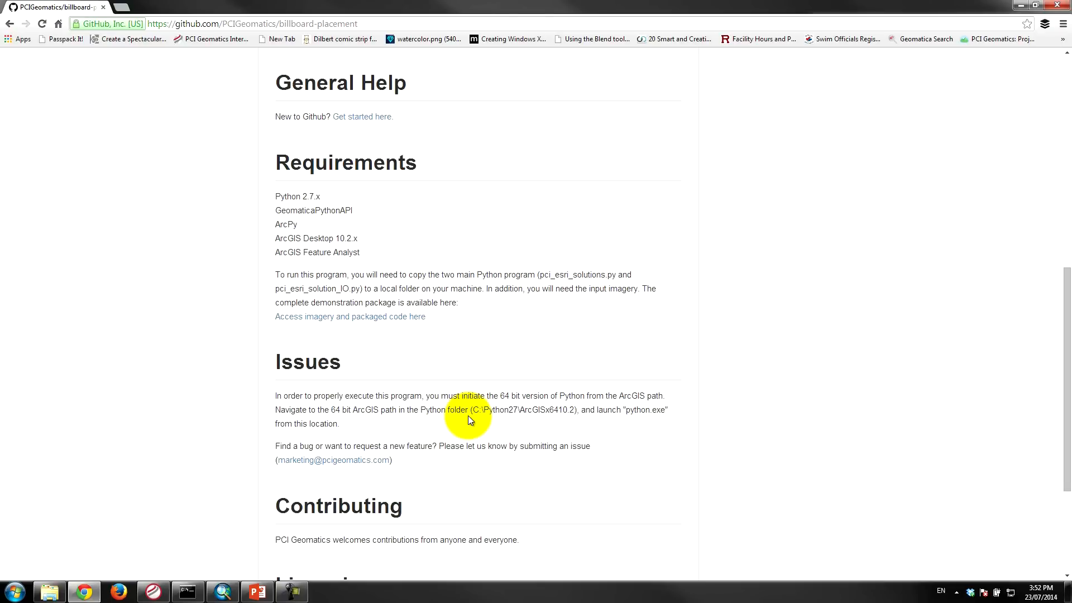
pyautogui.moveTo(512, 409)
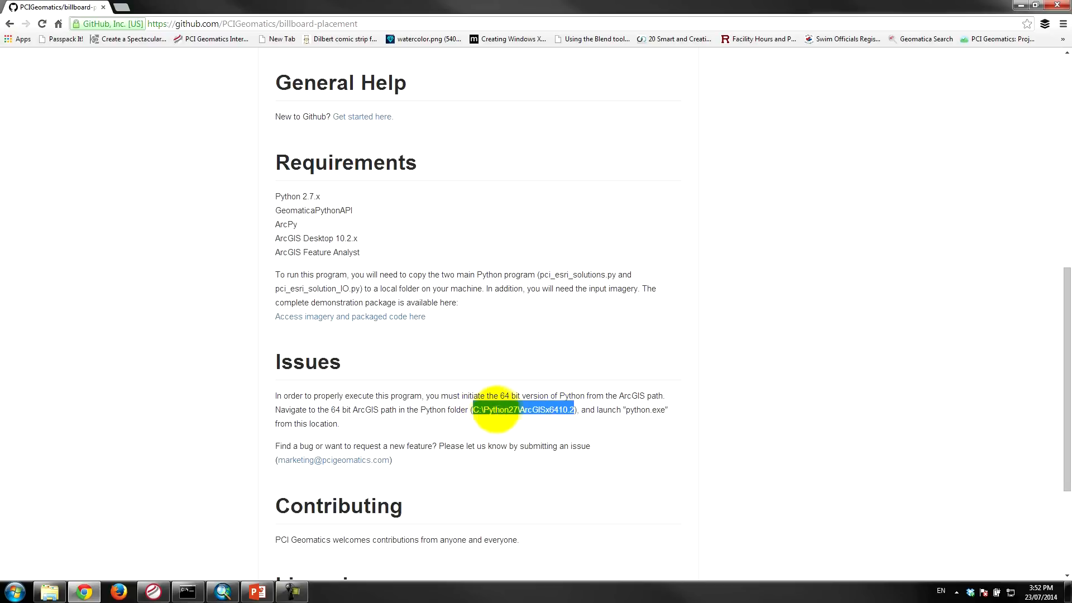
pyautogui.moveTo(559, 409)
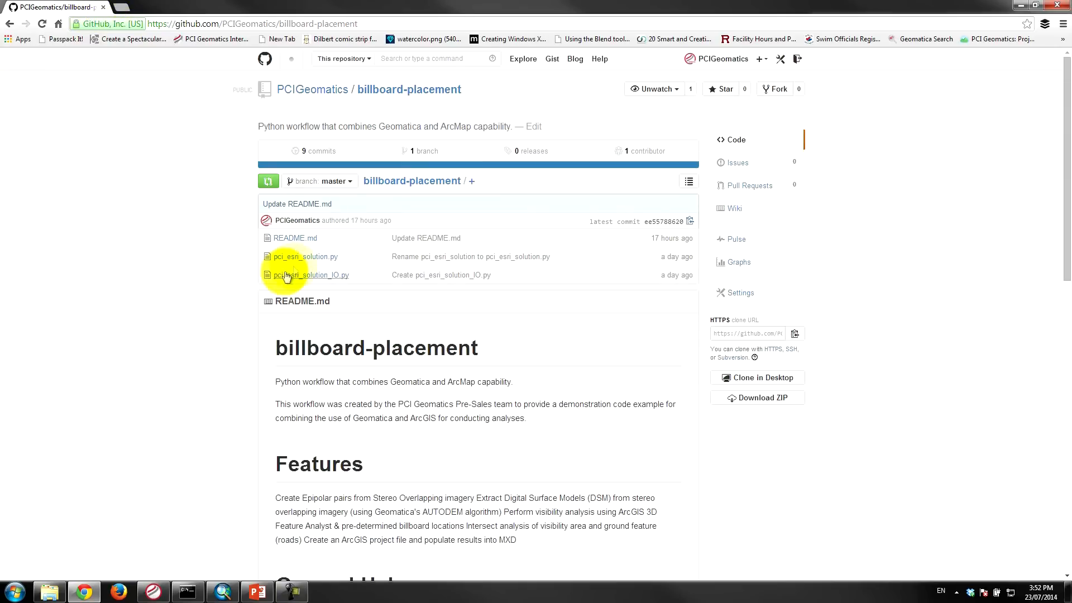
pyautogui.moveTo(286, 280)
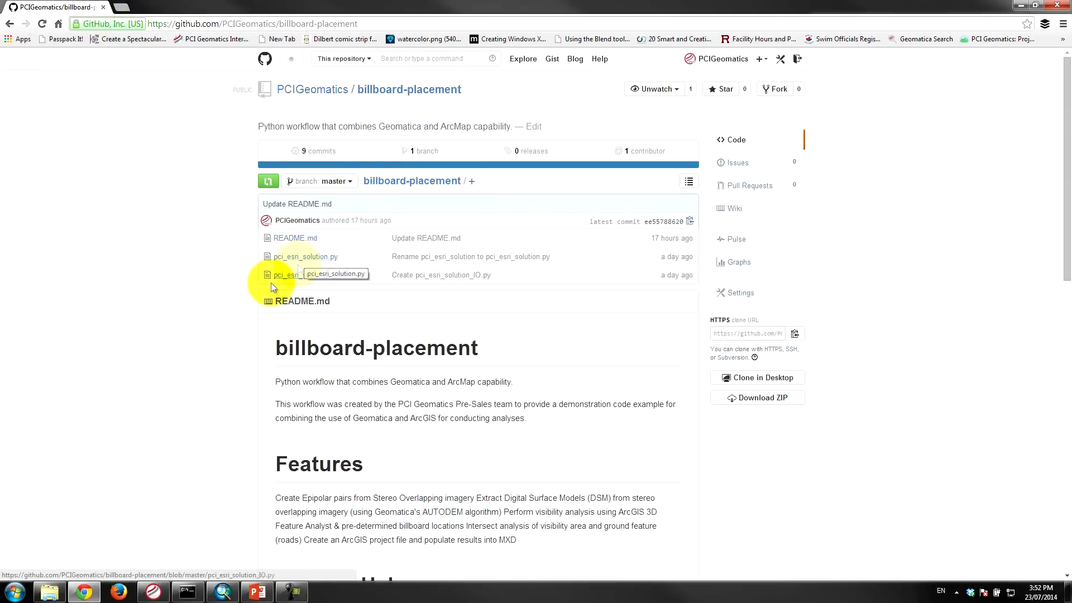
pyautogui.scroll(-3)
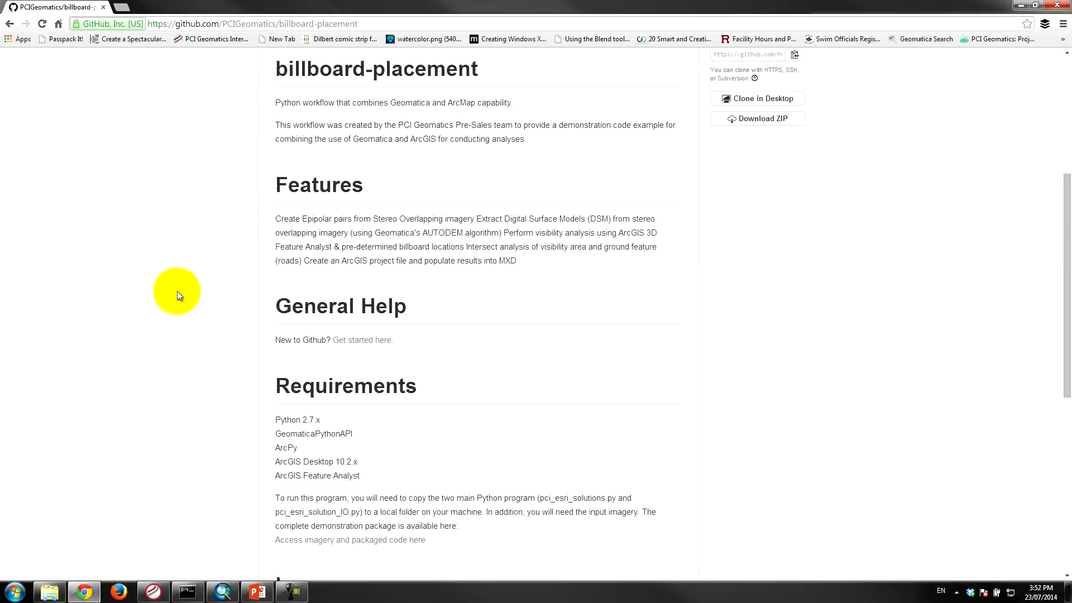
pyautogui.scroll(-3)
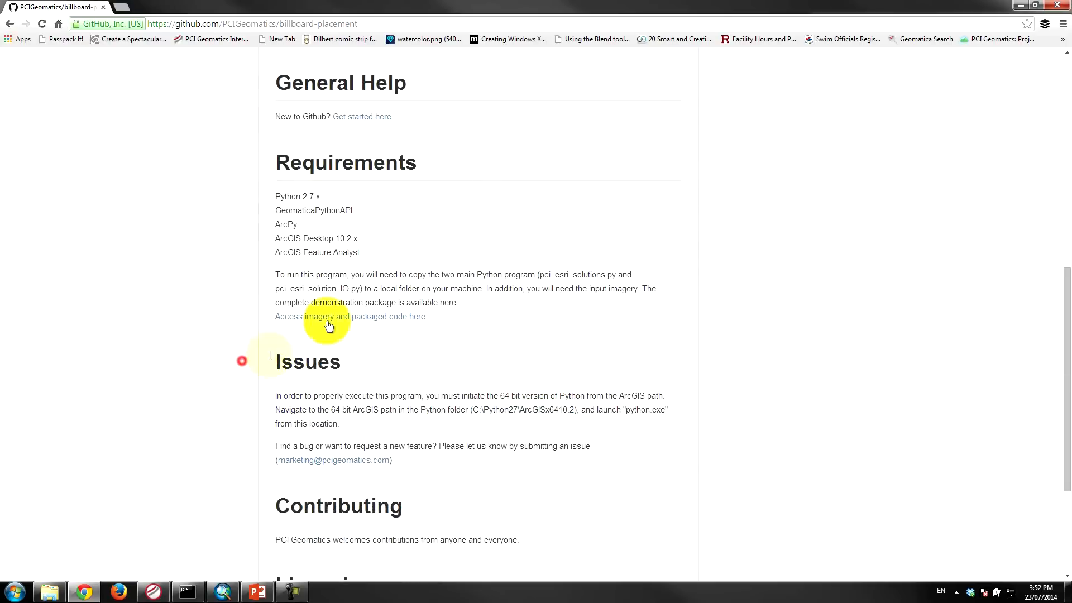
pyautogui.moveTo(335, 322)
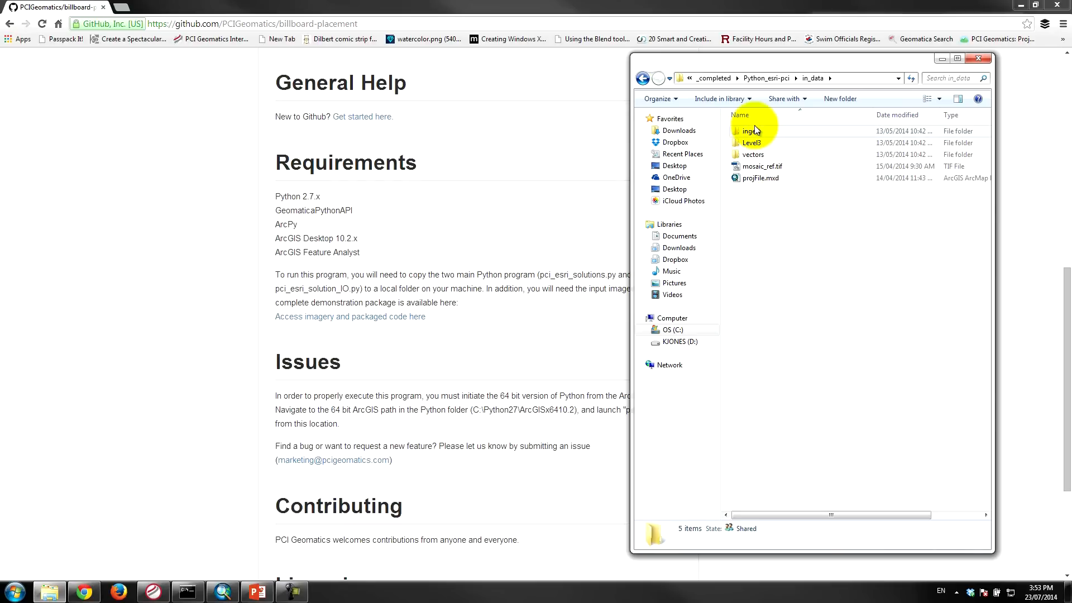
# - Browse in_data's ingest Level3 imagery folder, then the vectors and billboard_locations folders
pyautogui.click(752, 130)
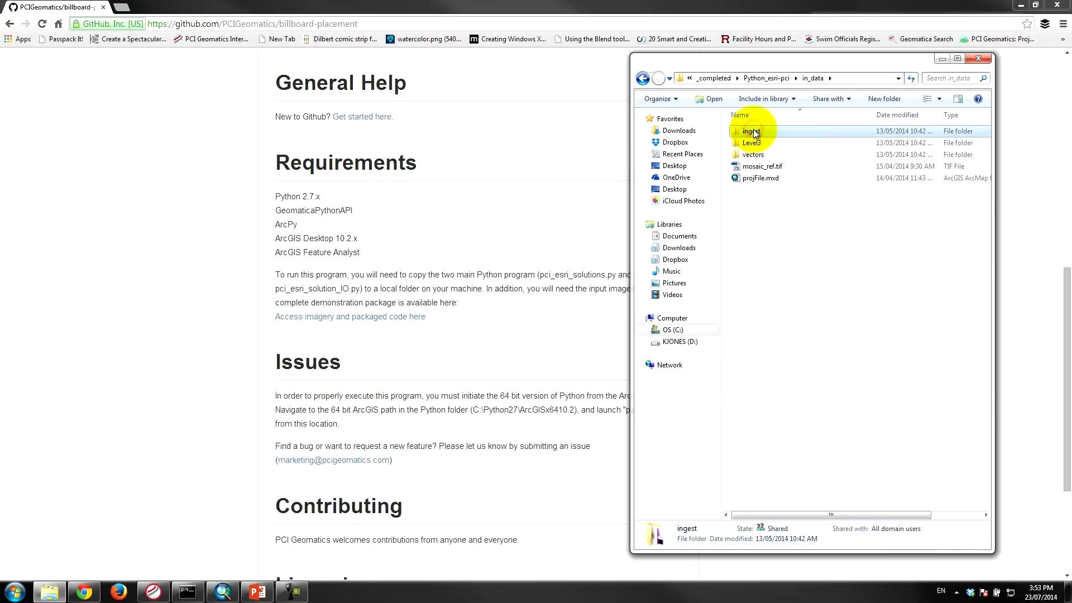
pyautogui.doubleClick(750, 143)
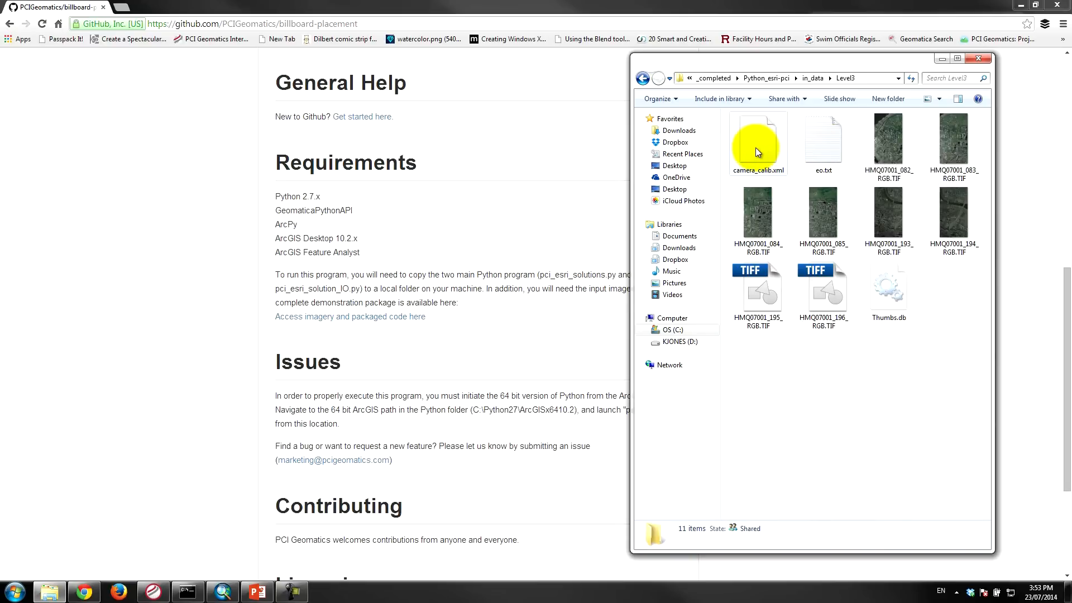
pyautogui.moveTo(757, 151)
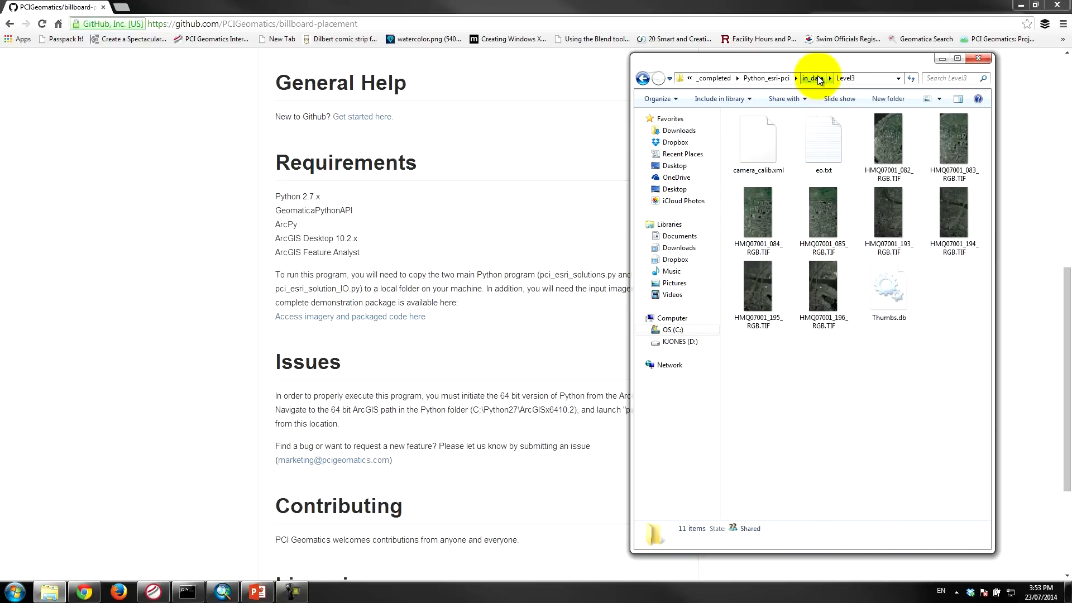
pyautogui.click(811, 78)
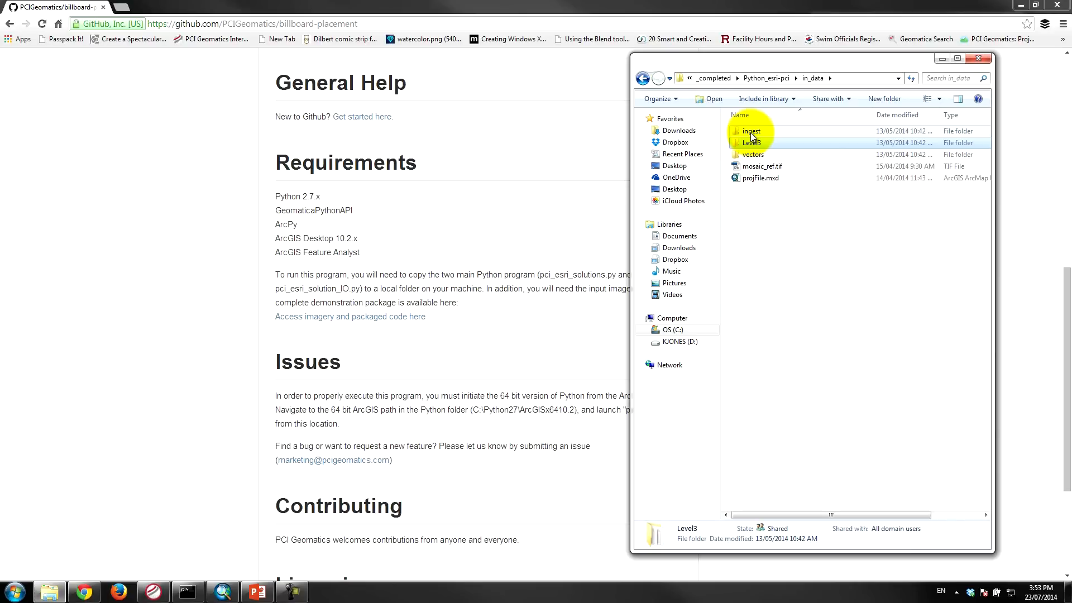
pyautogui.doubleClick(751, 131)
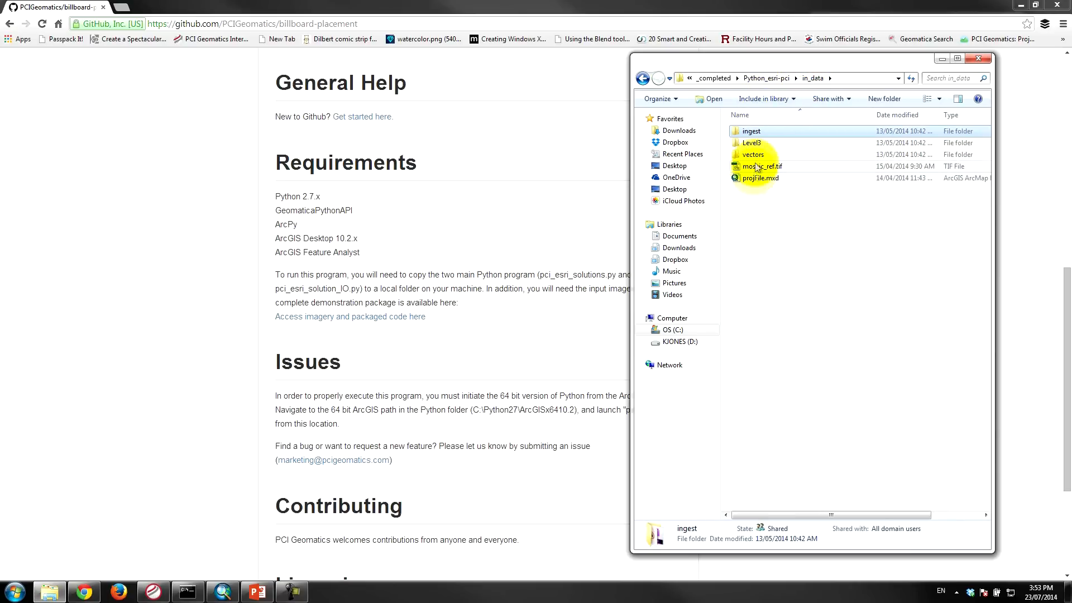
pyautogui.doubleClick(753, 154)
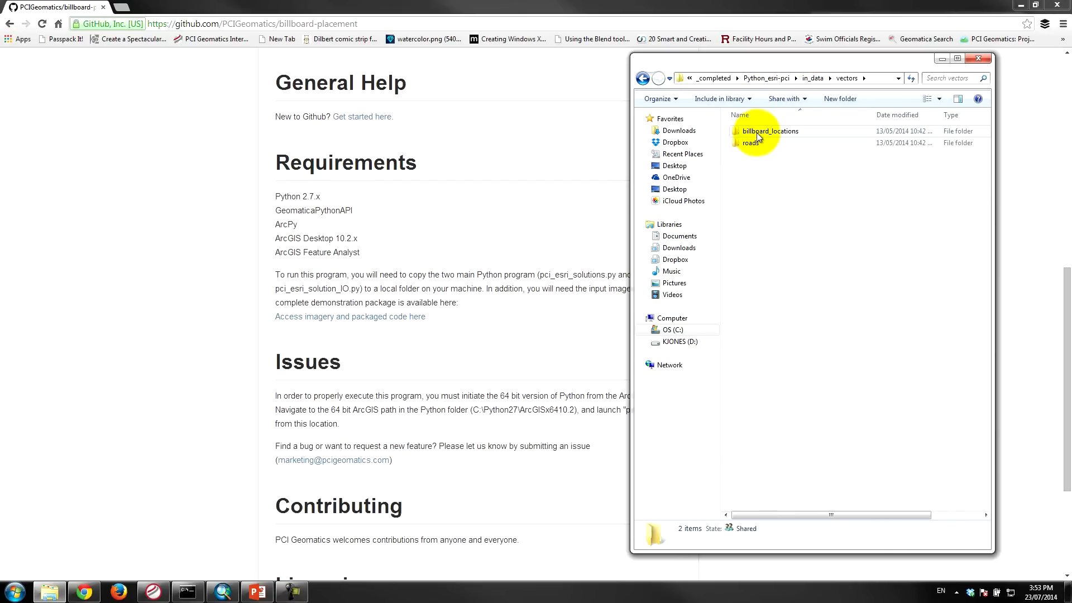
pyautogui.doubleClick(770, 131)
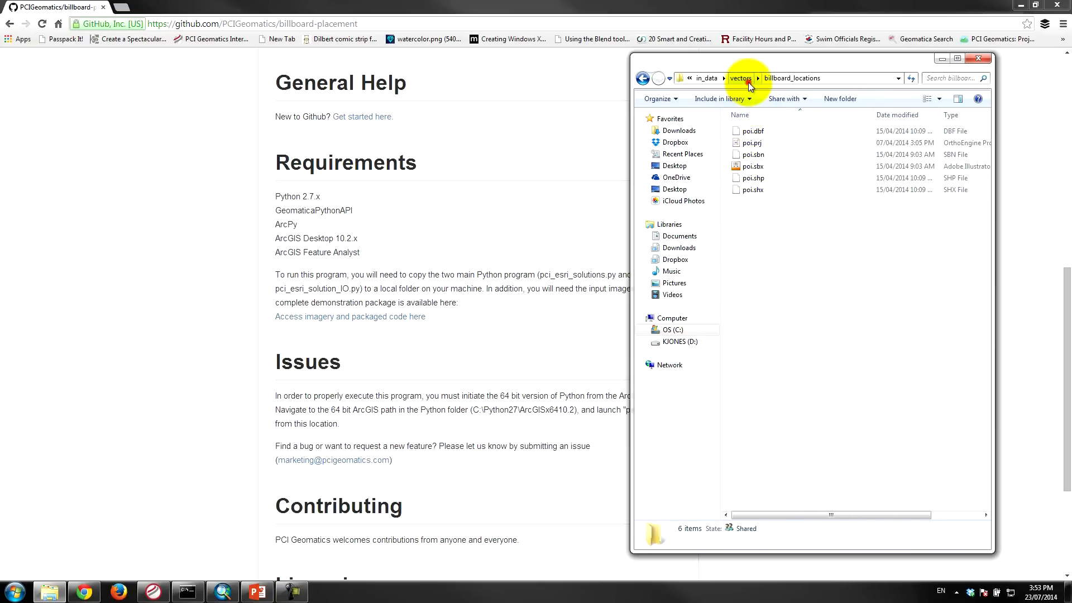
# - Return through vectors and roads up to Python_esri-pci and show the src scripts folder
pyautogui.click(739, 78)
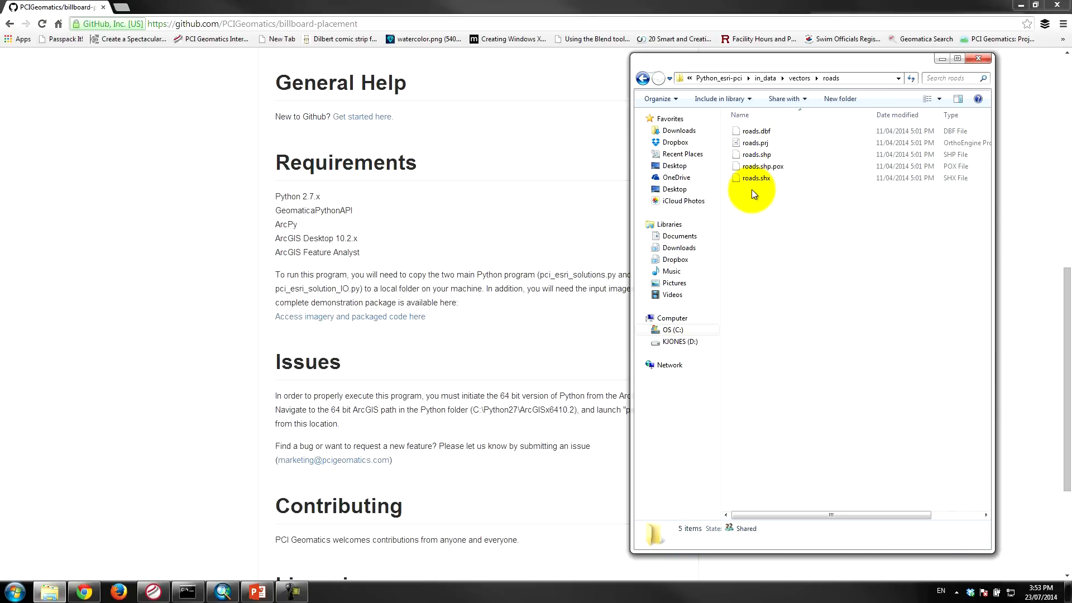
pyautogui.click(812, 77)
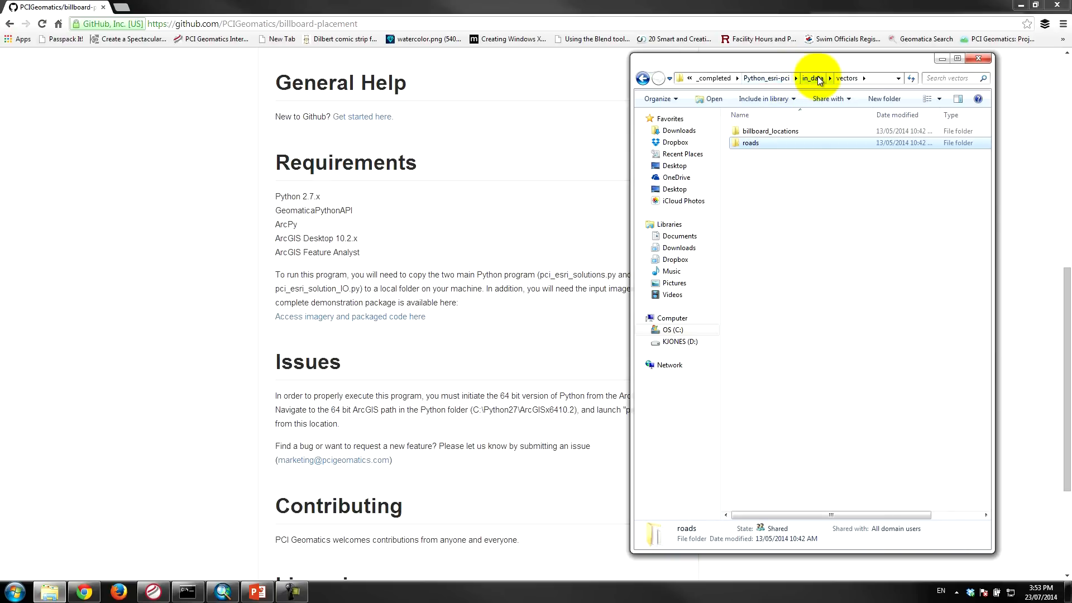
pyautogui.click(767, 78)
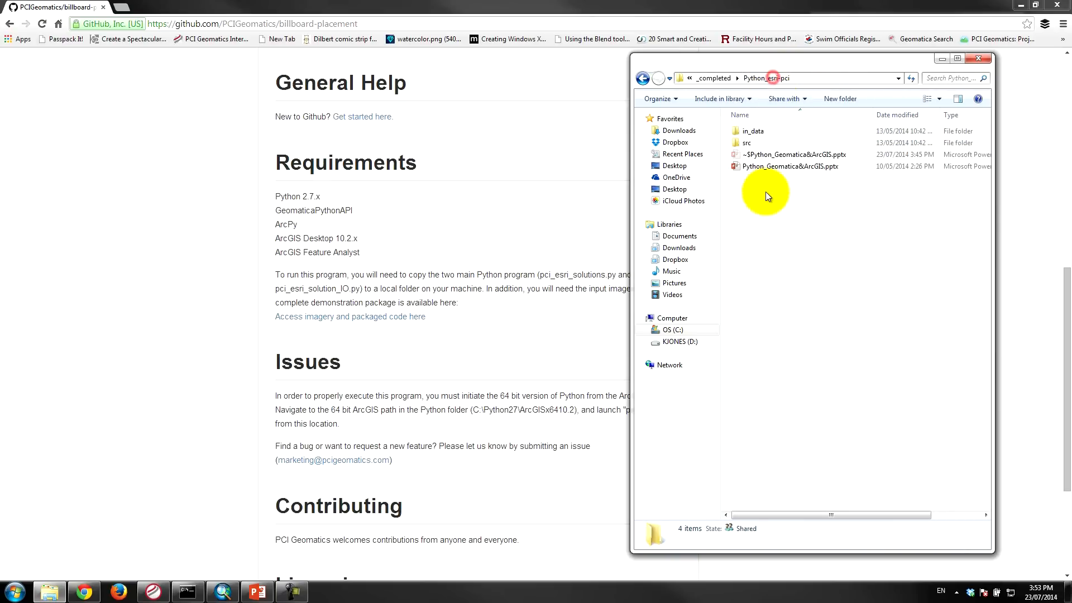
pyautogui.doubleClick(746, 141)
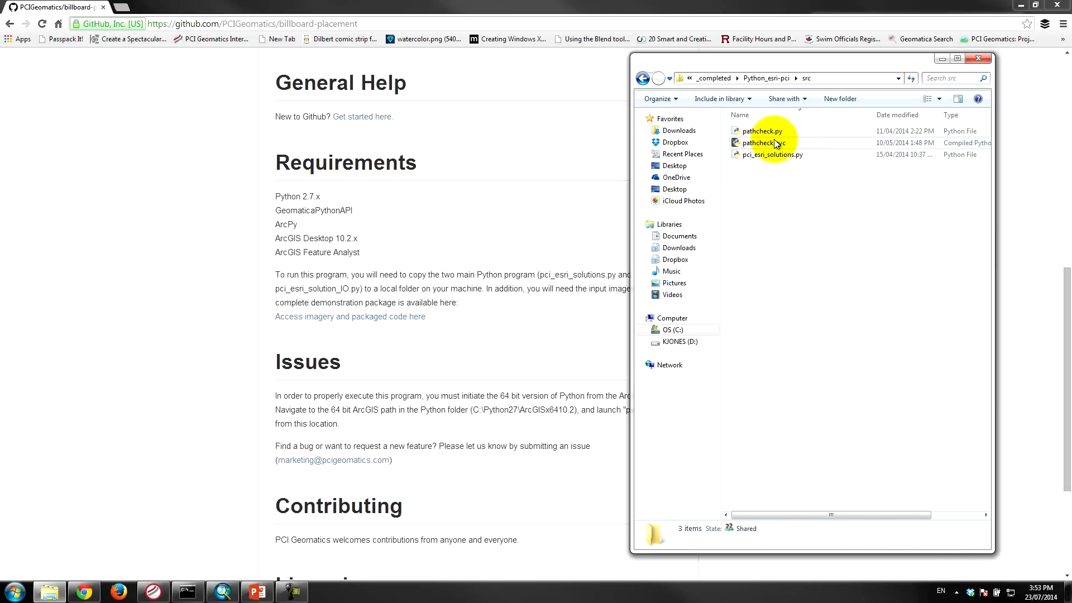
pyautogui.click(12, 590)
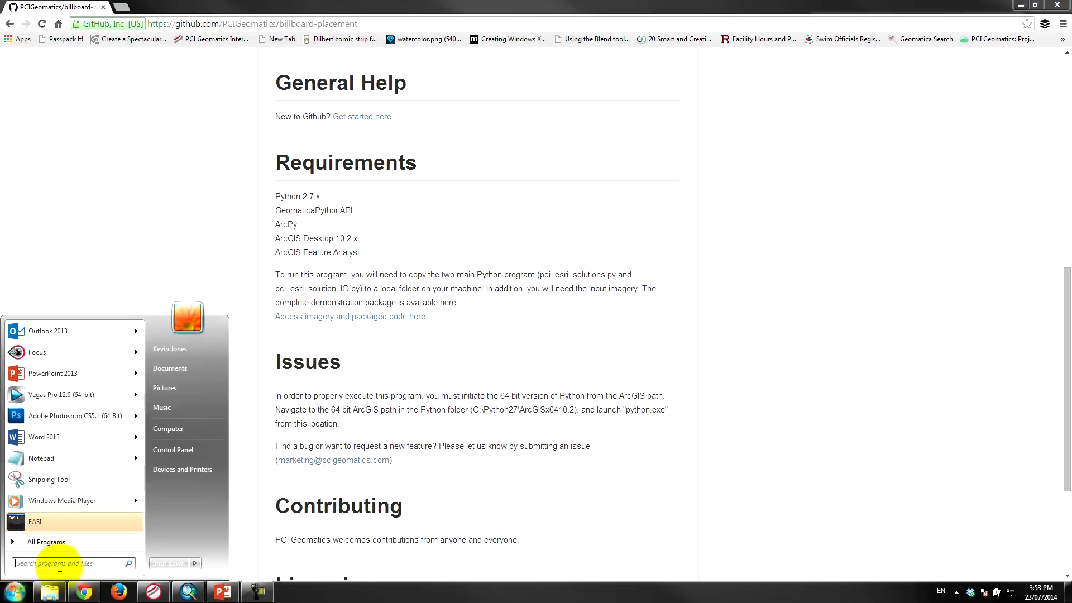
# - Launch a Command Prompt window alongside the src folder and switch to it
pyautogui.write('cmd')
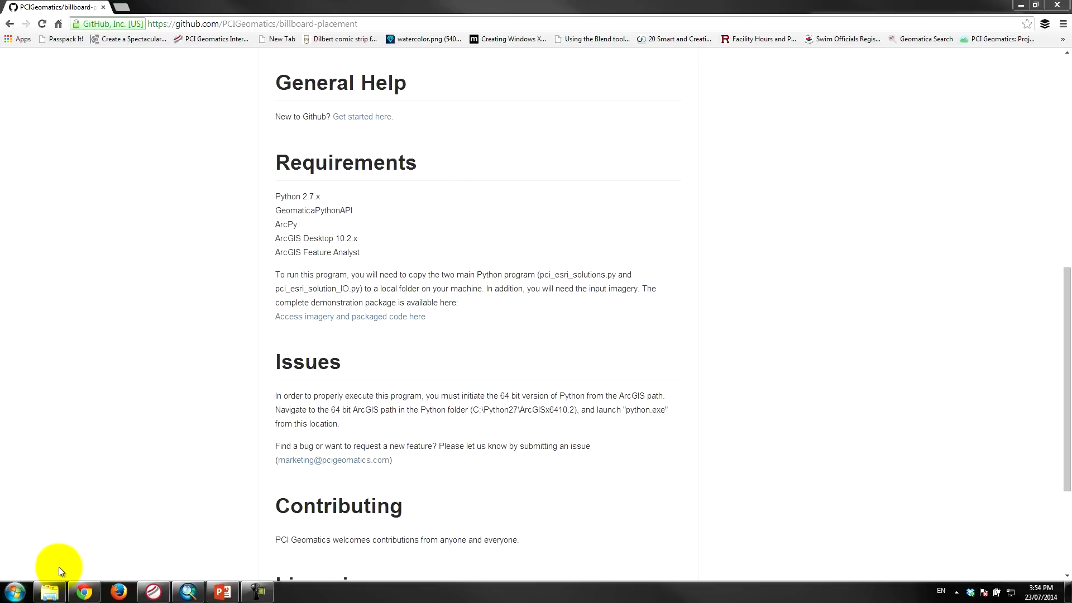
pyautogui.click(291, 591)
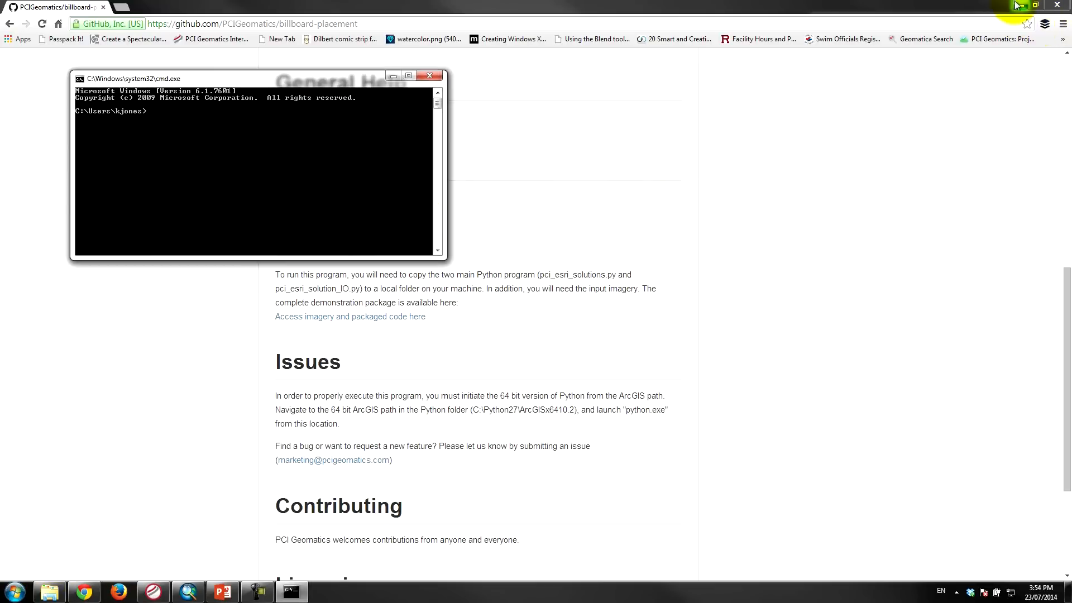
pyautogui.moveTo(187, 592)
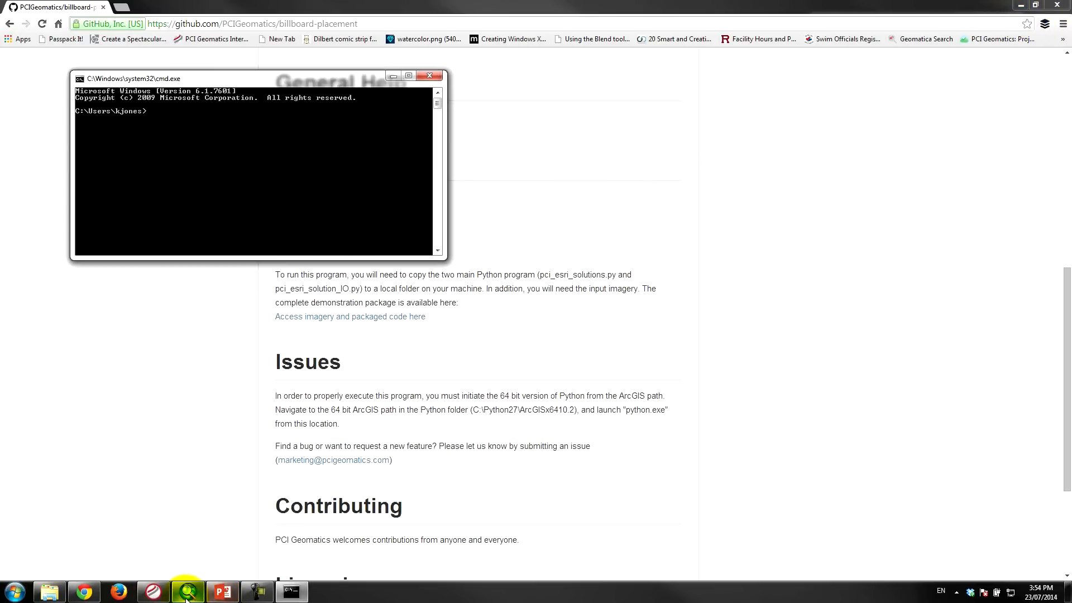
pyautogui.click(48, 591)
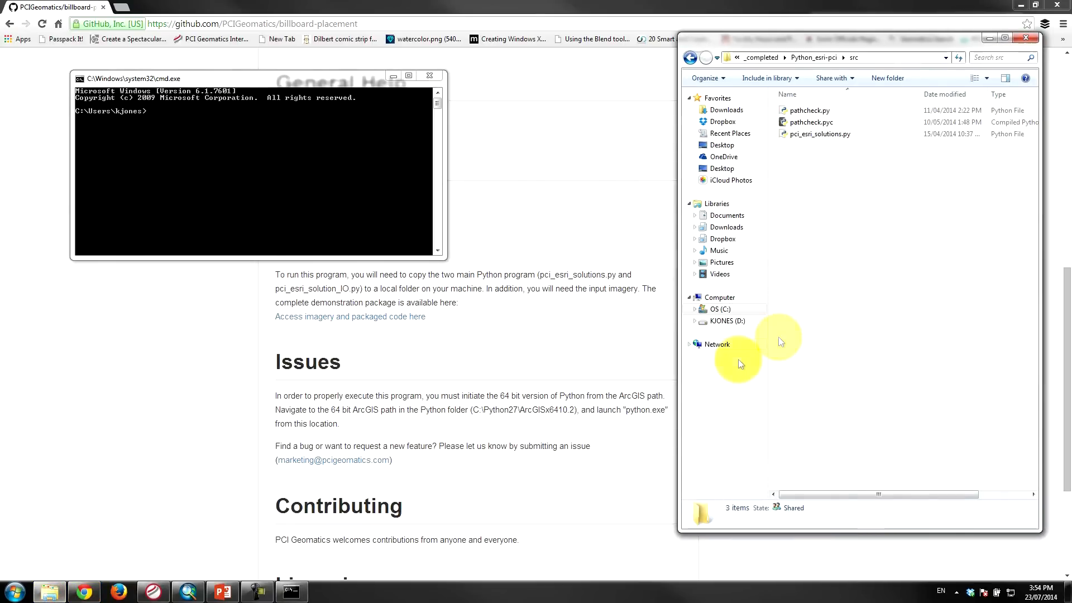
pyautogui.click(855, 57)
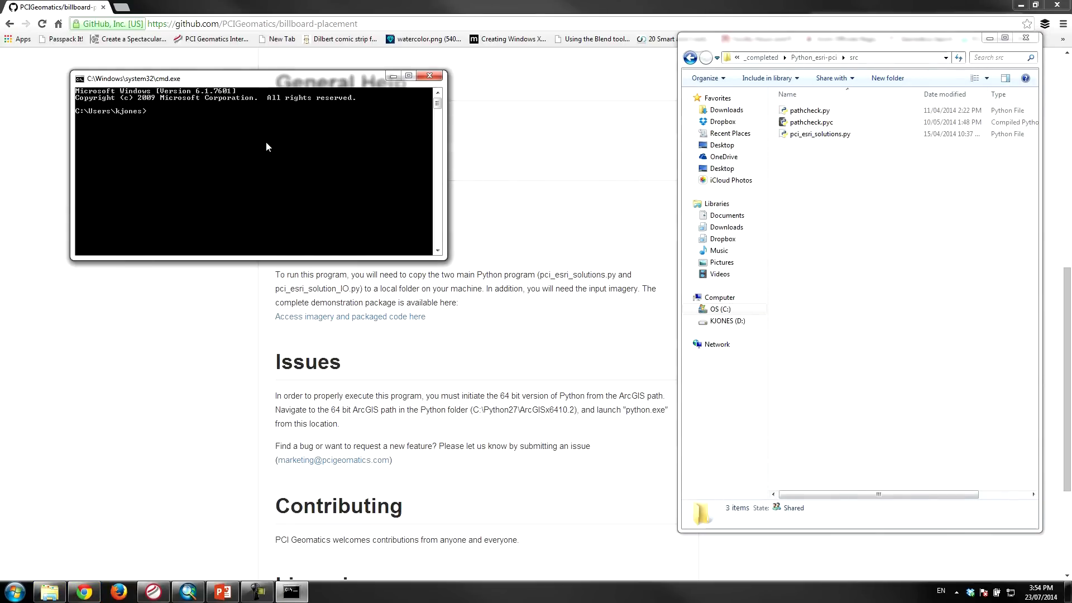
# - Change to C:\Python27\ArcGISx6410.2 and start python.exe to confirm the 64-bit 2.7.5 interpreter
pyautogui.write('c:')
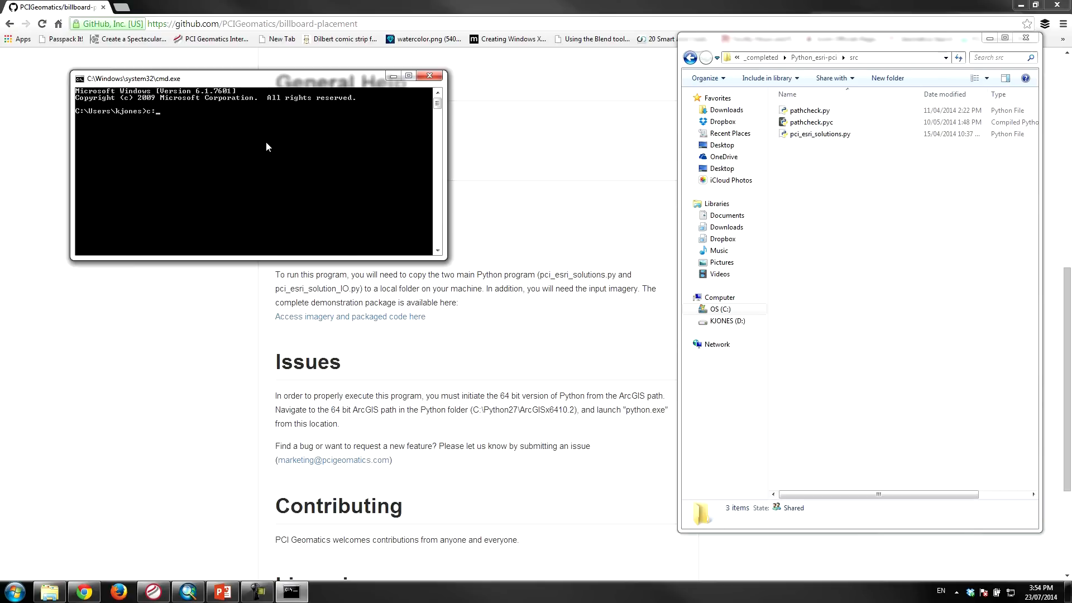
pyautogui.write('py')
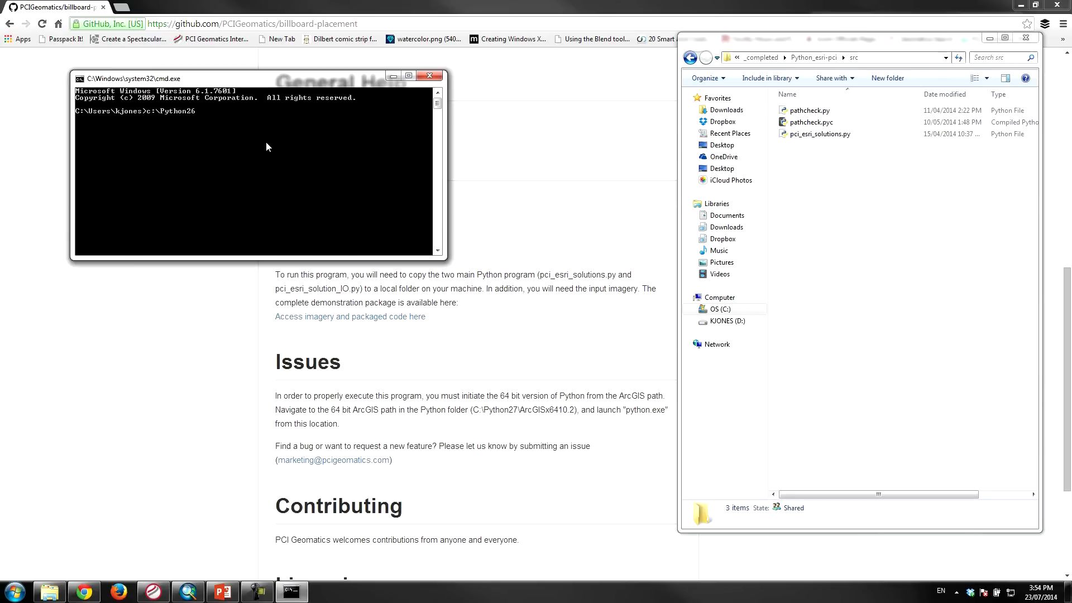
pyautogui.write('27')
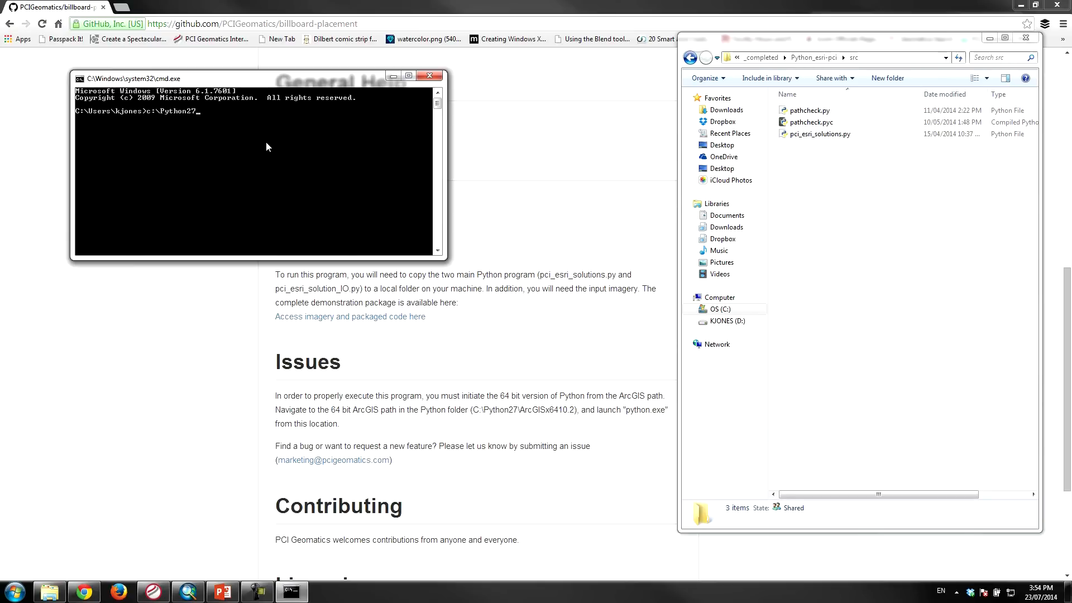
pyautogui.write('Arc')
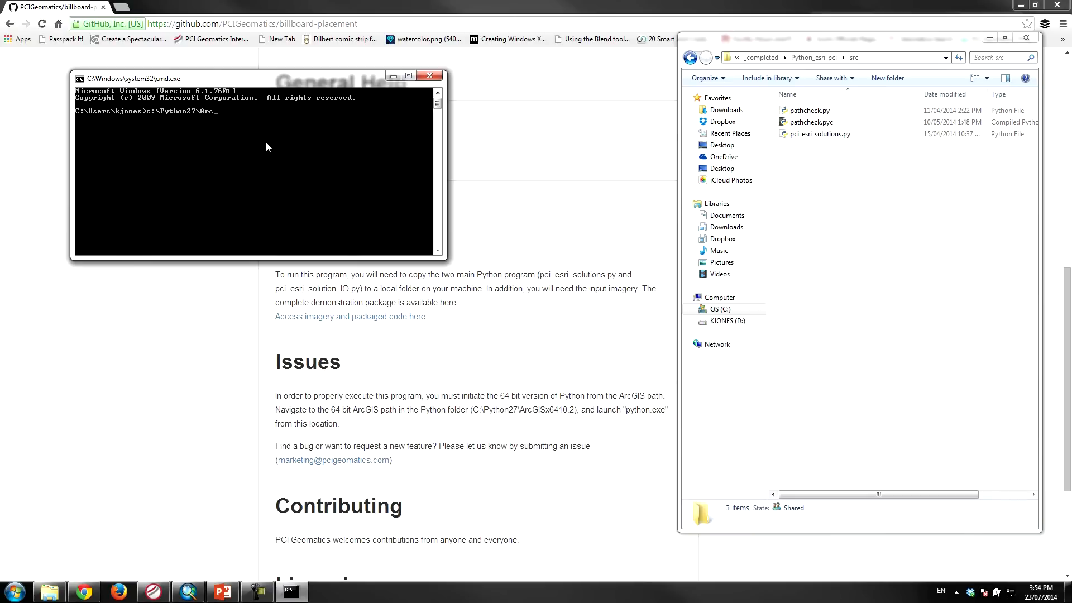
pyautogui.write('ArcGISx6410.2\\')
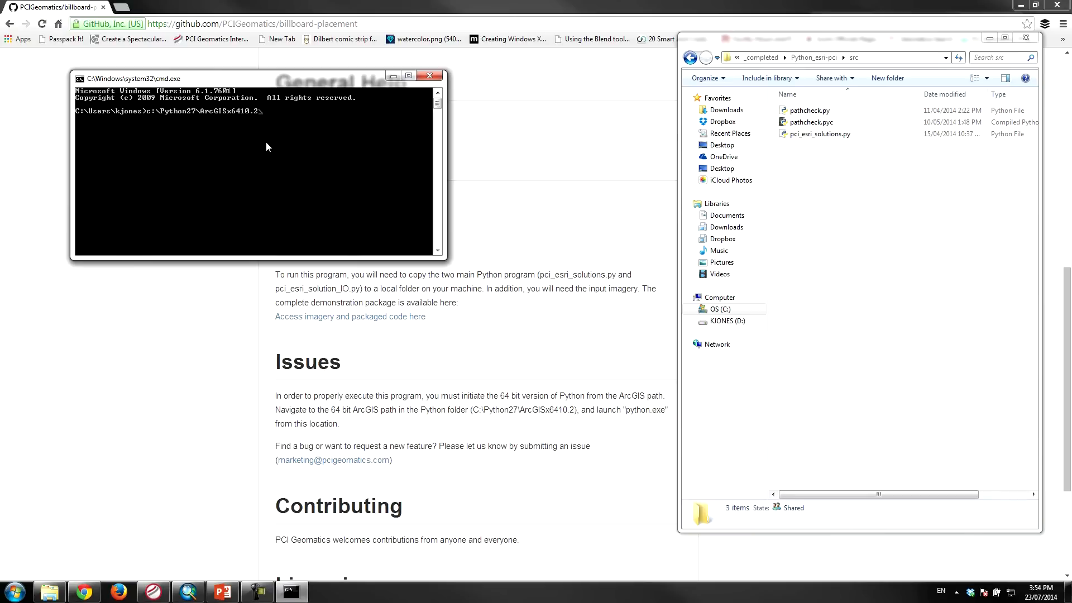
pyautogui.write('python.exe')
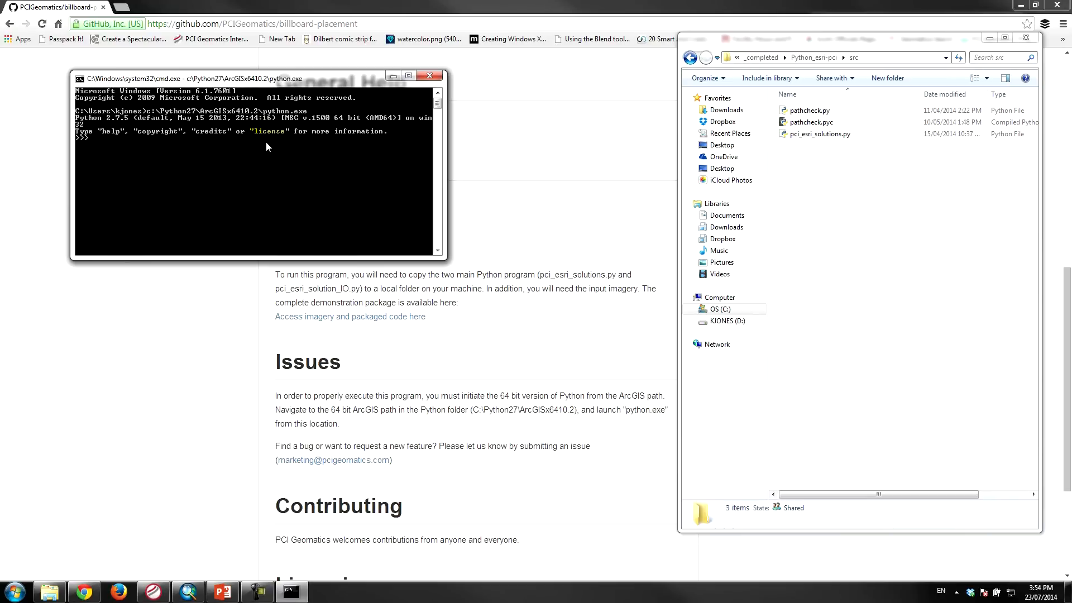
# - Leave the interpreter with quit() to return to the normal prompt
pyautogui.write('quit(')
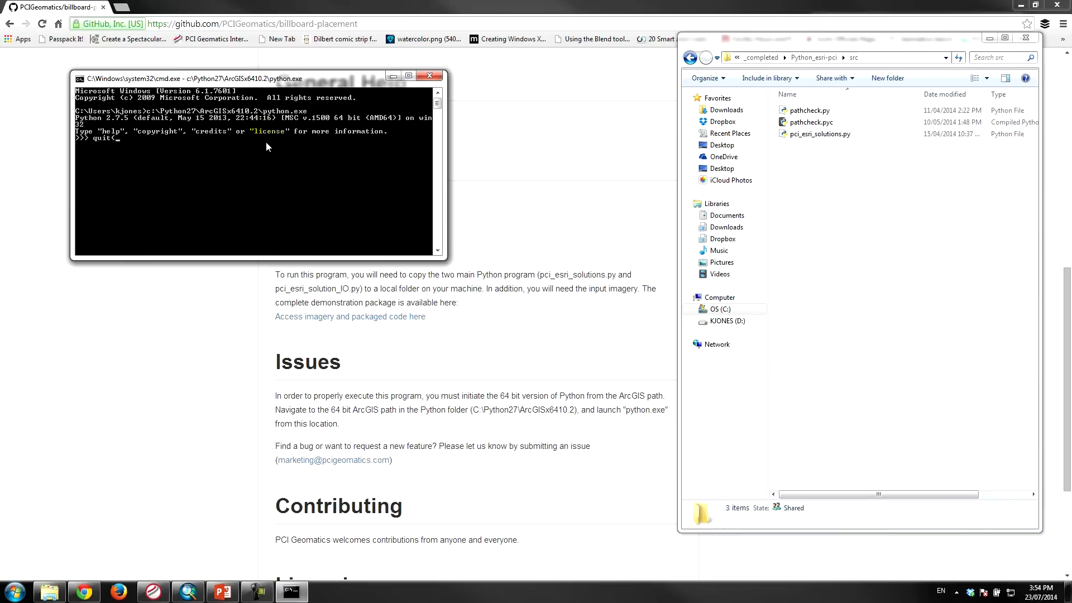
pyautogui.press('Return')
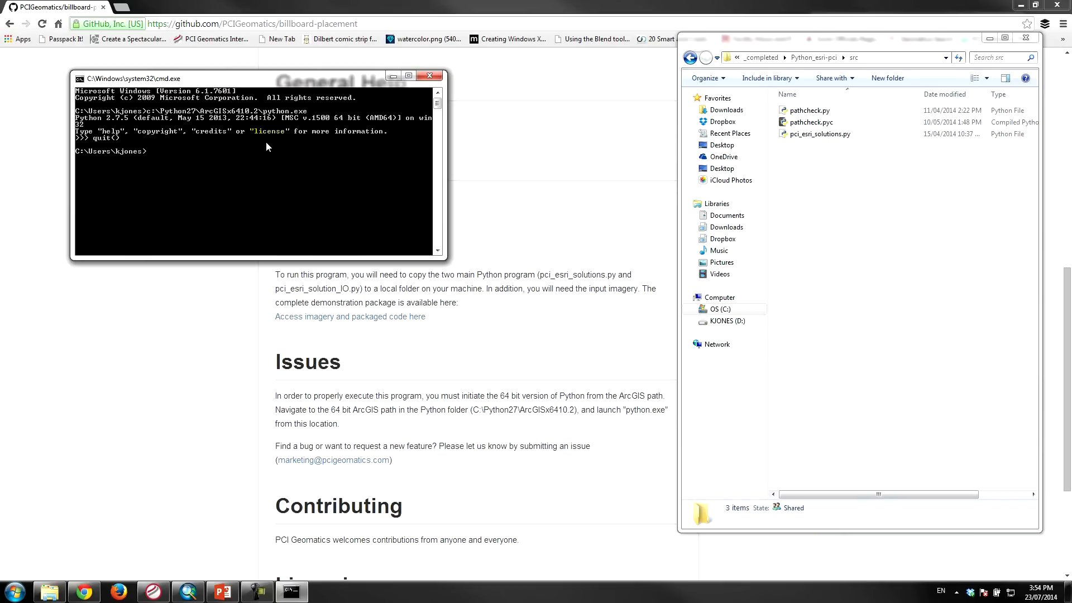
pyautogui.moveTo(814, 184)
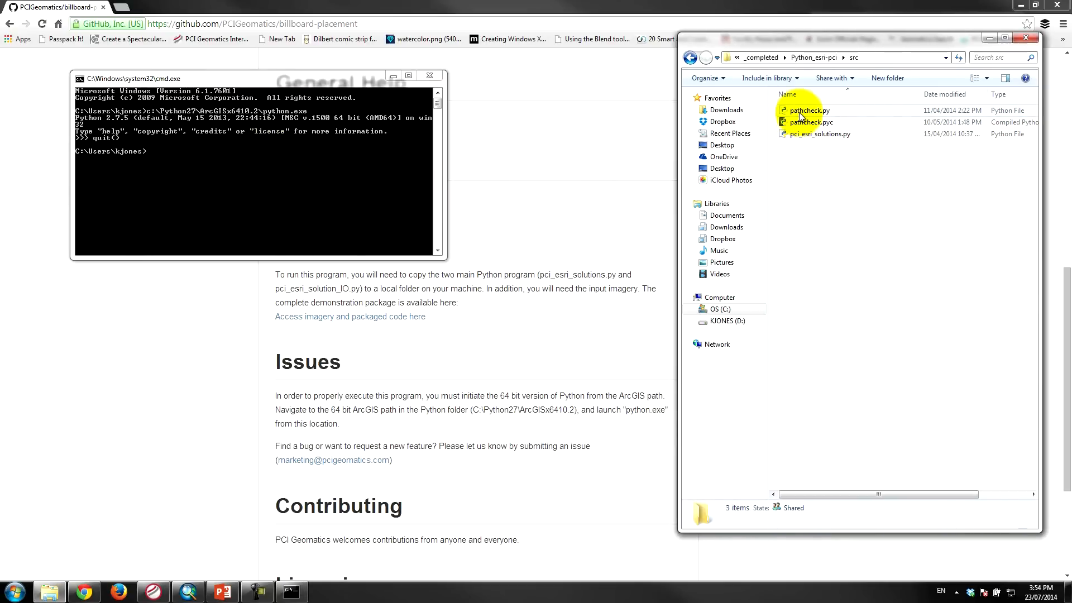
# - Run pci_esri_solutions.py so it initializes and asks for the ingest folder
pyautogui.click(819, 133)
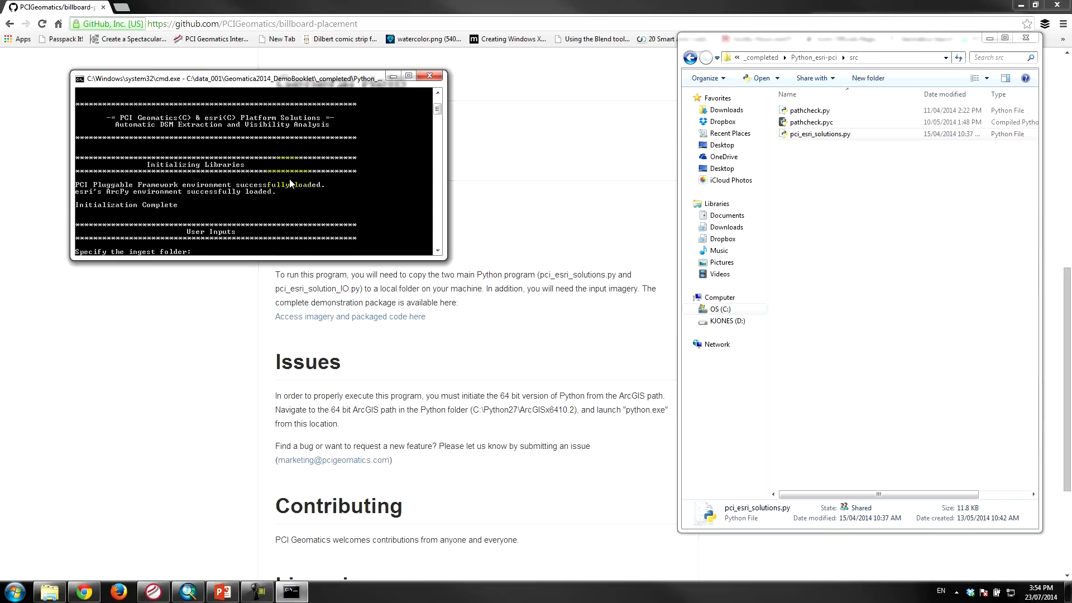
pyautogui.moveTo(81, 191)
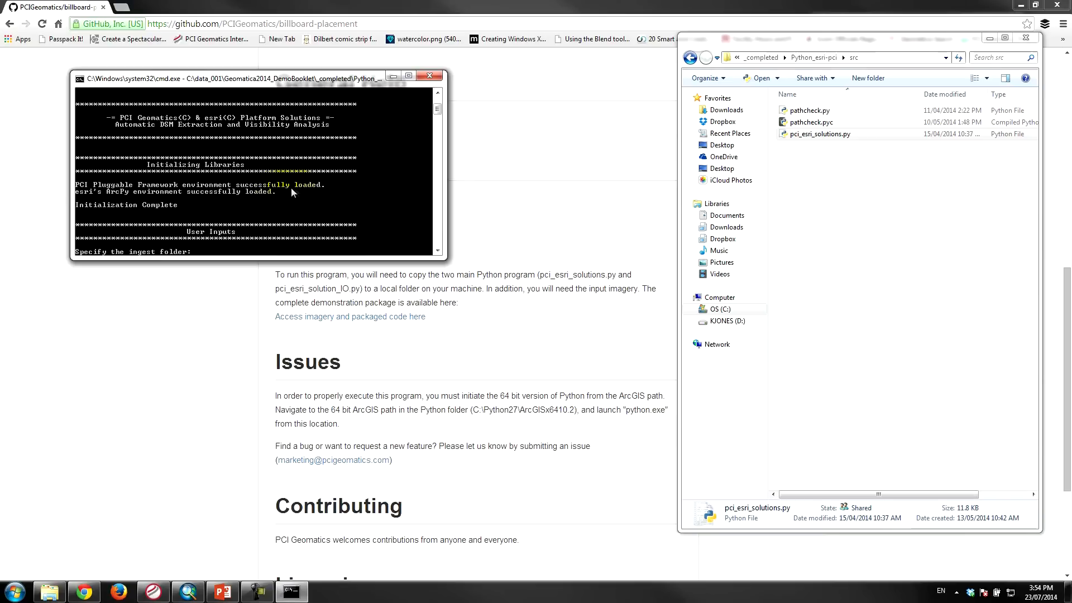
pyautogui.moveTo(253, 202)
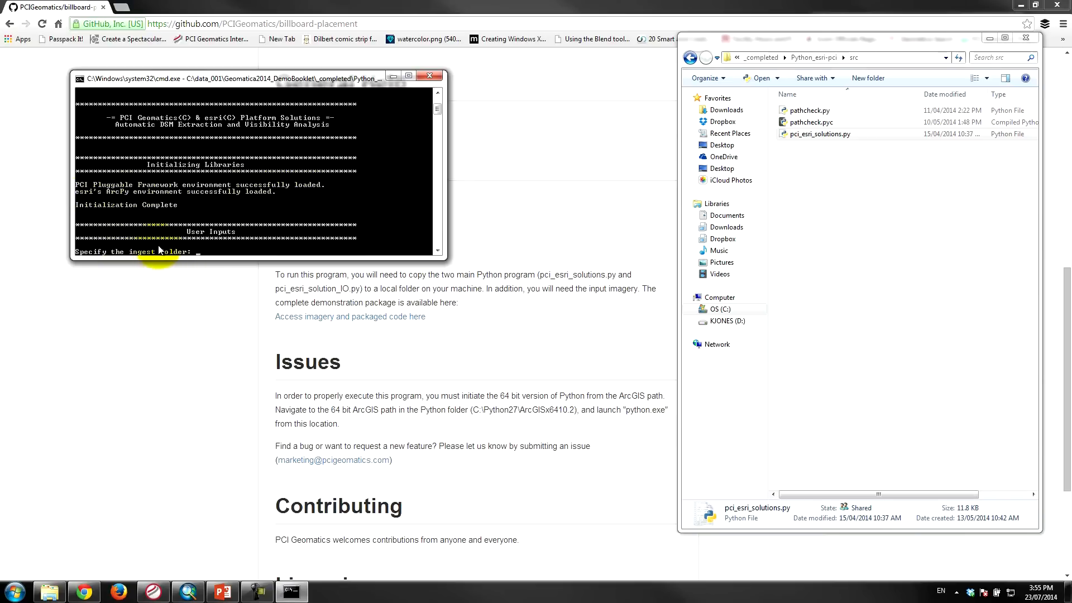
pyautogui.moveTo(814, 57)
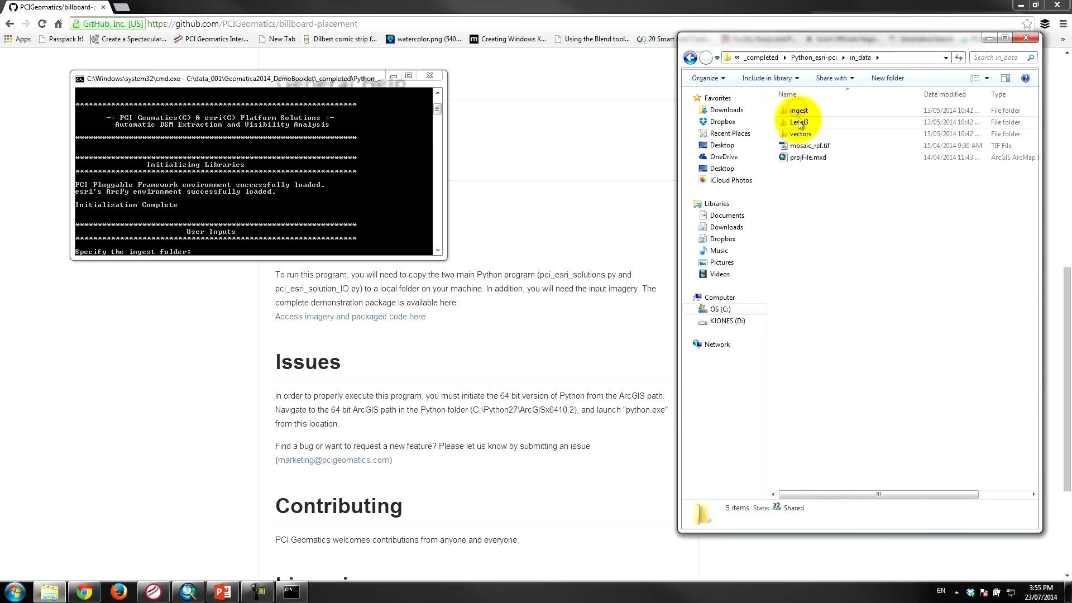
# - Feed the script the ingest folder, billboard_locations\poi.shp and roads\roads.shp as inputs
pyautogui.click(799, 111)
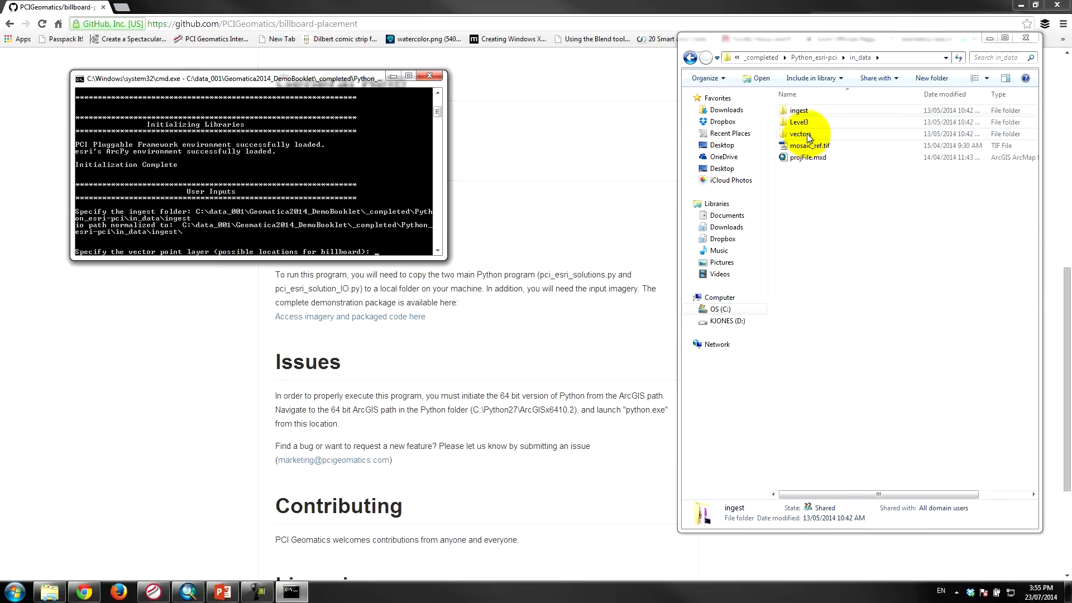
pyautogui.doubleClick(799, 132)
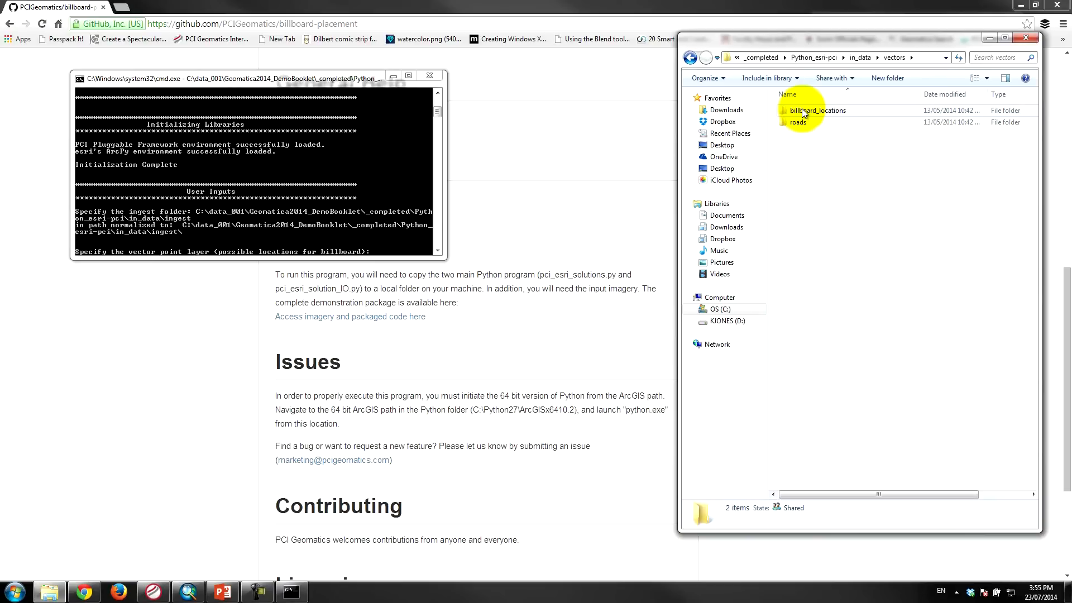
pyautogui.doubleClick(819, 111)
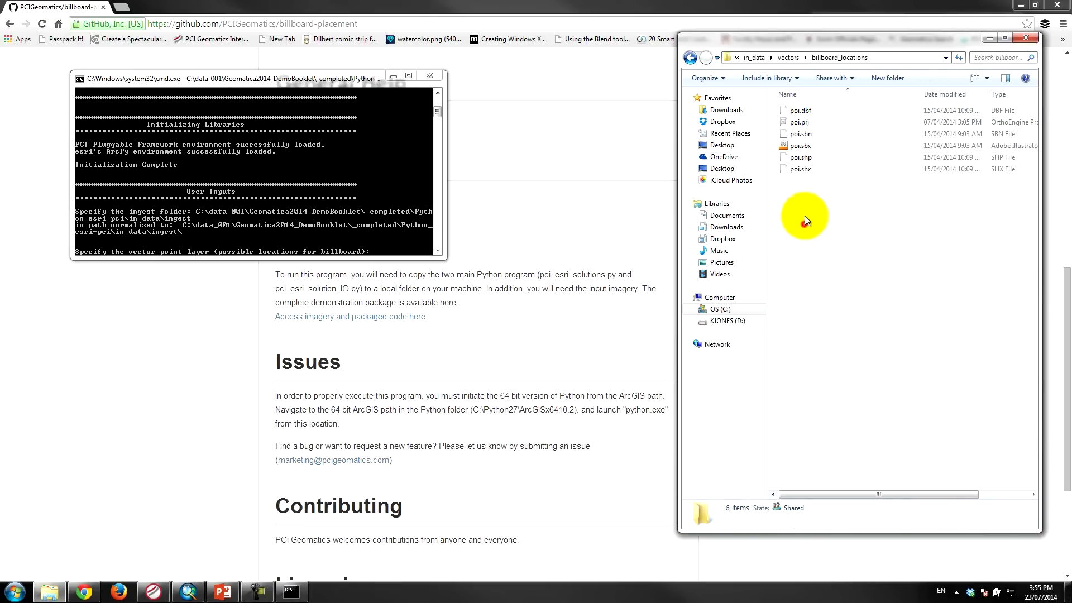
pyautogui.click(800, 158)
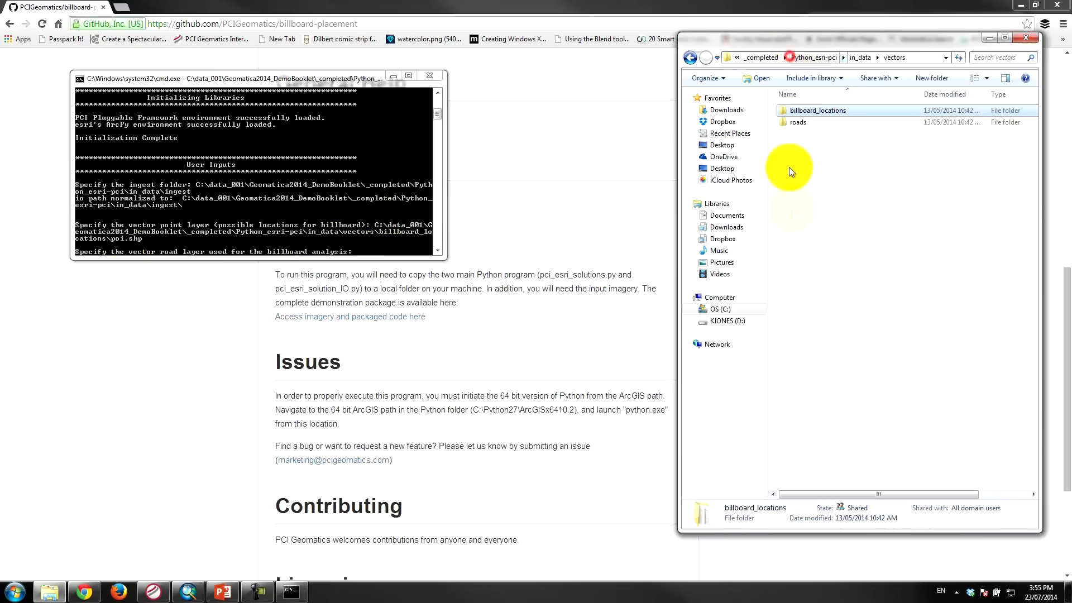
pyautogui.doubleClick(796, 121)
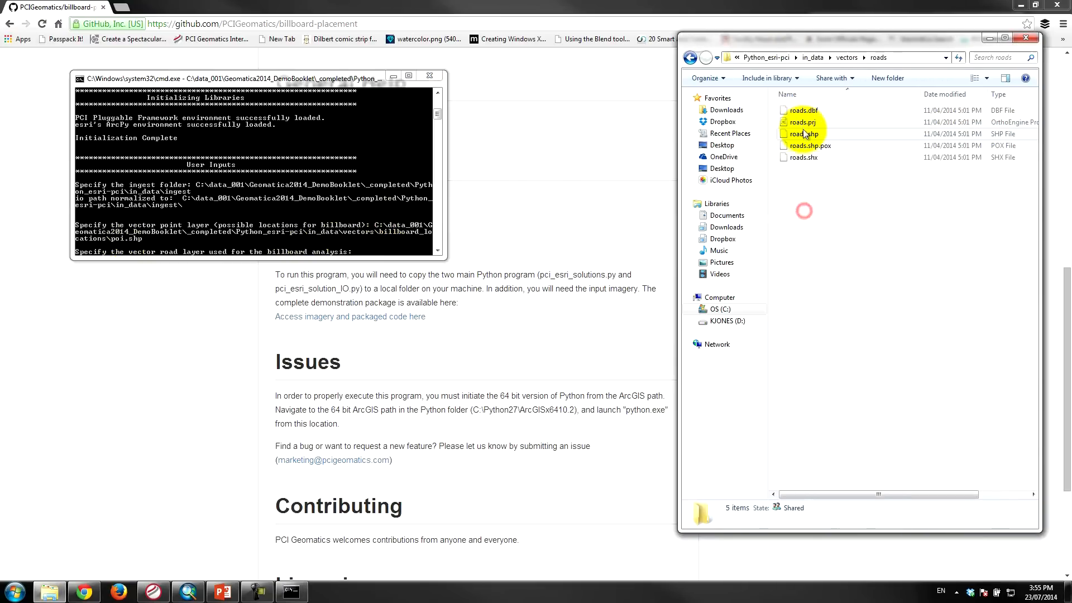
pyautogui.click(803, 133)
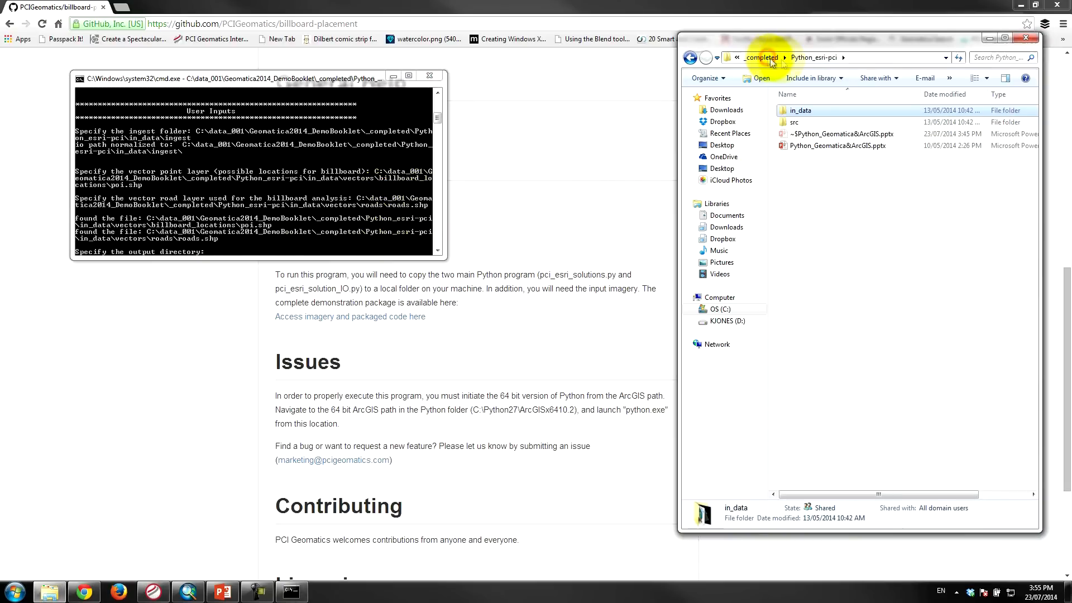
# - Give the Python_esri-pci folder with an Output name as the output directory and let processing run to completion
pyautogui.click(759, 57)
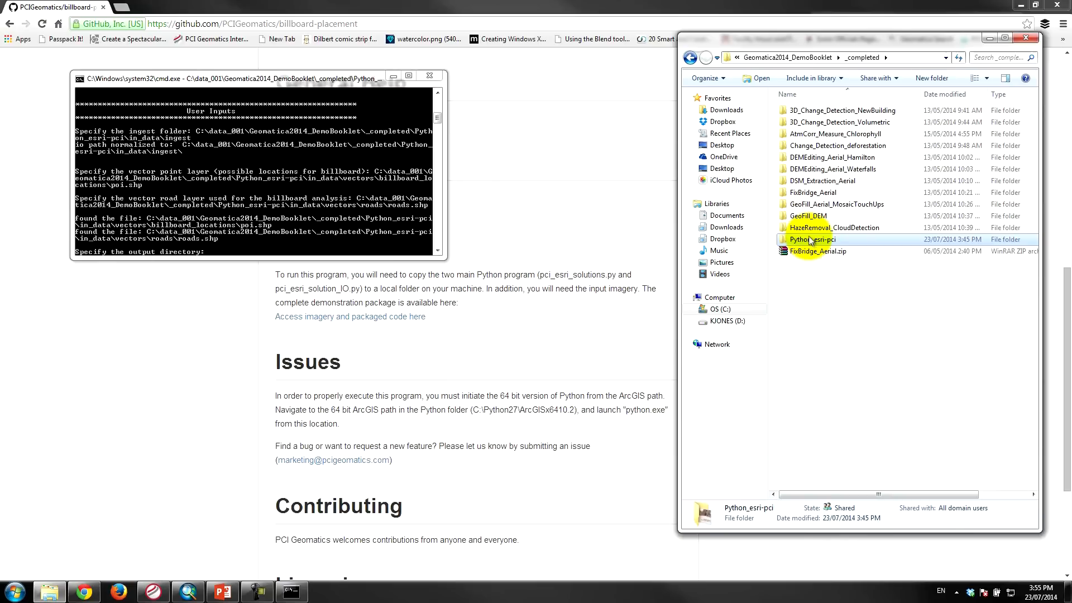
pyautogui.doubleClick(812, 239)
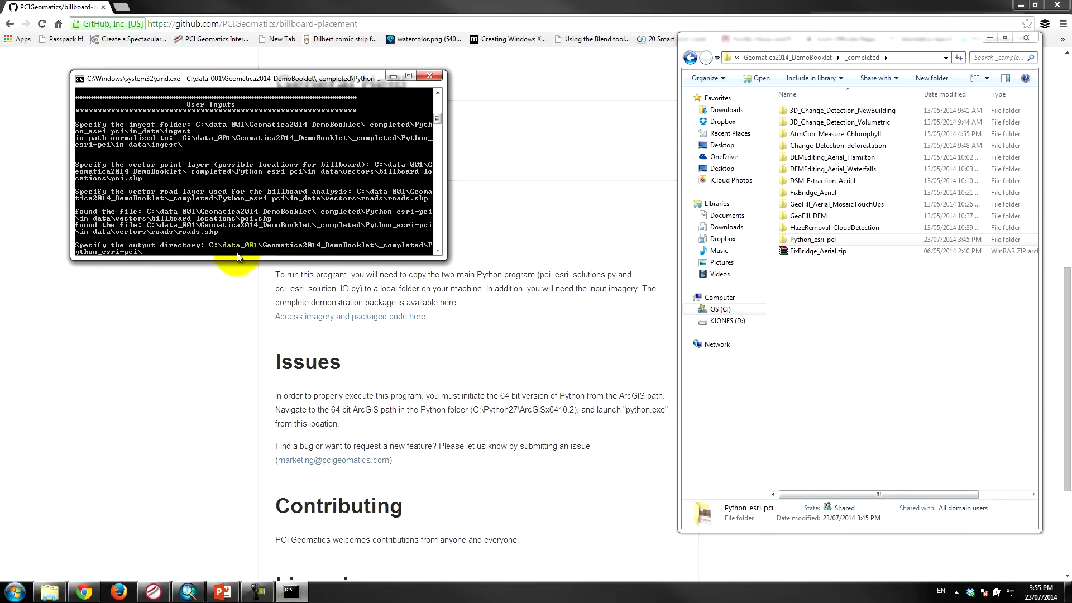
pyautogui.write('Output')
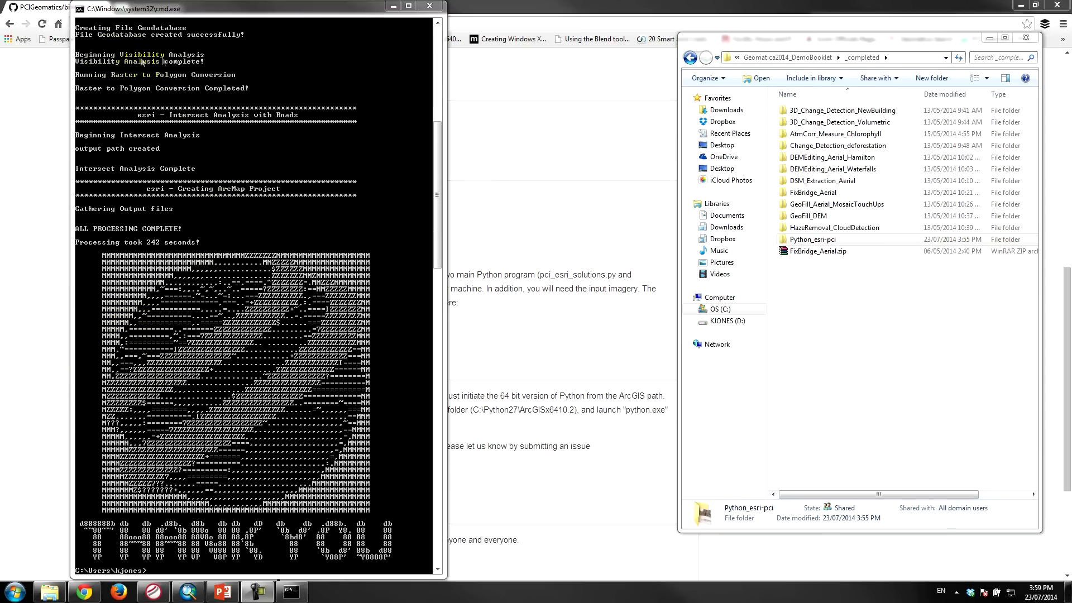
pyautogui.moveTo(164, 62)
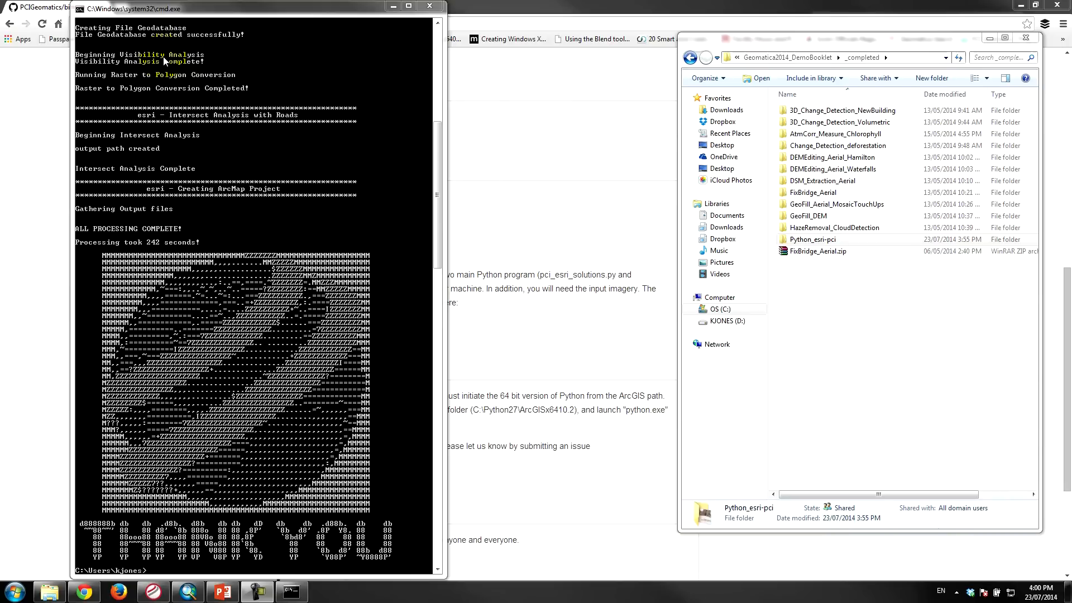
pyautogui.moveTo(109, 89)
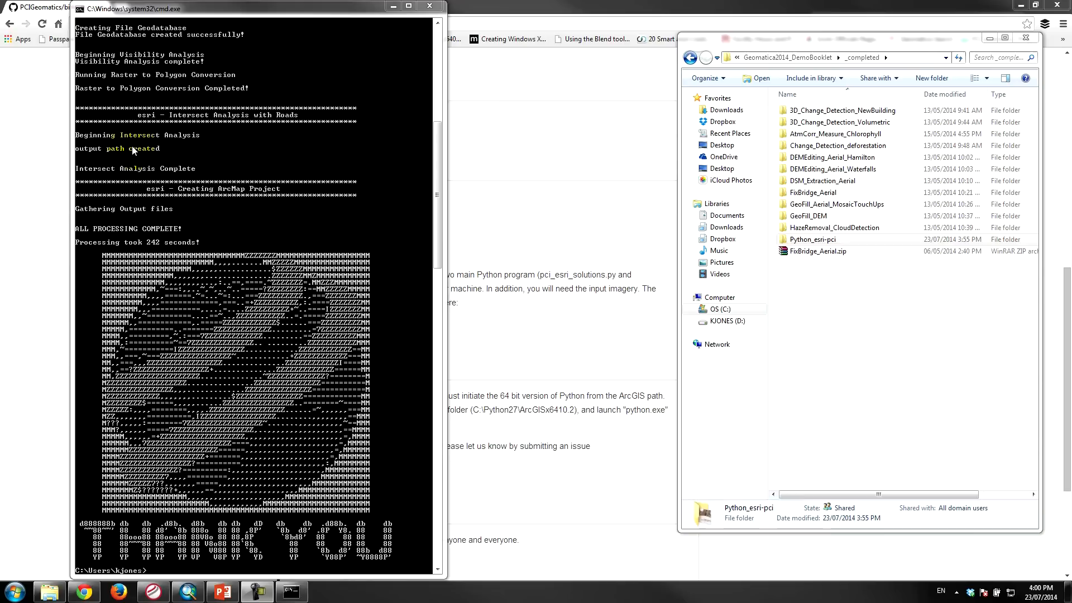
pyautogui.moveTo(133, 170)
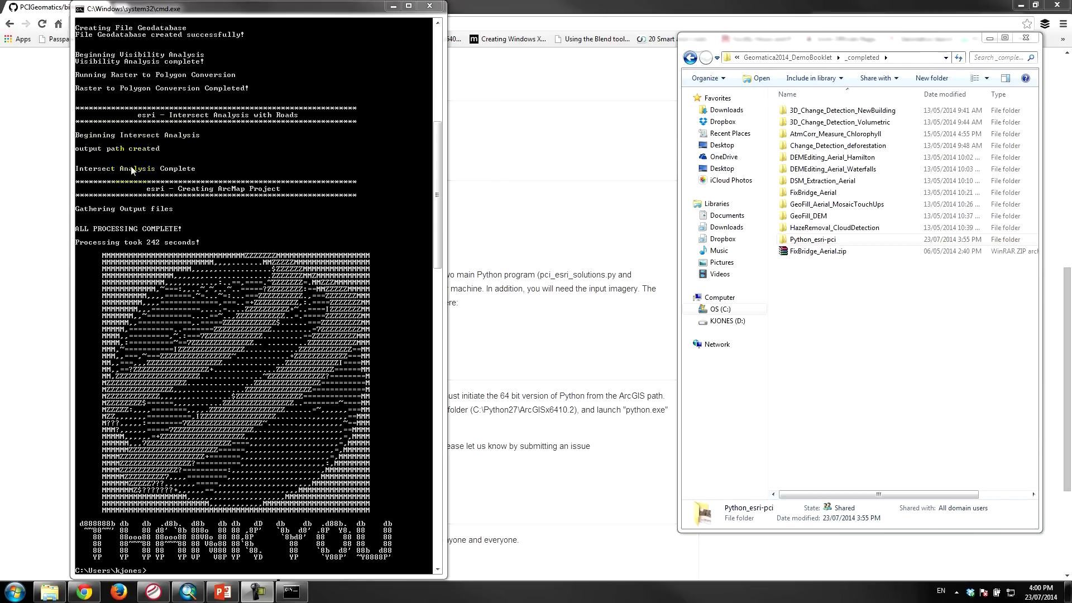
pyautogui.moveTo(205, 218)
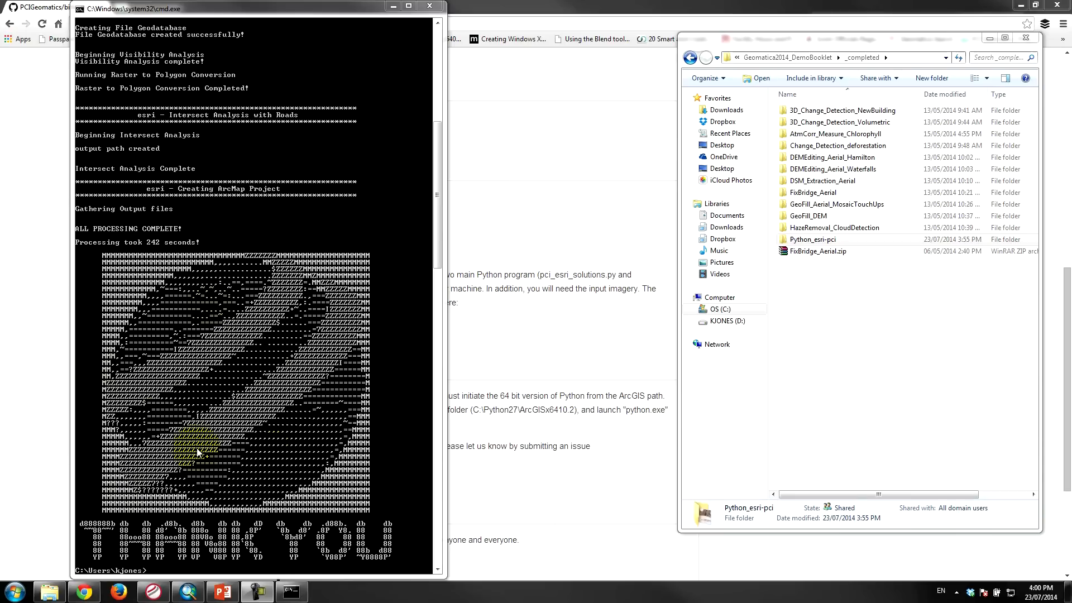
pyautogui.moveTo(202, 438)
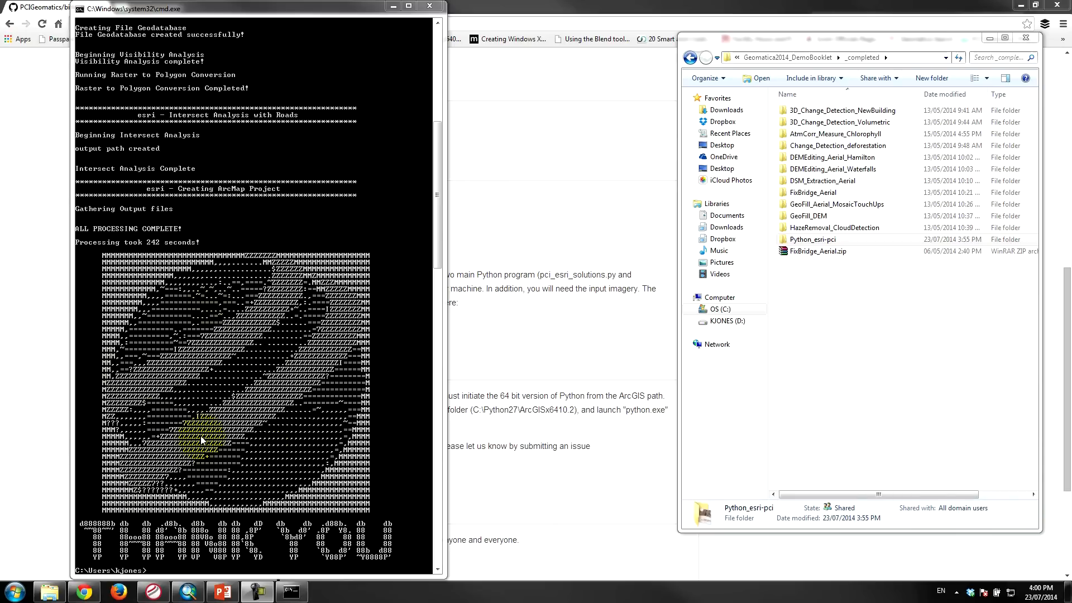
pyautogui.moveTo(234, 407)
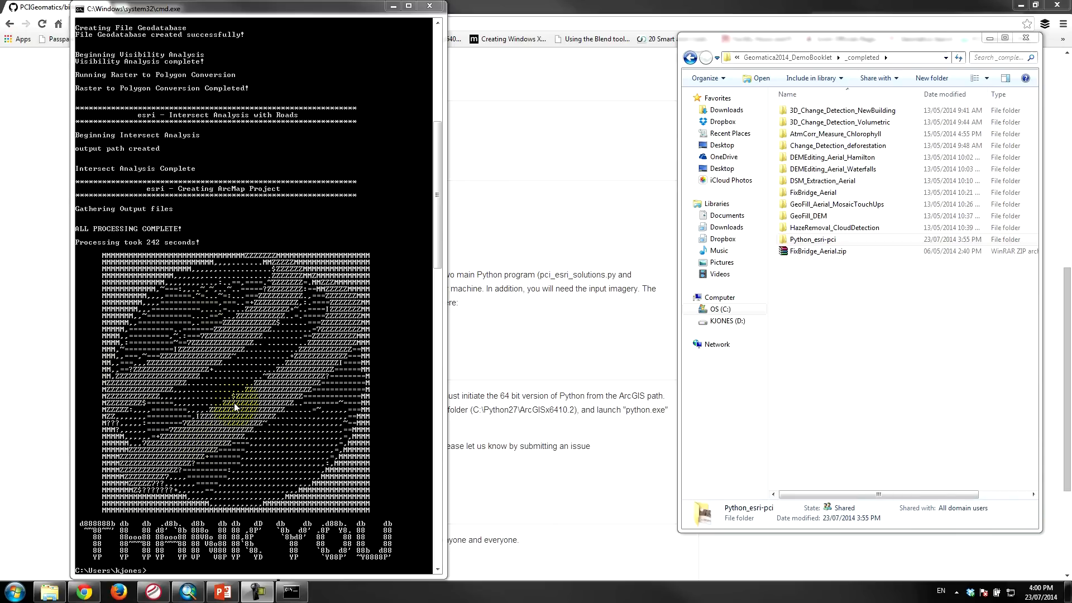
pyautogui.moveTo(374, 375)
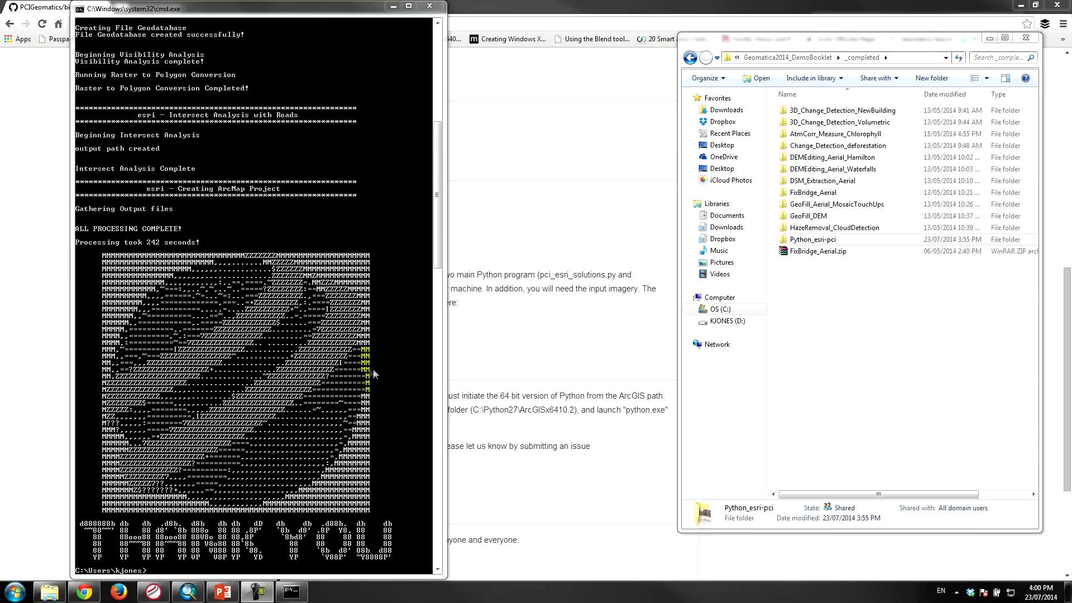
pyautogui.moveTo(177, 358)
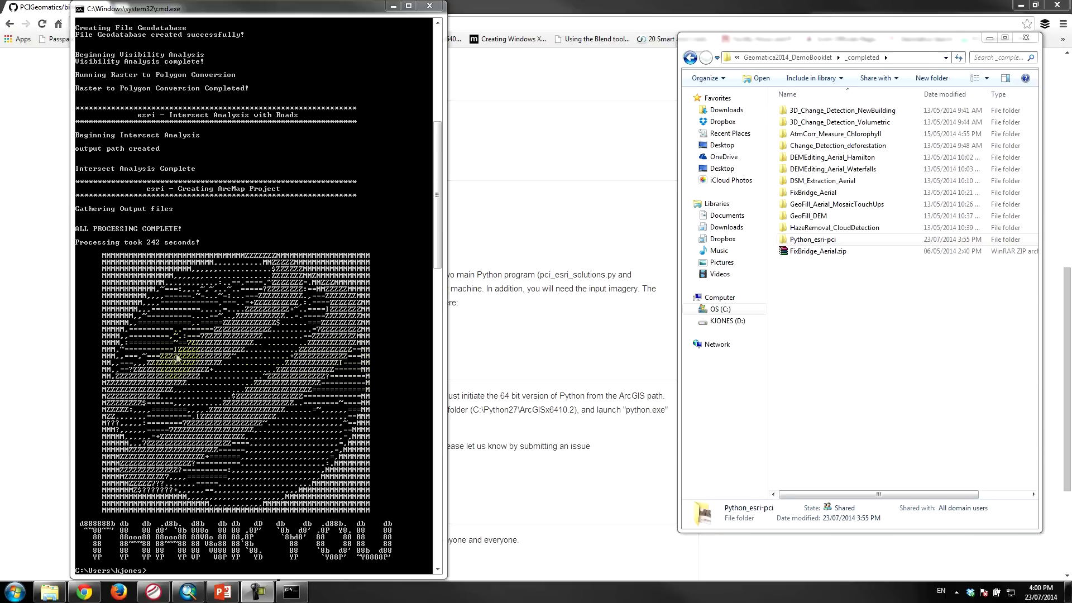
pyautogui.moveTo(194, 322)
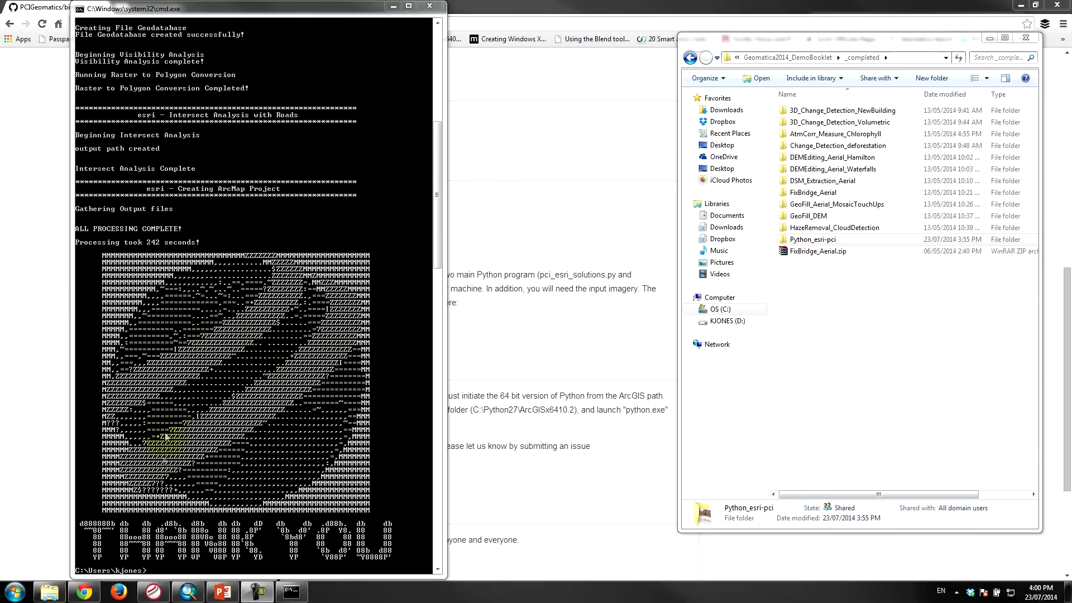
pyautogui.moveTo(180, 560)
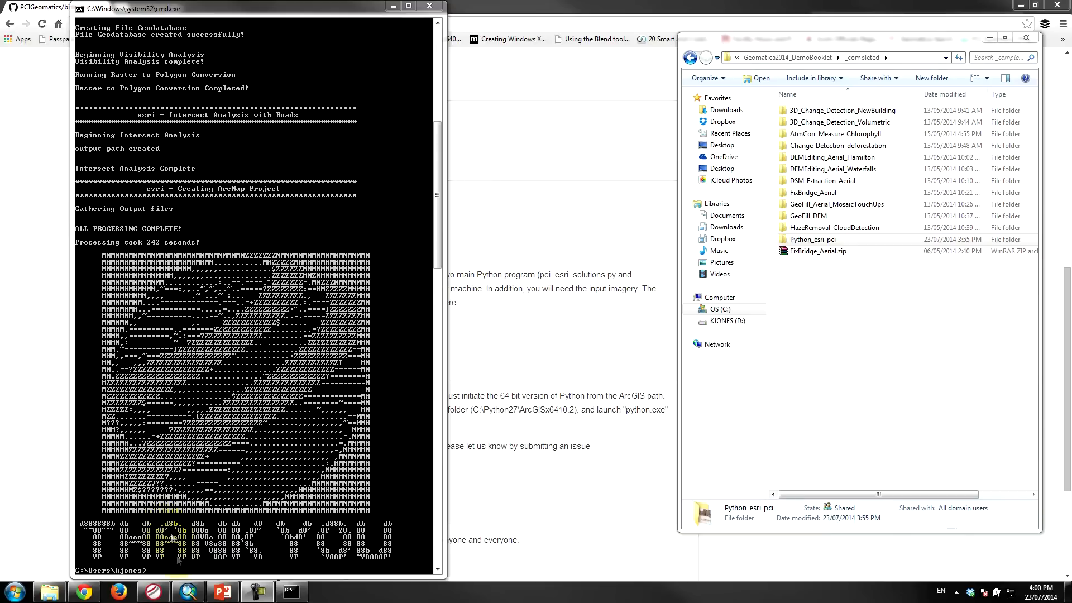
pyautogui.moveTo(187, 591)
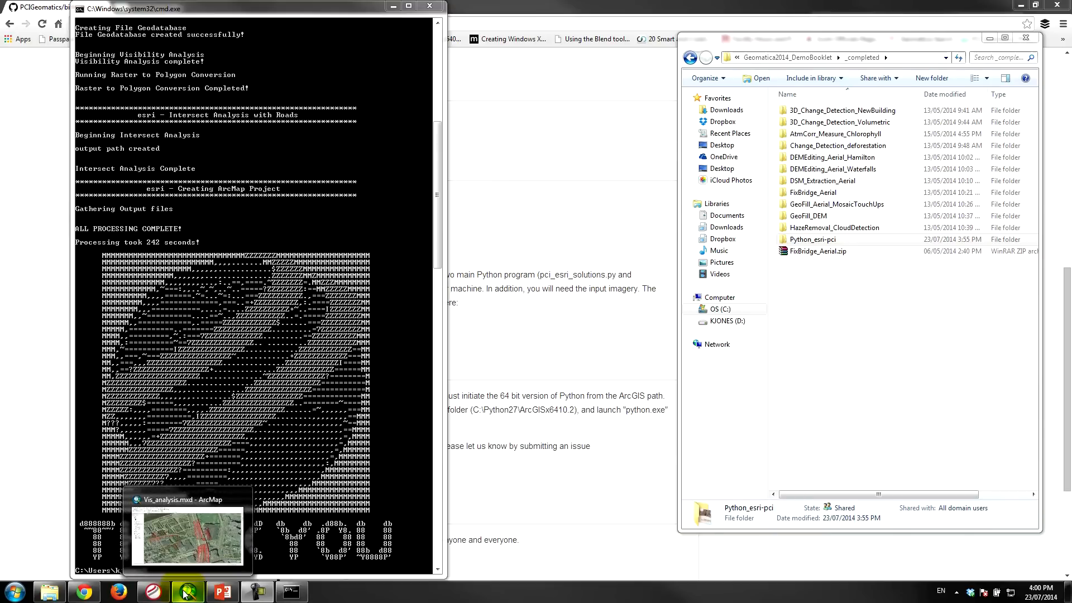
# - Bring up the generated Vis_analysis project and toggle visibility_poly off and on over the visible road segments
pyautogui.click(190, 537)
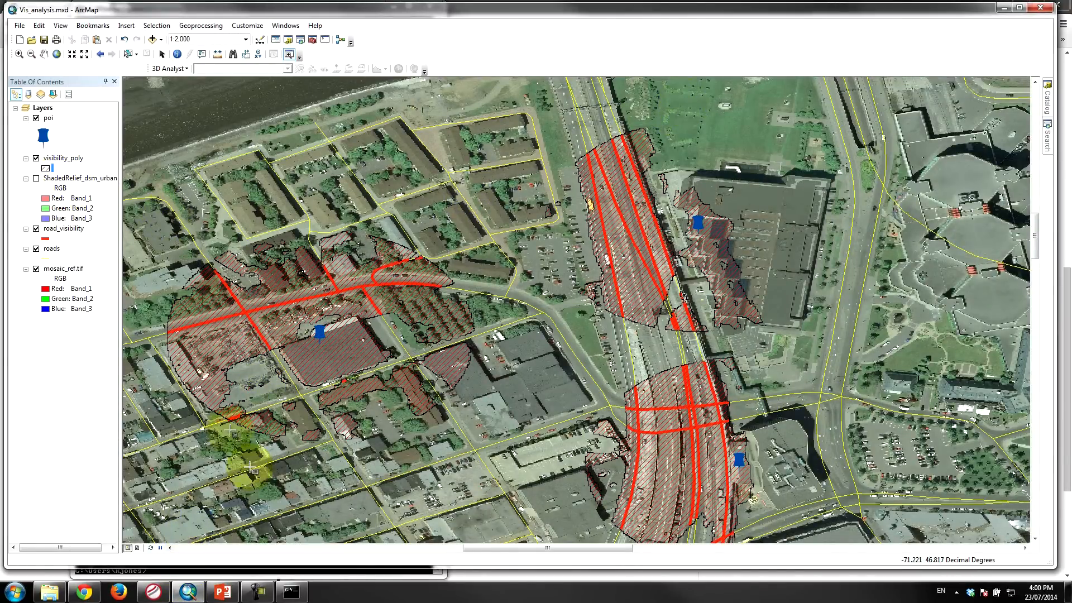
pyautogui.moveTo(912, 171)
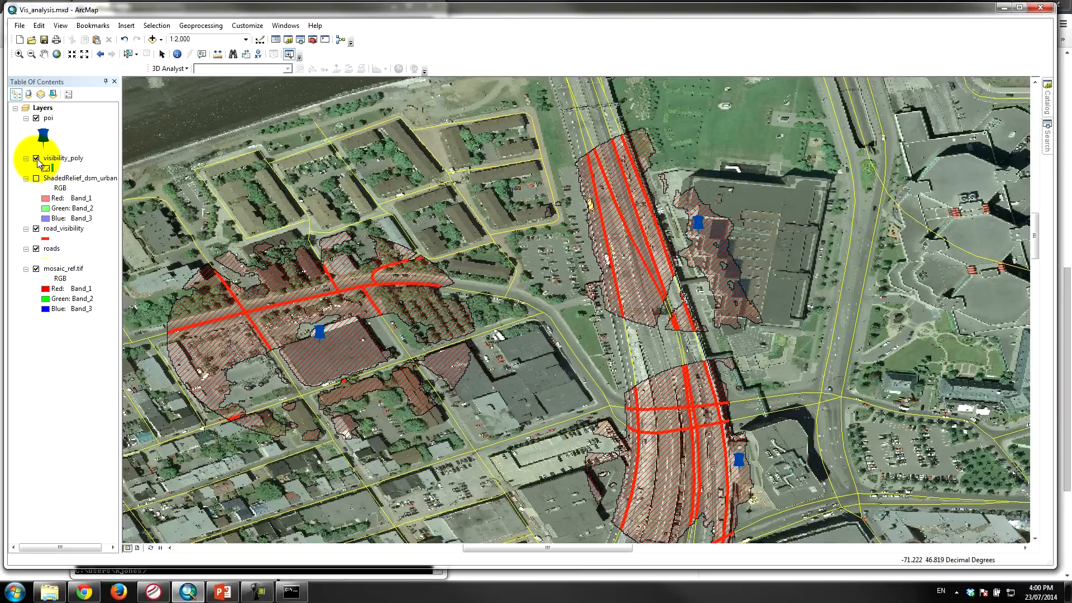
pyautogui.click(319, 335)
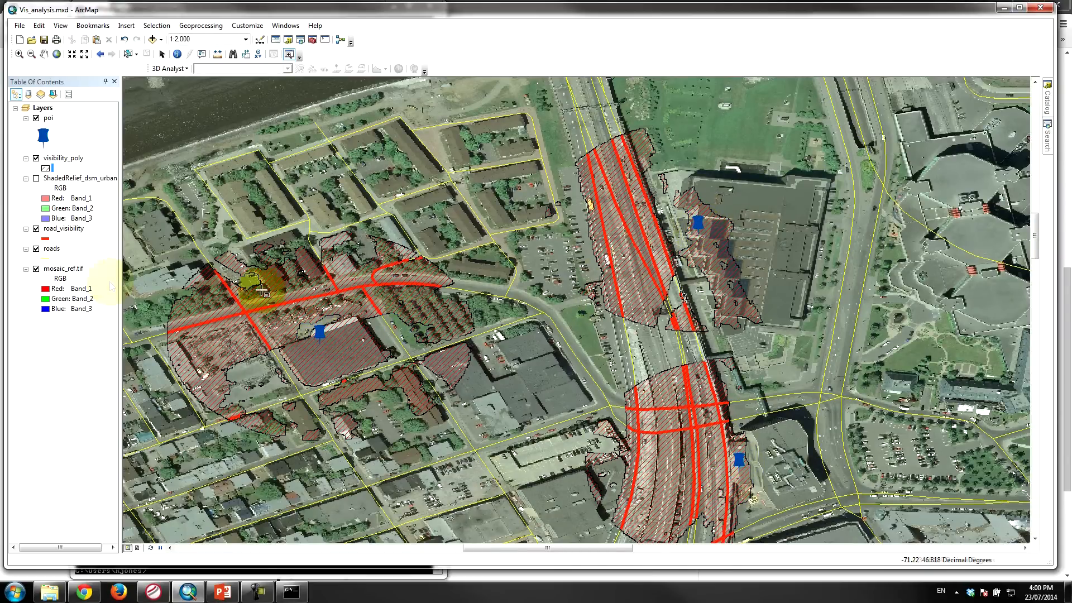
pyautogui.click(34, 158)
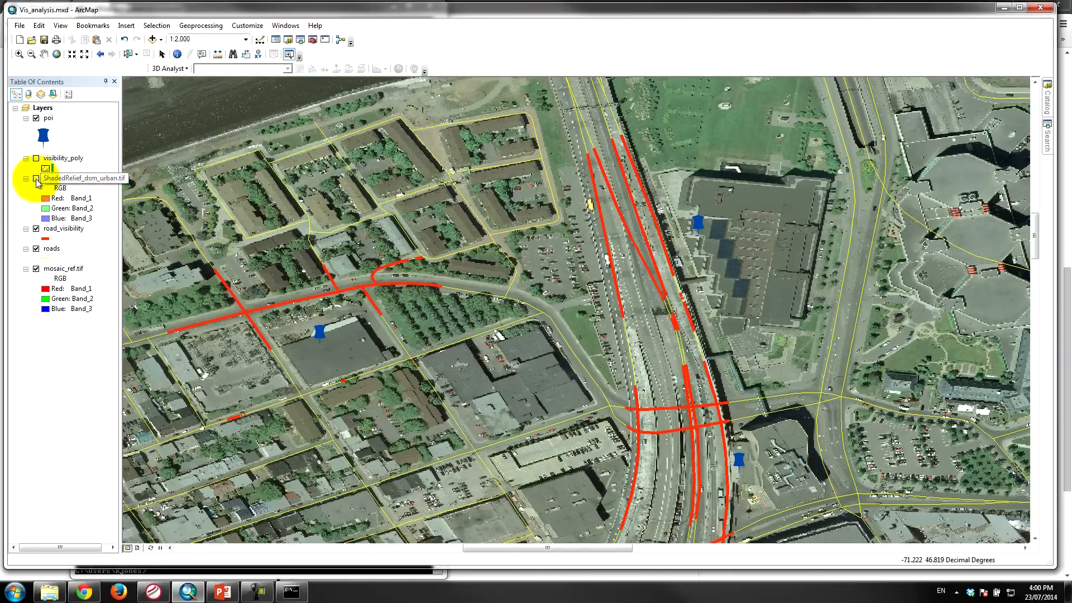
pyautogui.click(36, 158)
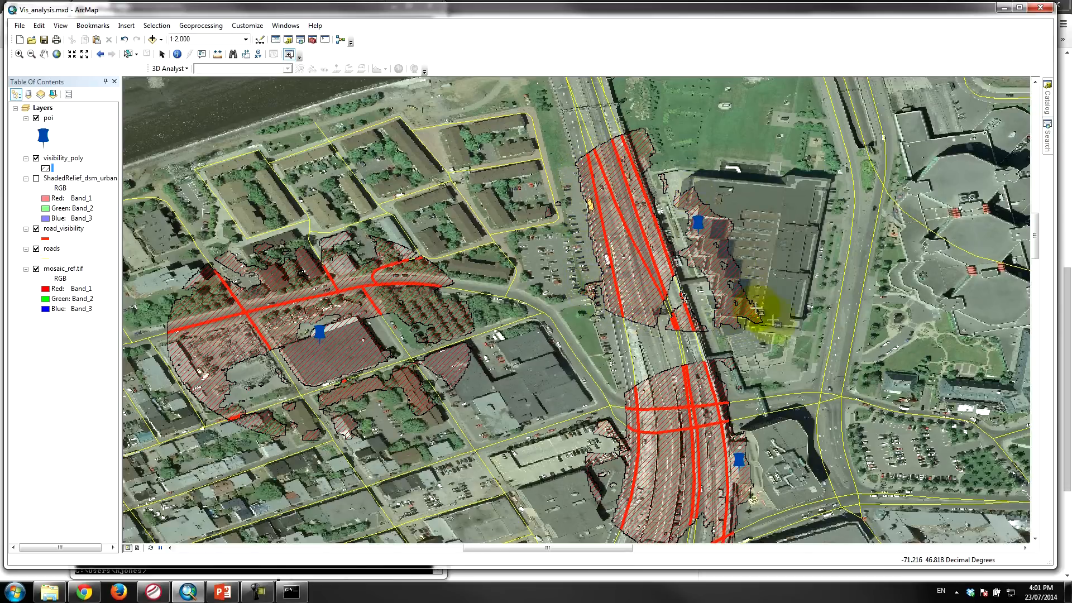
pyautogui.moveTo(824, 194)
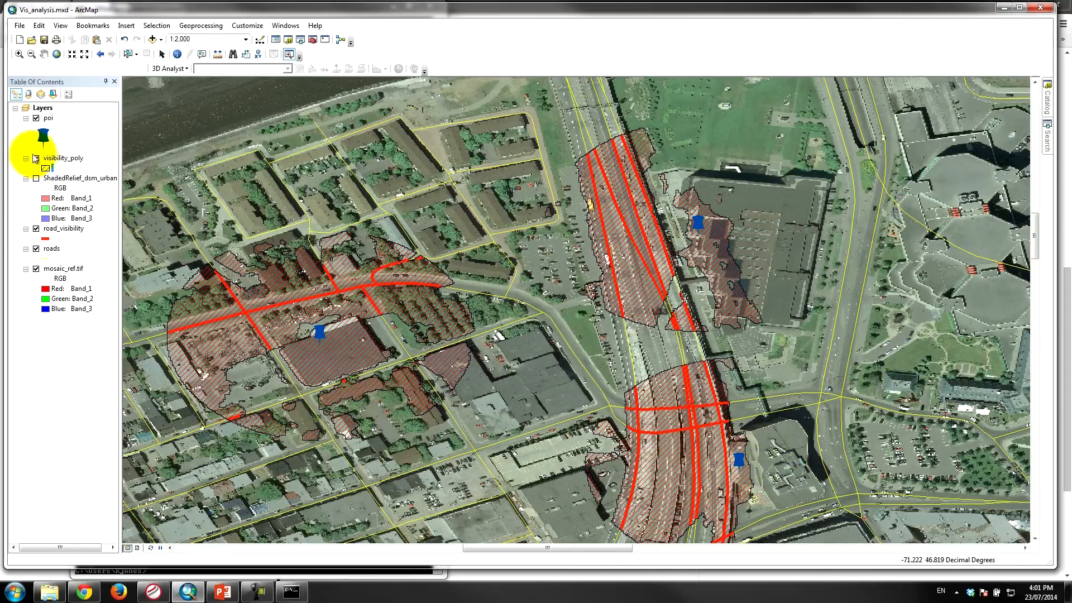
pyautogui.click(36, 158)
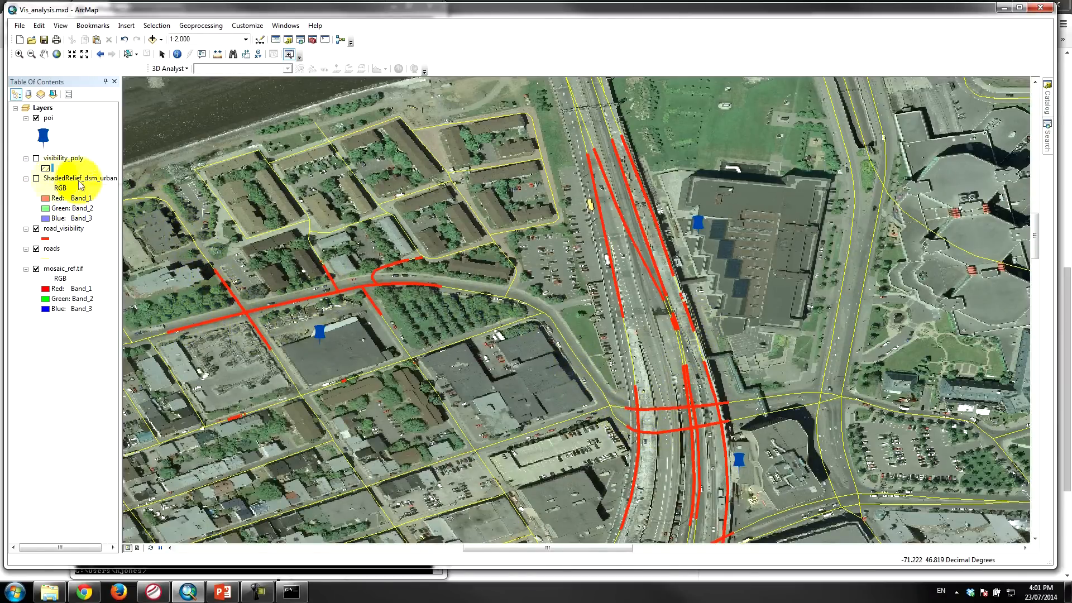
pyautogui.click(25, 157)
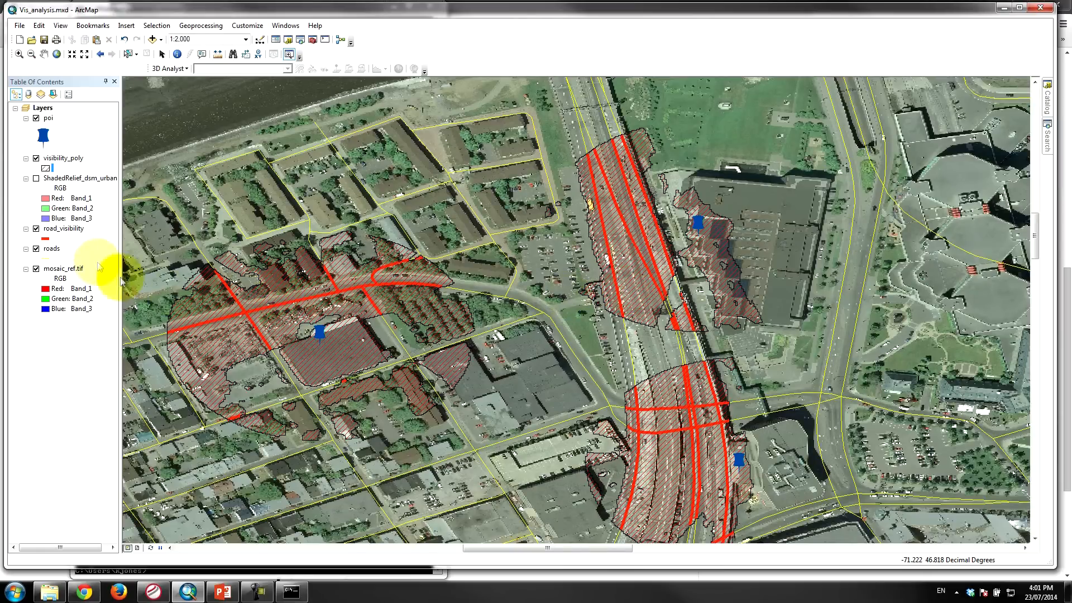
# - Turn on ShadedRelief_dsm_urban and hide visibility_poly so road segments sit on the relief
pyautogui.click(36, 177)
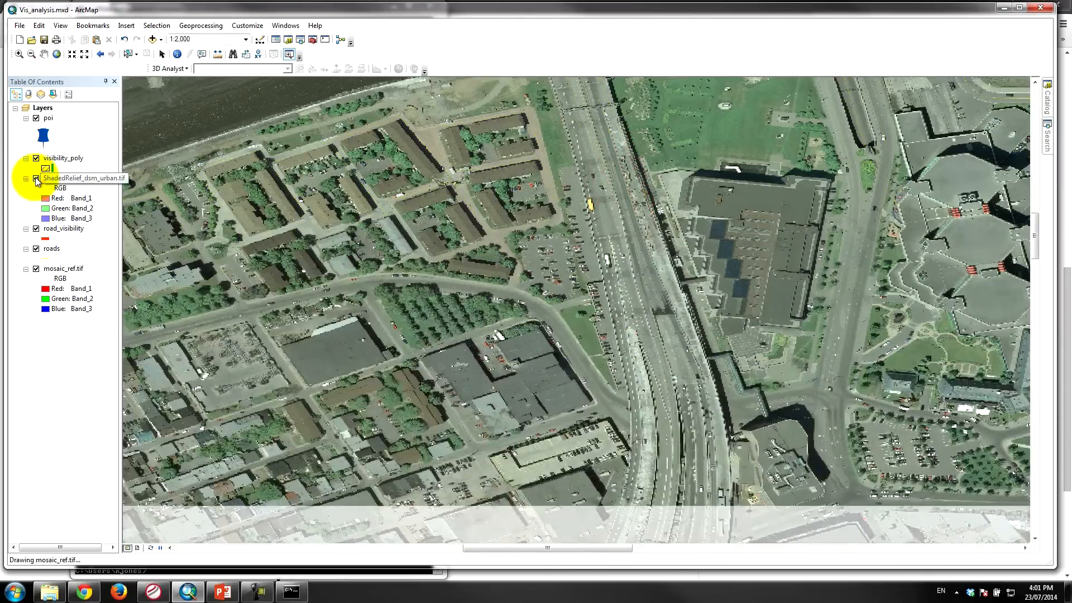
pyautogui.click(35, 178)
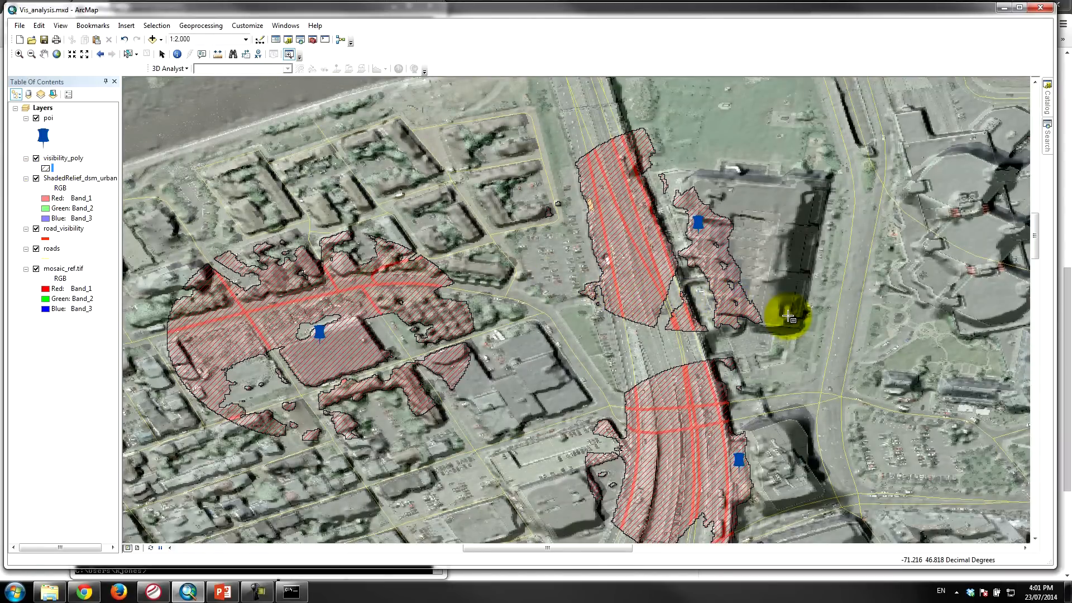
pyautogui.moveTo(130, 239)
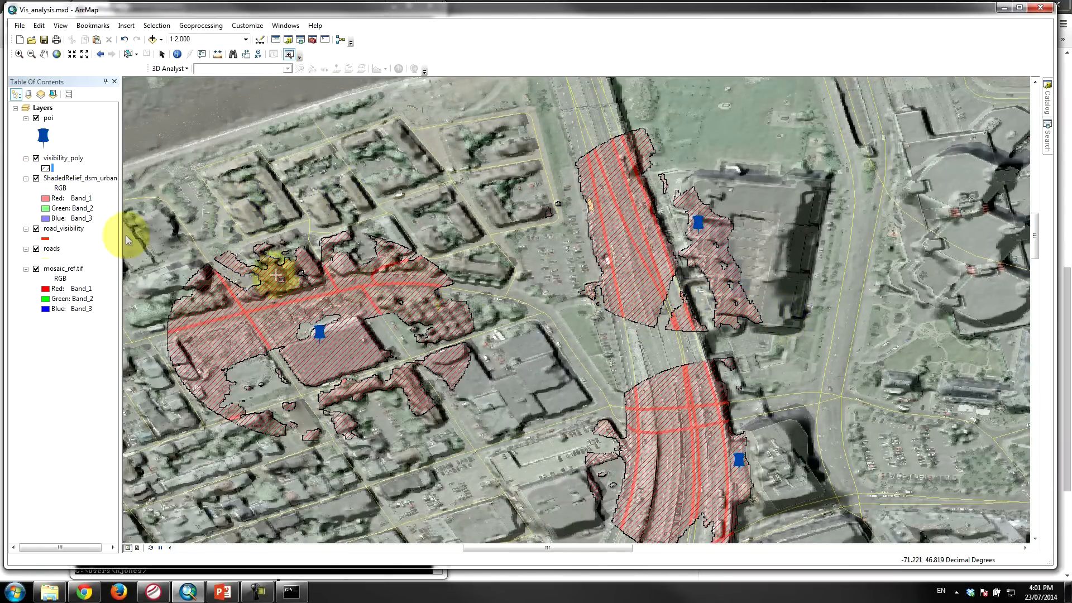
pyautogui.click(36, 157)
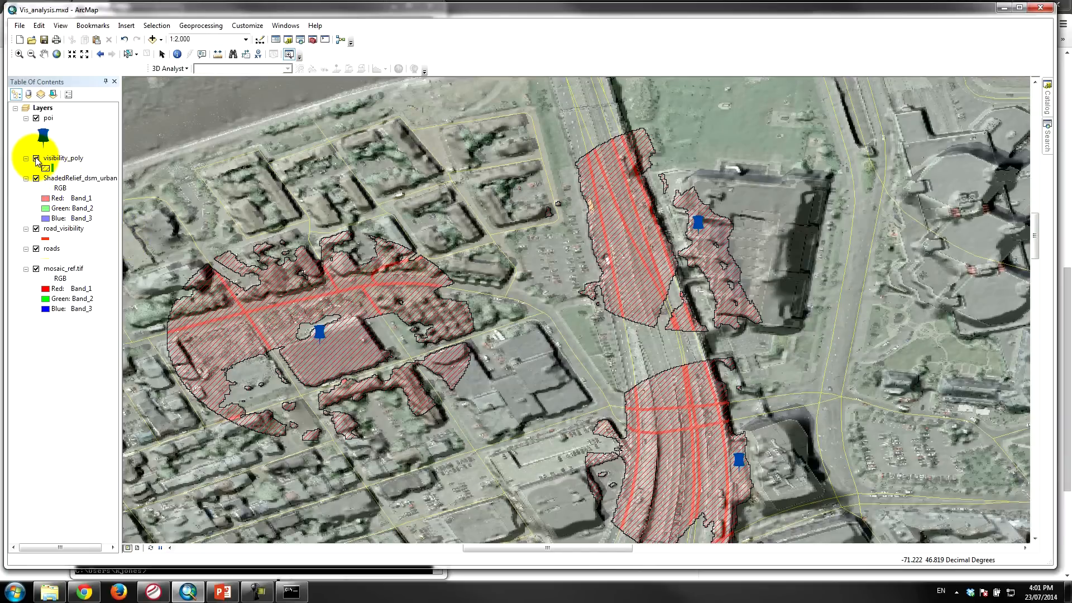
pyautogui.click(36, 158)
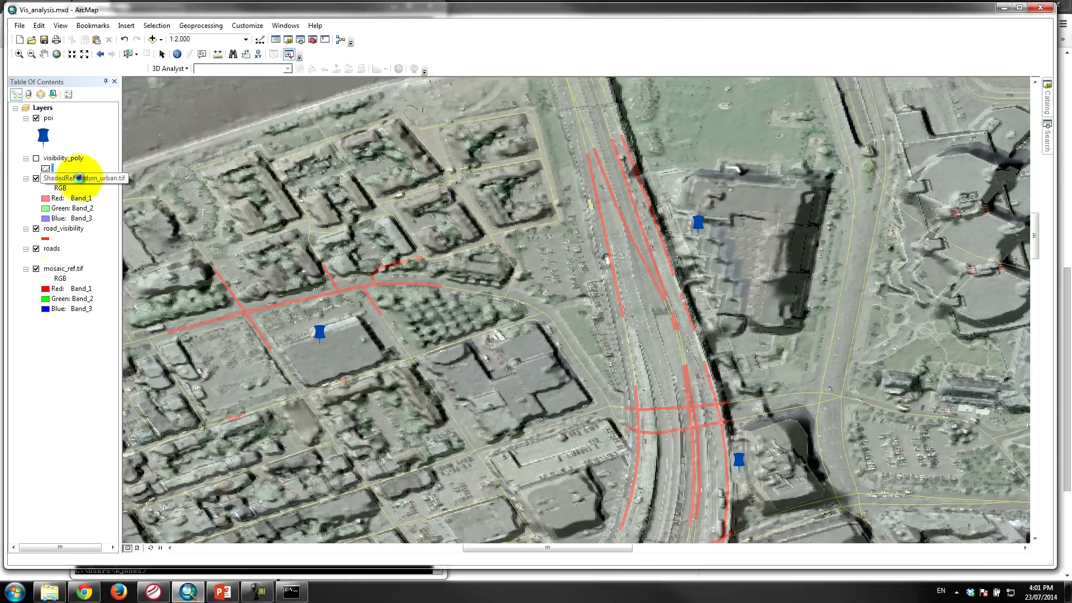
# - Adjust the shaded-relief layer's Transparency in its Layer Properties Display settings
pyautogui.doubleClick(89, 178)
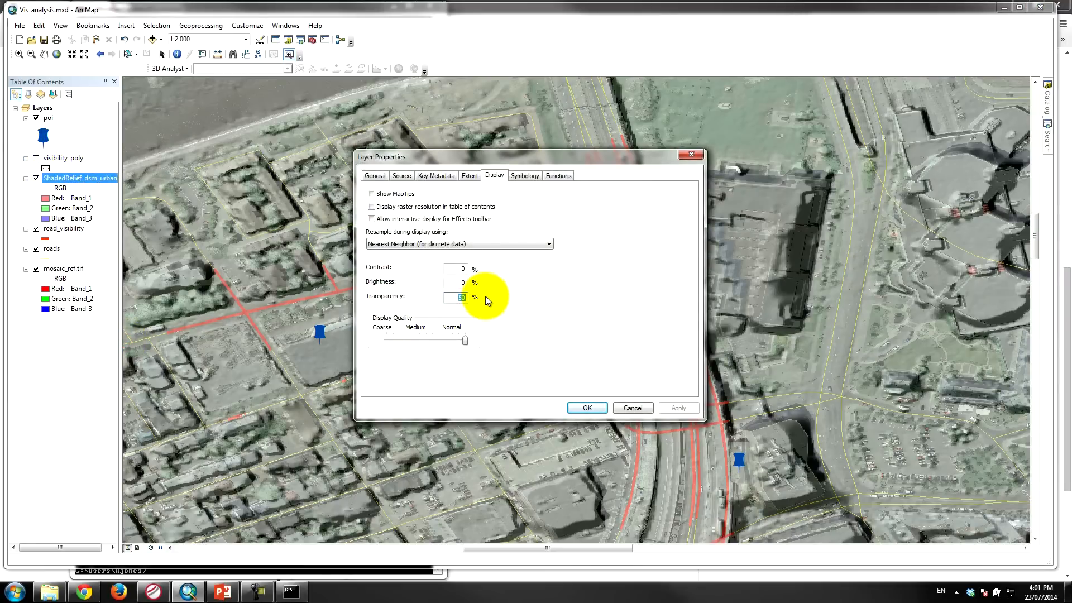
pyautogui.click(586, 407)
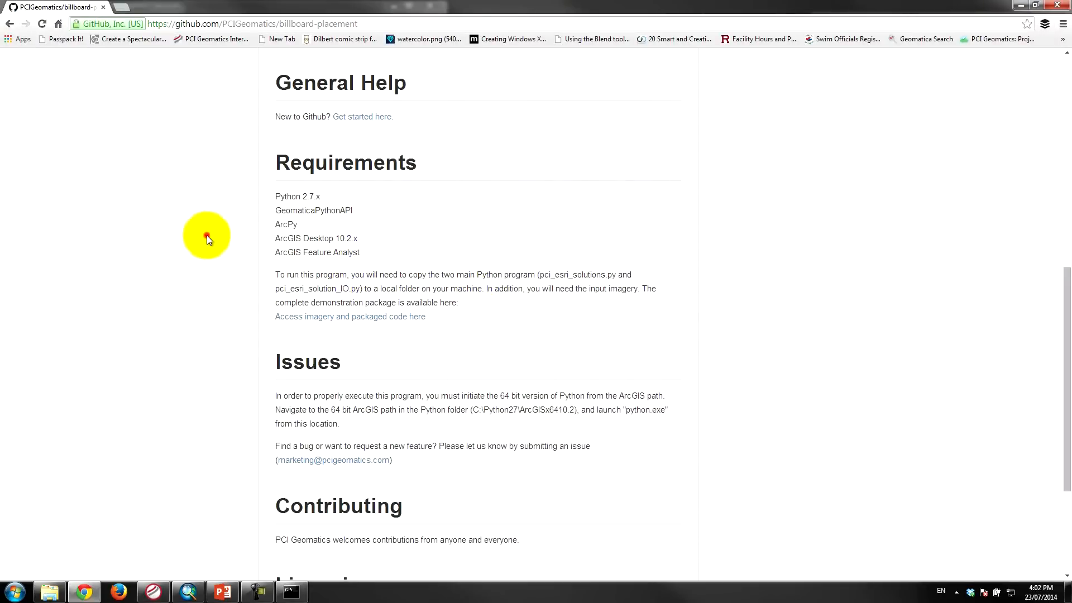
# - Scroll the billboard-placement README back to the top of the repository page
pyautogui.scroll(3)
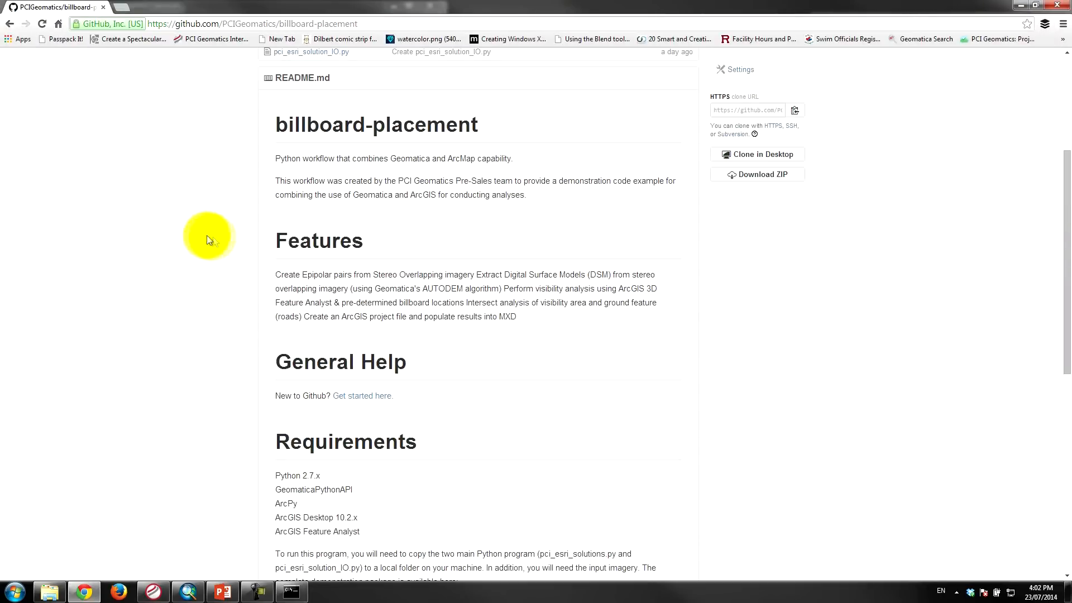
pyautogui.scroll(3)
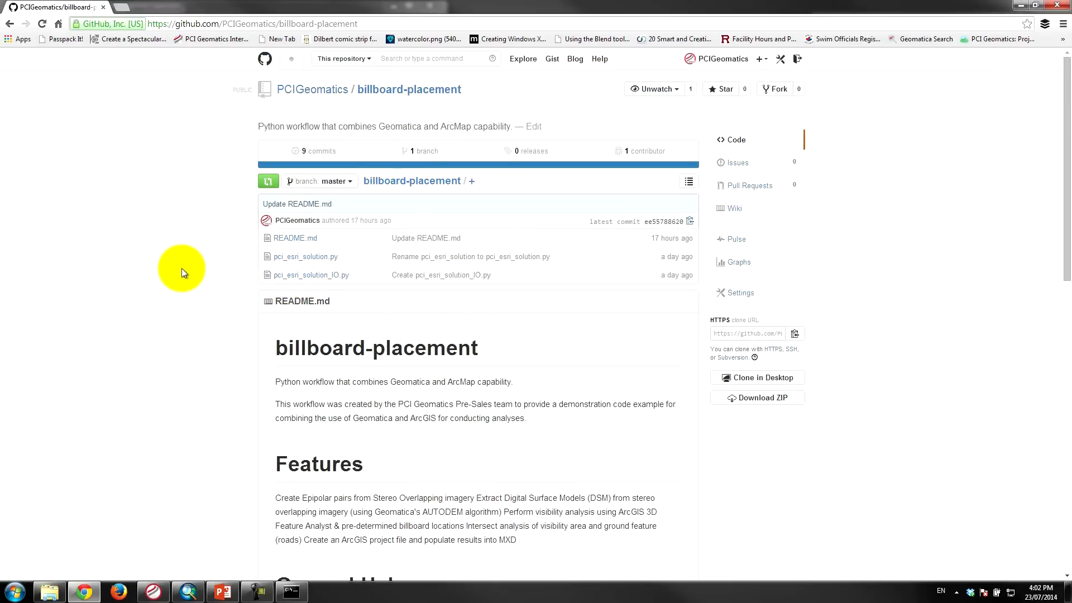
pyautogui.moveTo(193, 258)
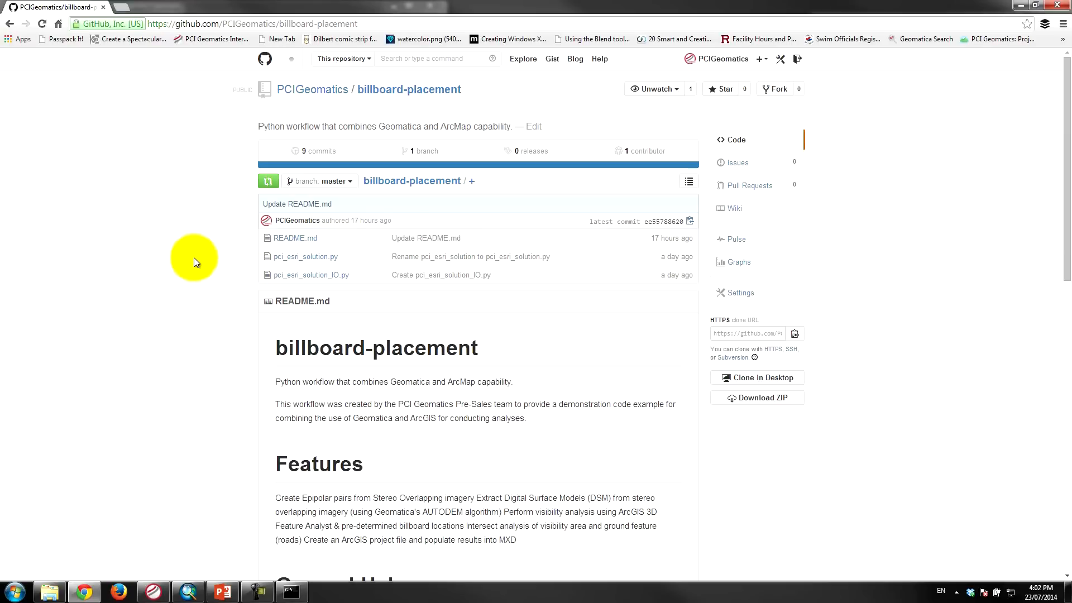
pyautogui.moveTo(263, 251)
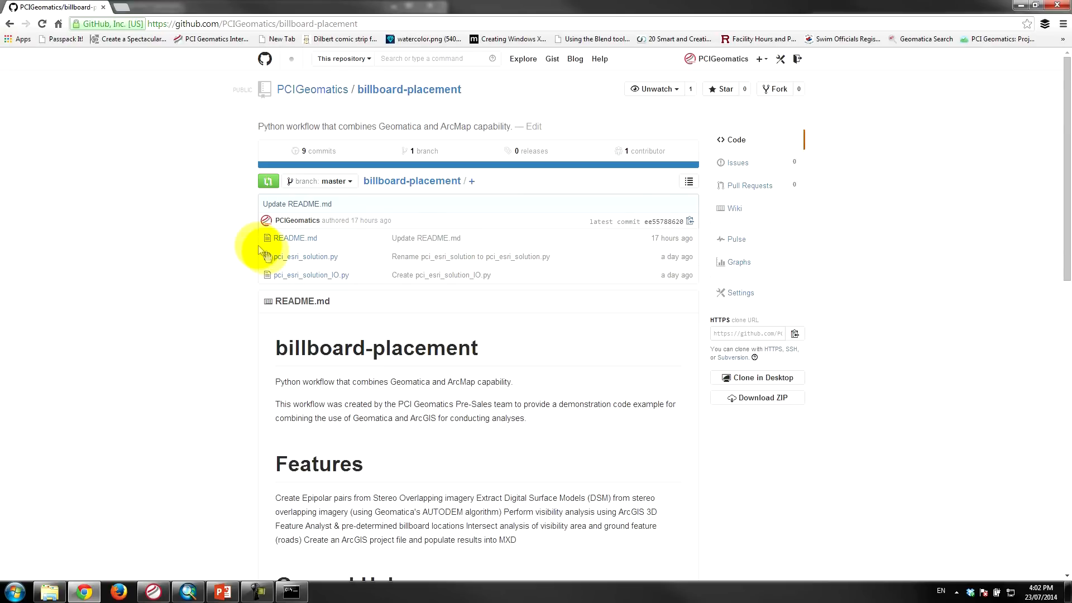
pyautogui.moveTo(500, 357)
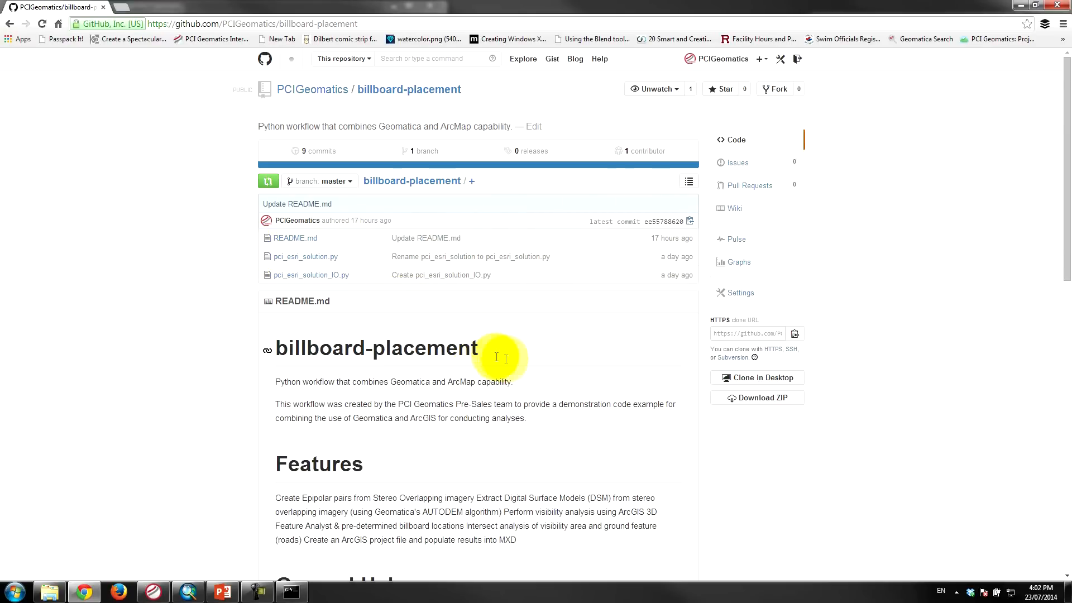
pyautogui.moveTo(586, 371)
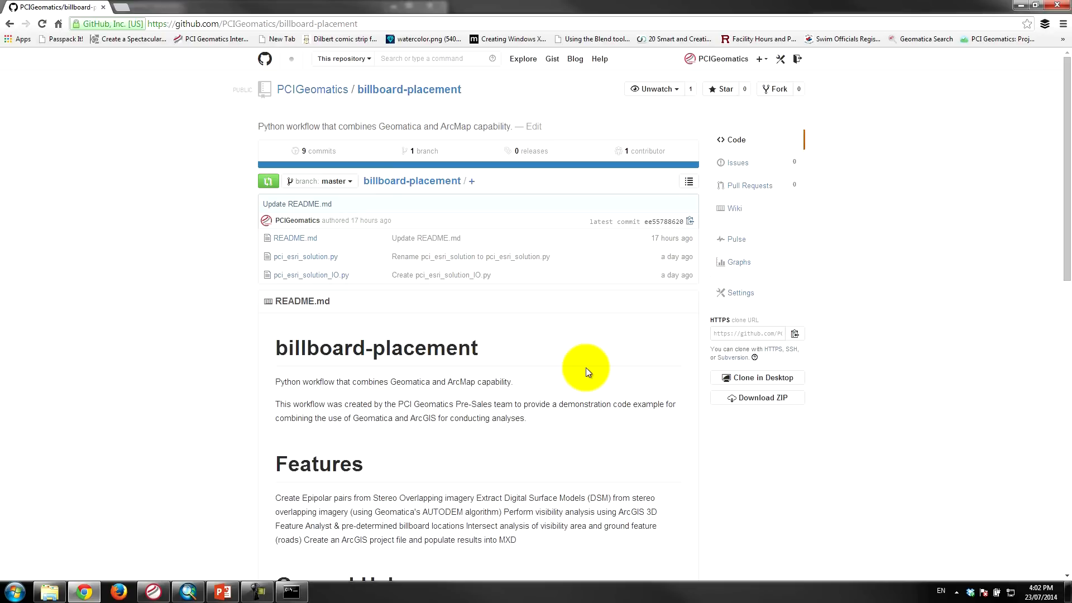
pyautogui.moveTo(708, 399)
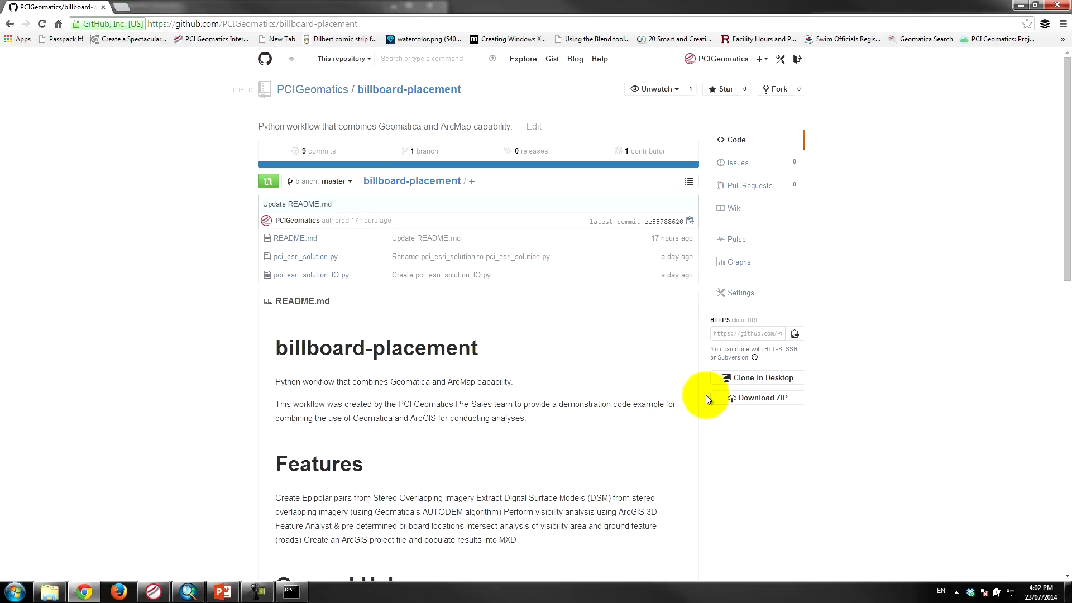
pyautogui.moveTo(696, 432)
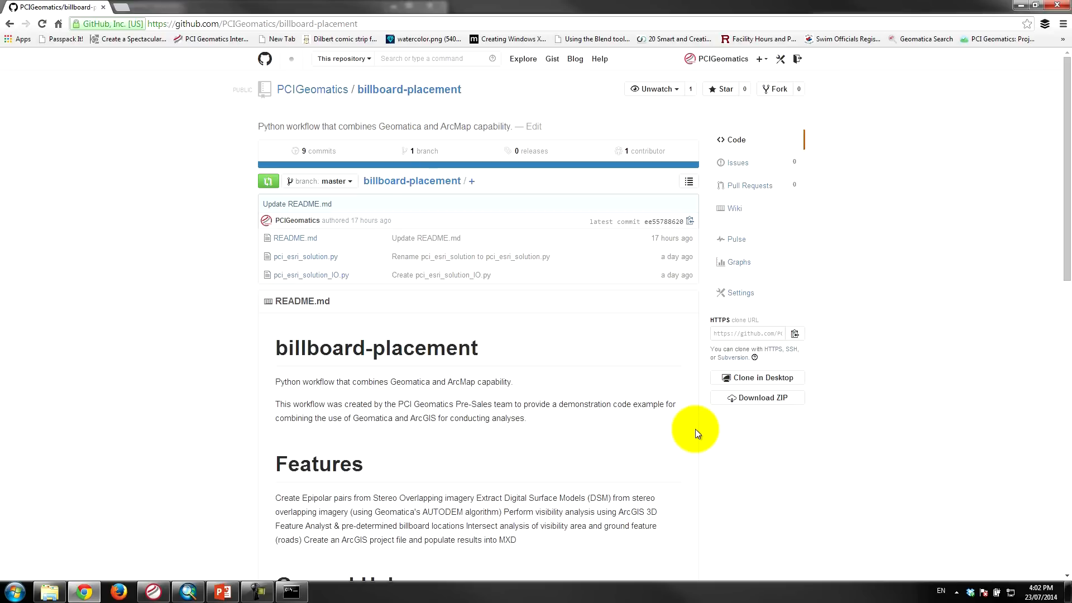